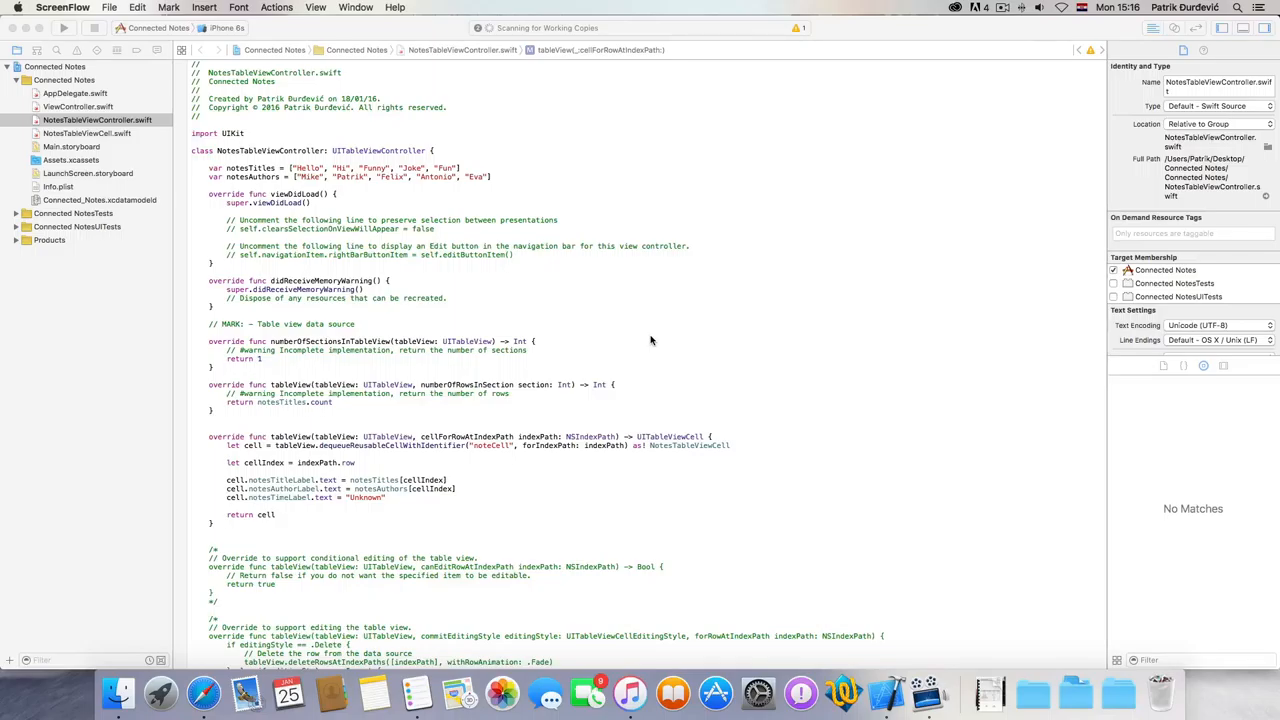
mouse_move(458, 168)
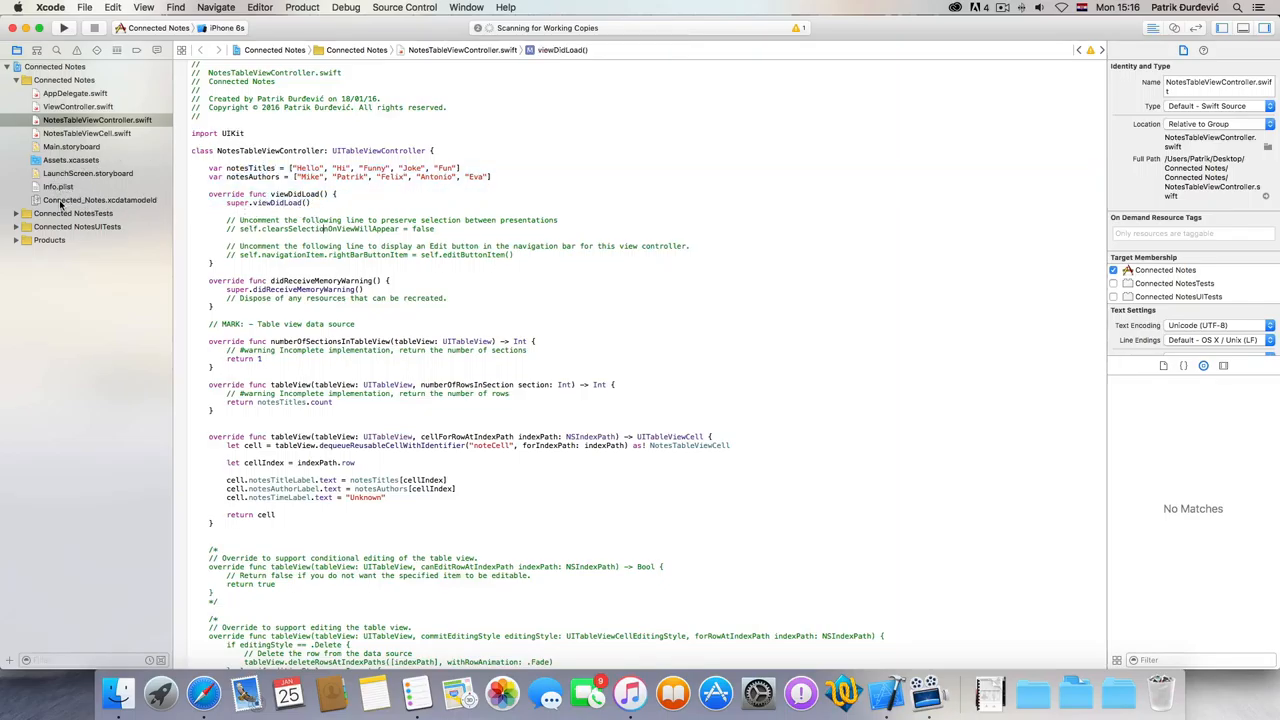
Open Connected_Notes.xcdatamodeld in the Core Data model editor.
click(100, 200)
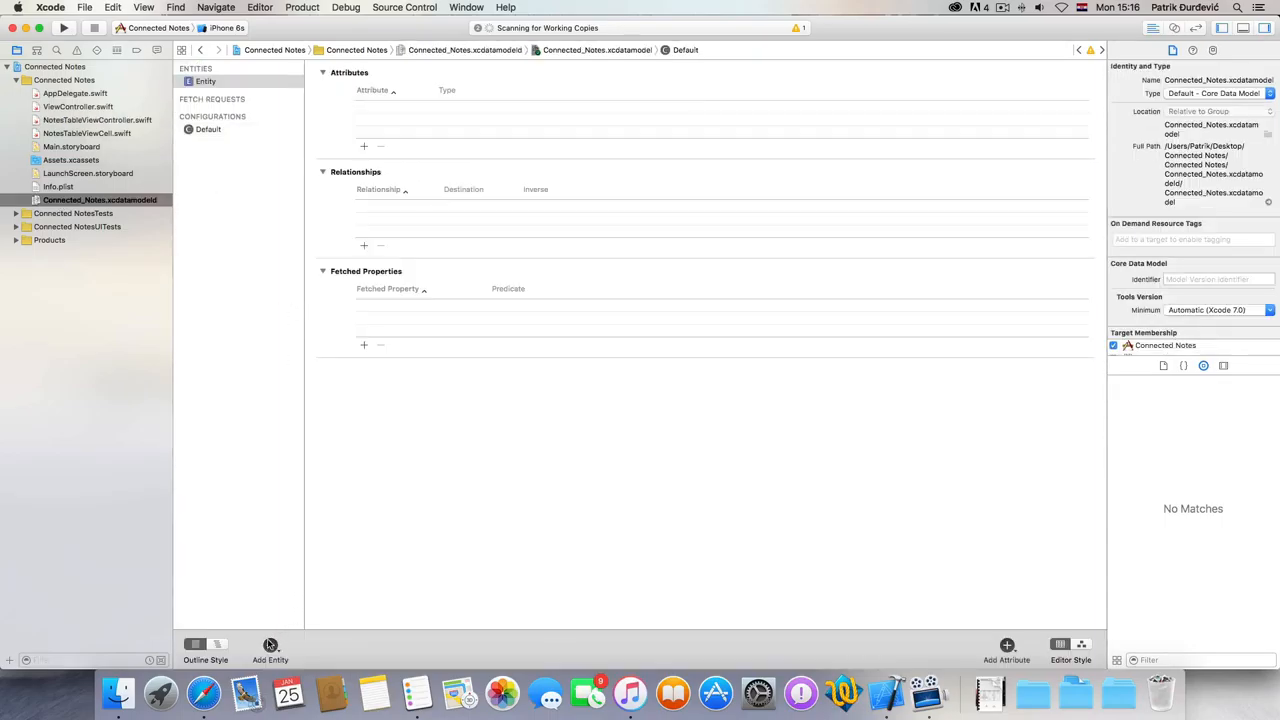
Rename the entity to Notes and add String attributes author and title.
click(206, 81)
text(Notes)
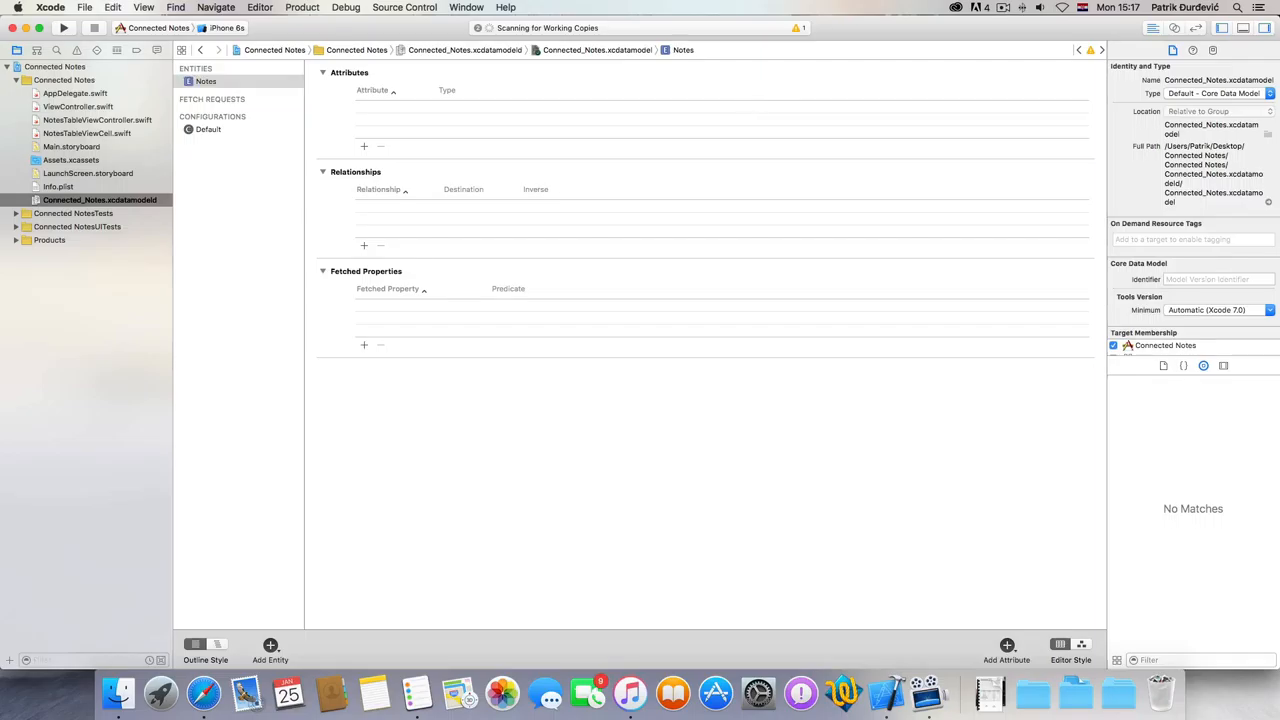
click(364, 146)
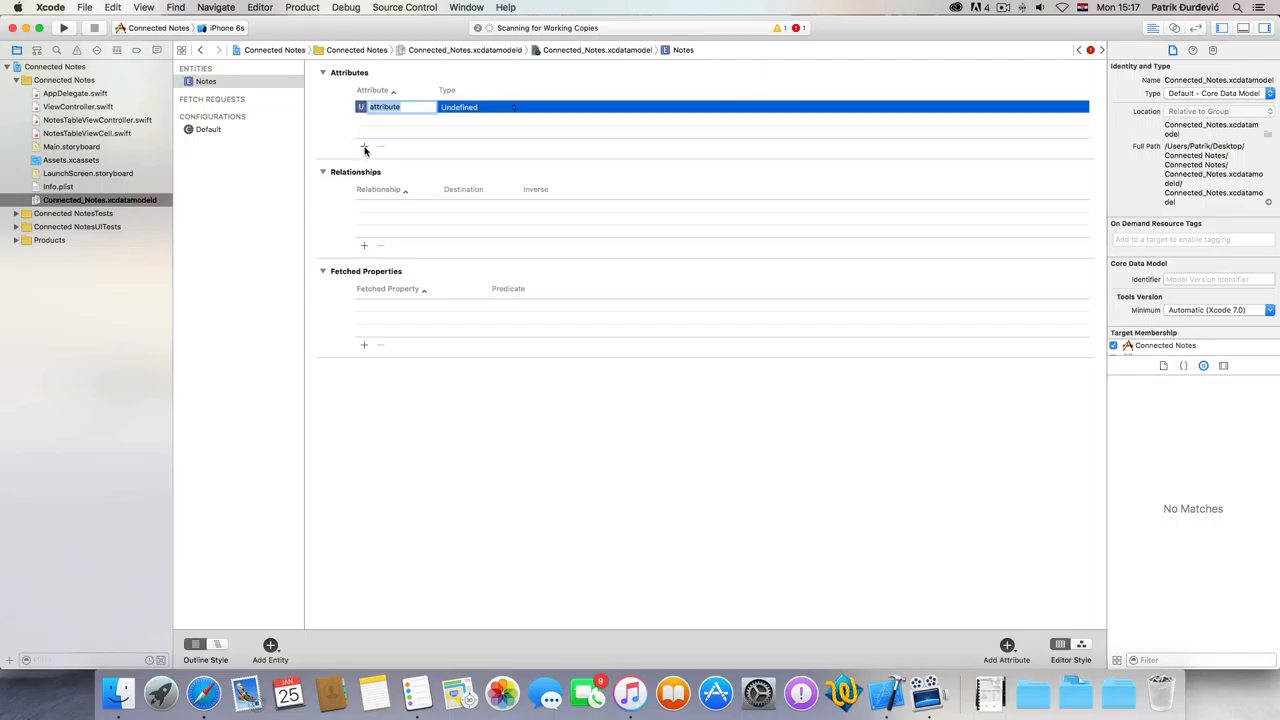
text(author)
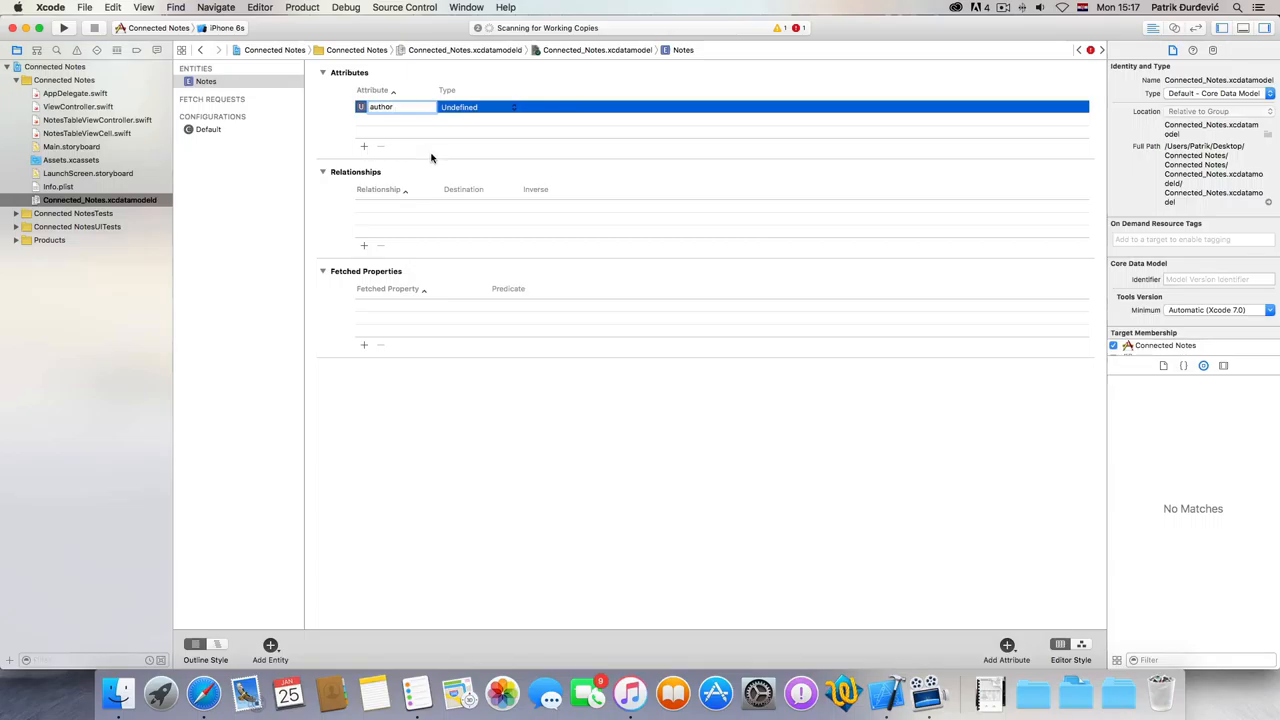
click(478, 107)
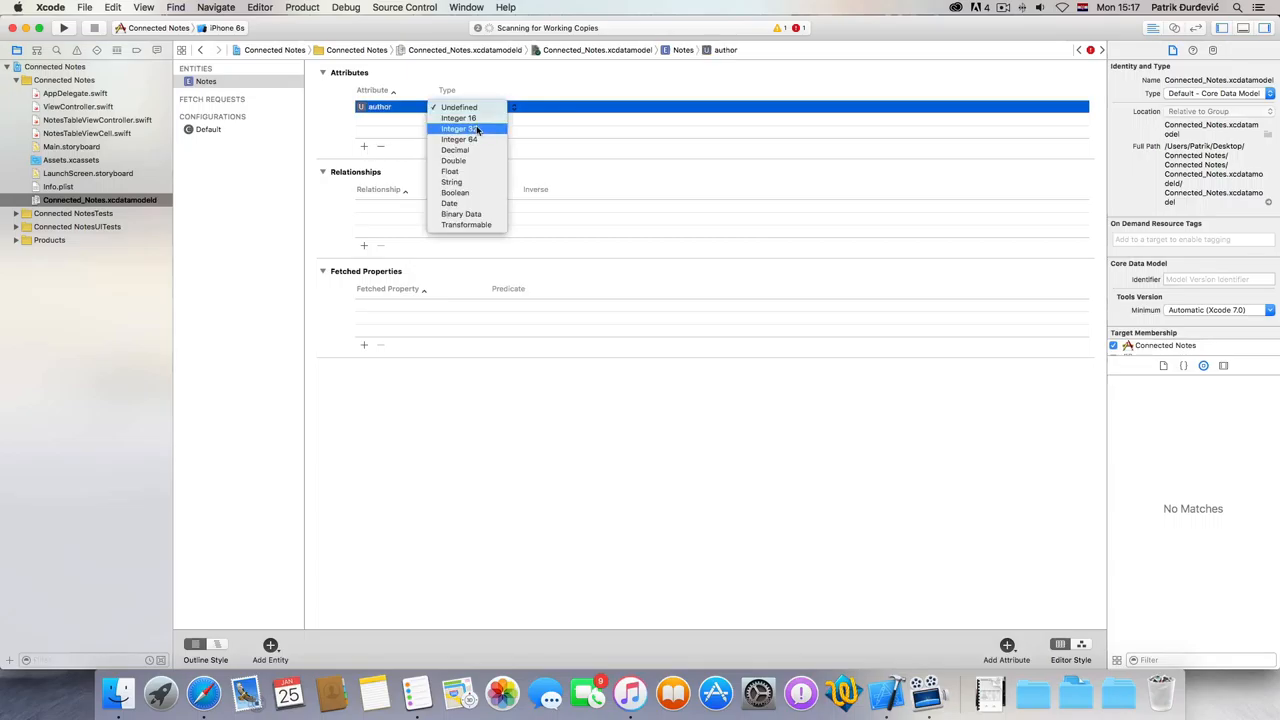
mouse_move(451, 181)
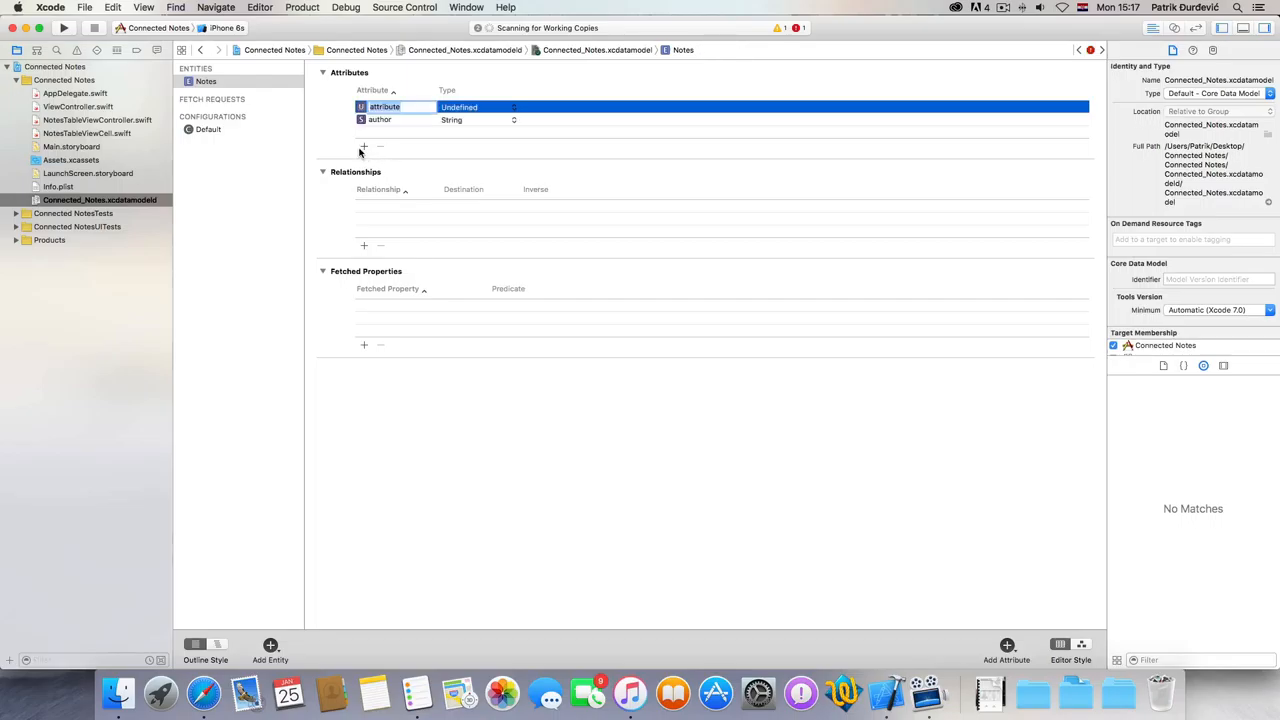
text(title)
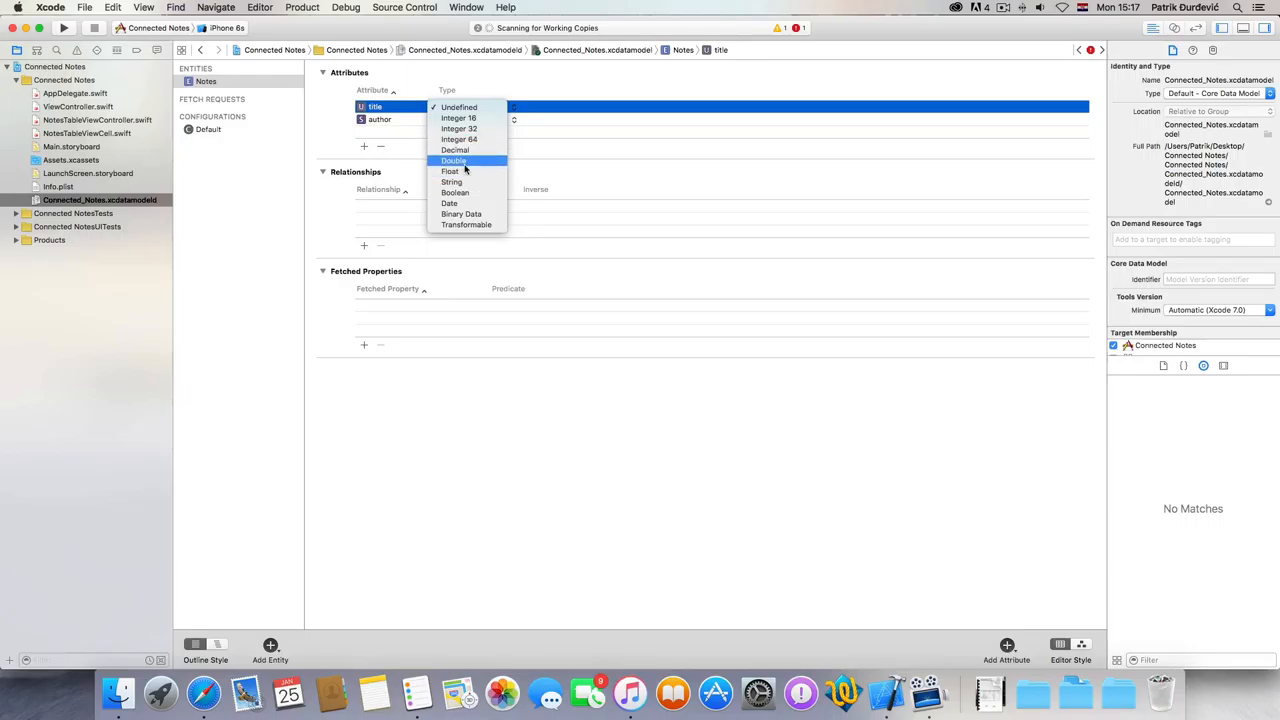
click(451, 181)
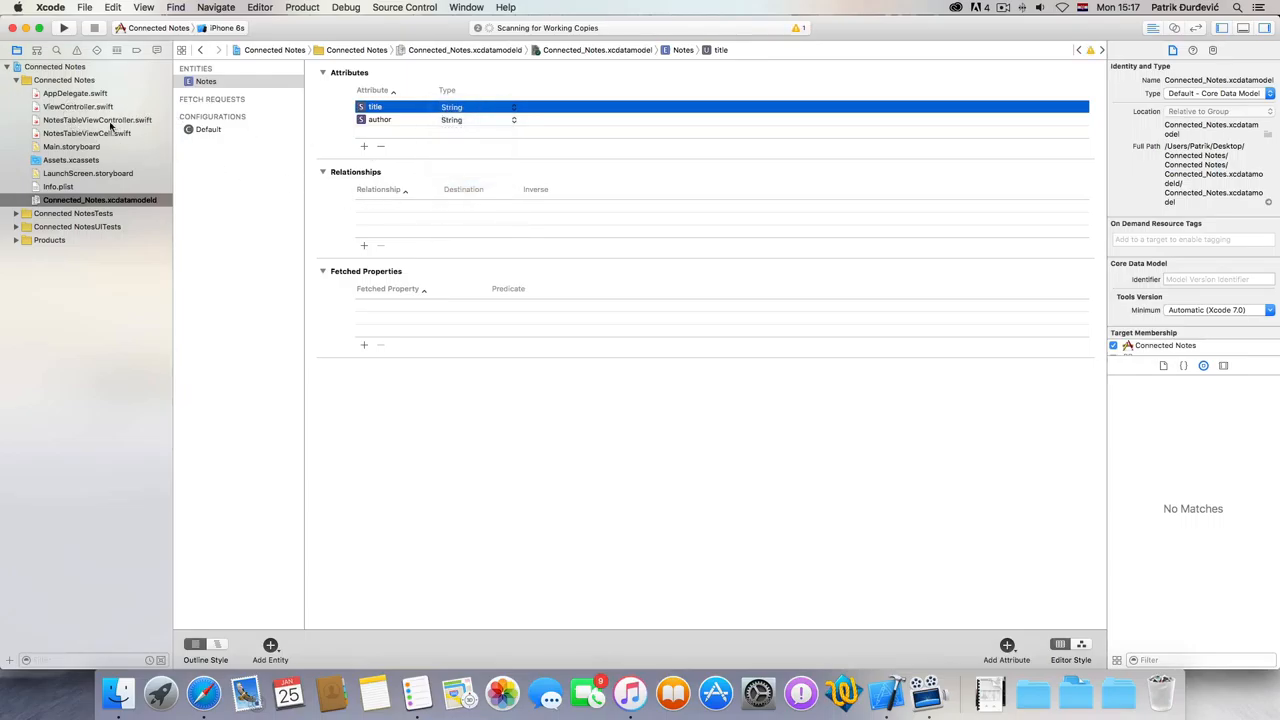
Open NotesTableViewController.swift and scroll through its hard-coded title and author arrays.
click(97, 120)
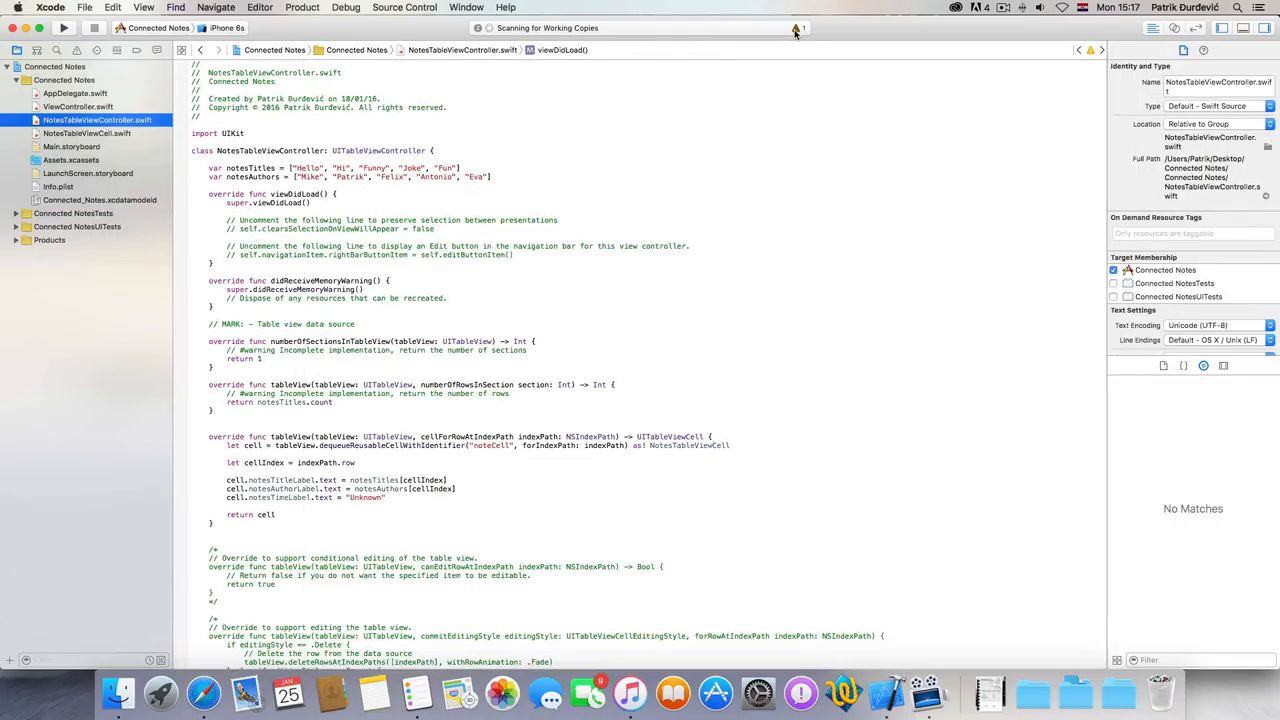
click(17, 50)
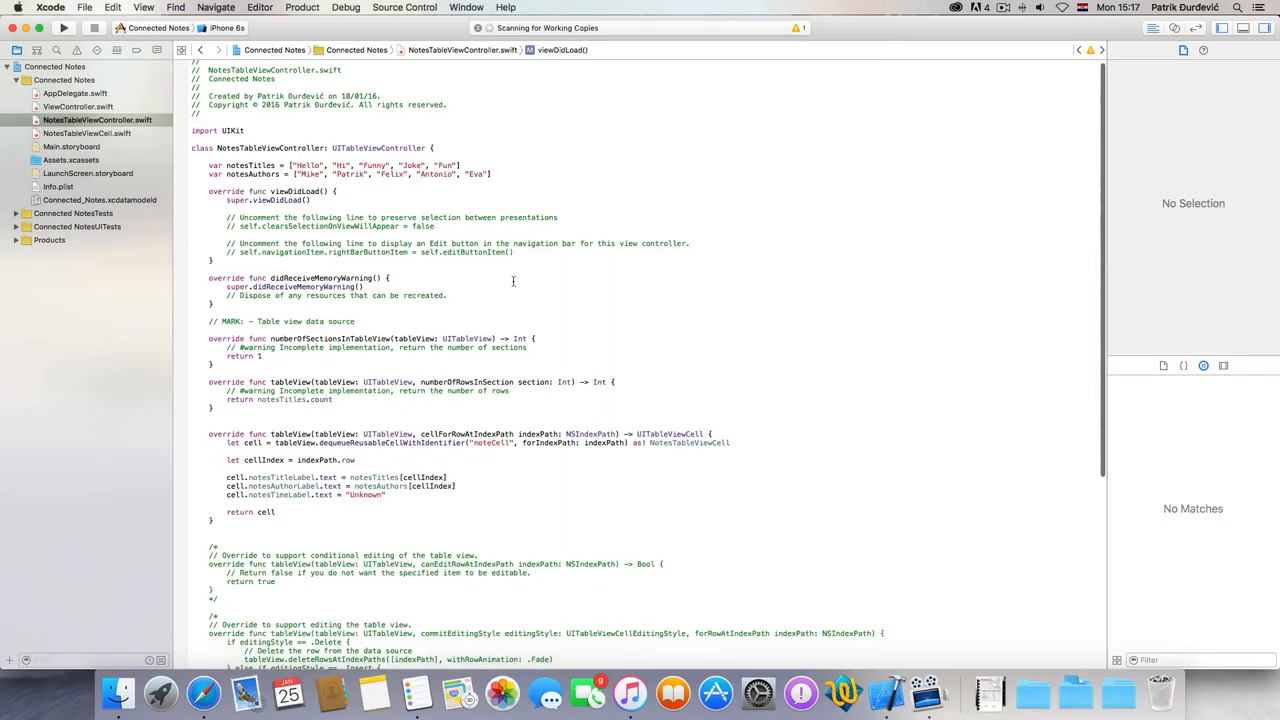
scroll(down, 3)
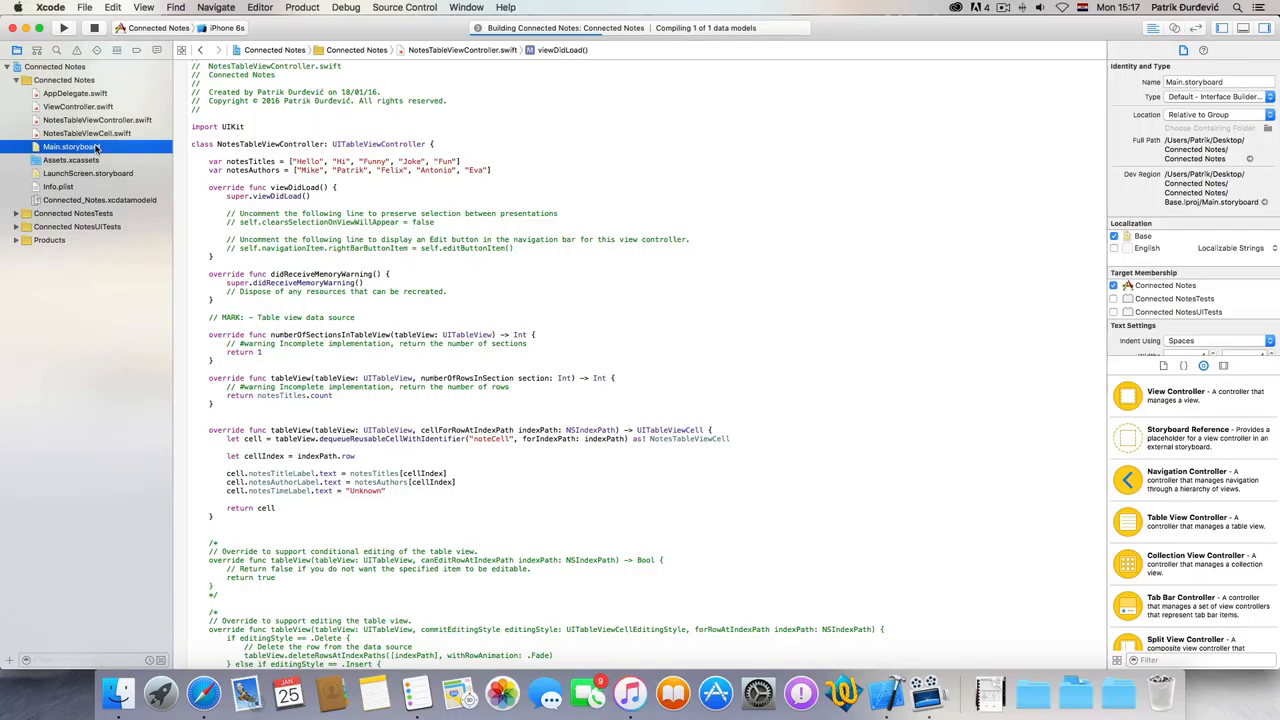
In Main.storyboard, add a navigation bar titled Notes with a right bar button item.
click(71, 146)
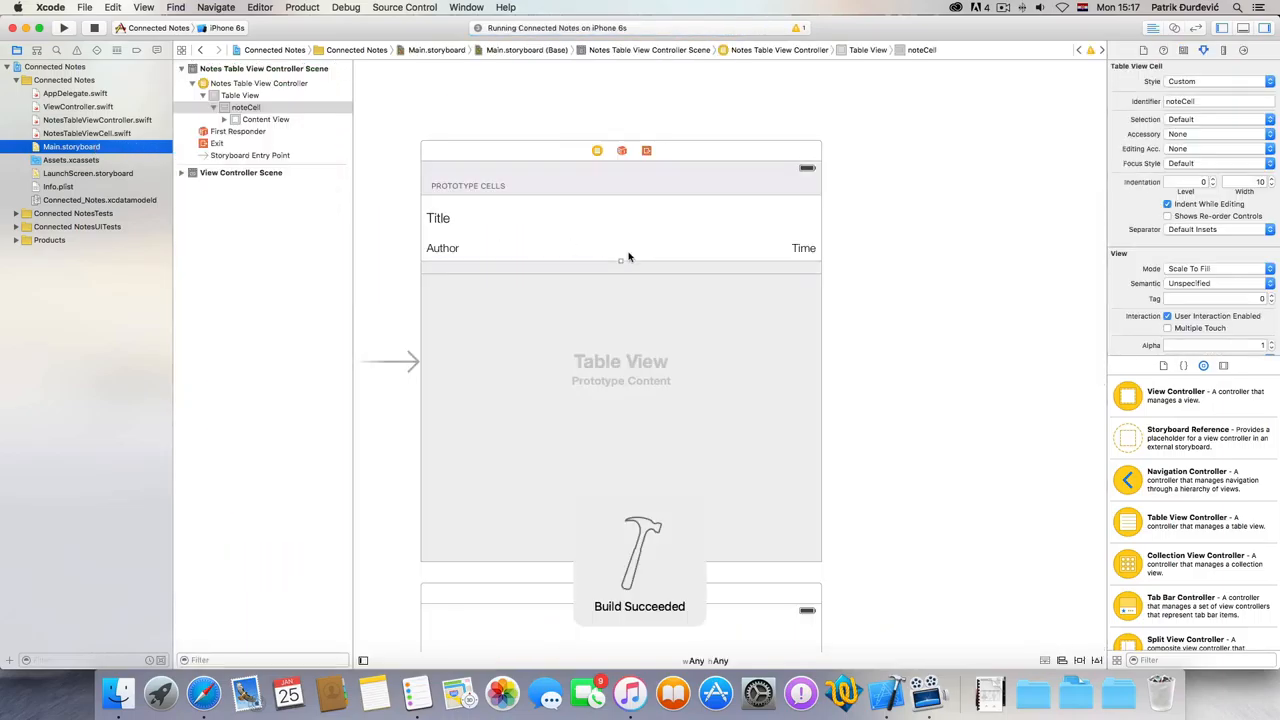
scroll(down, 3)
text(navig)
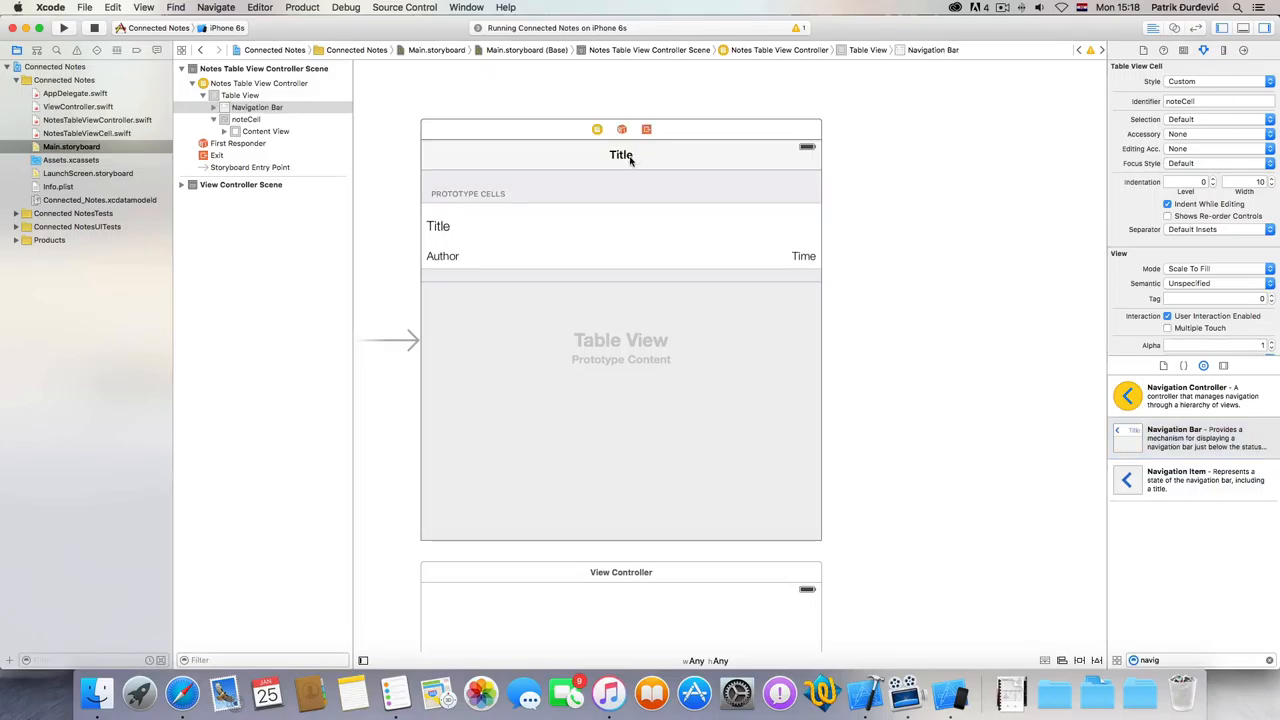
click(621, 155)
text(but)
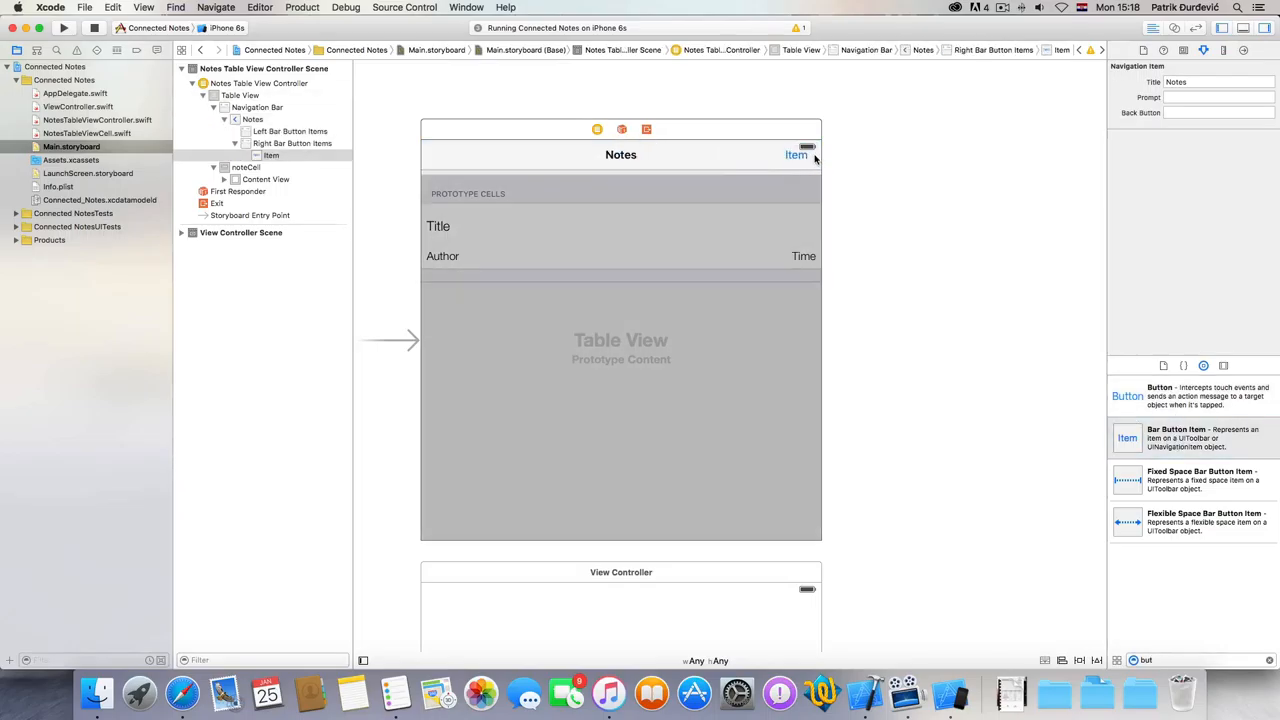
click(797, 154)
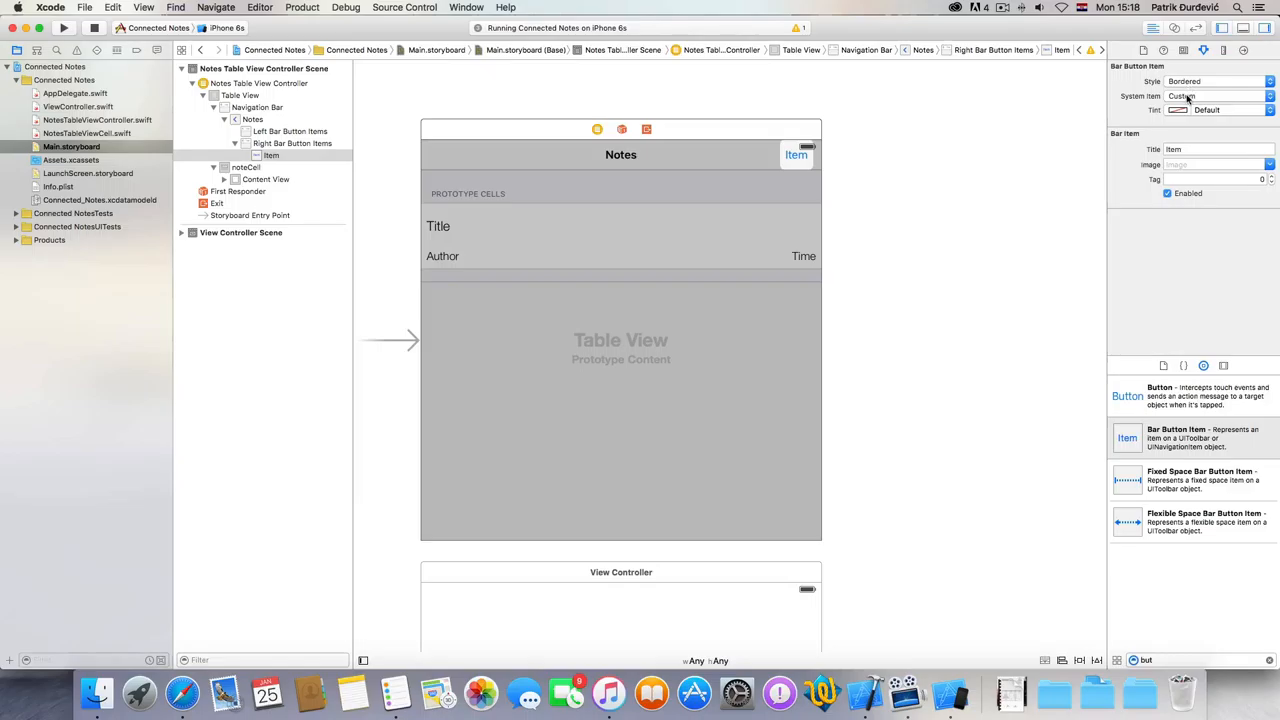
mouse_move(925, 118)
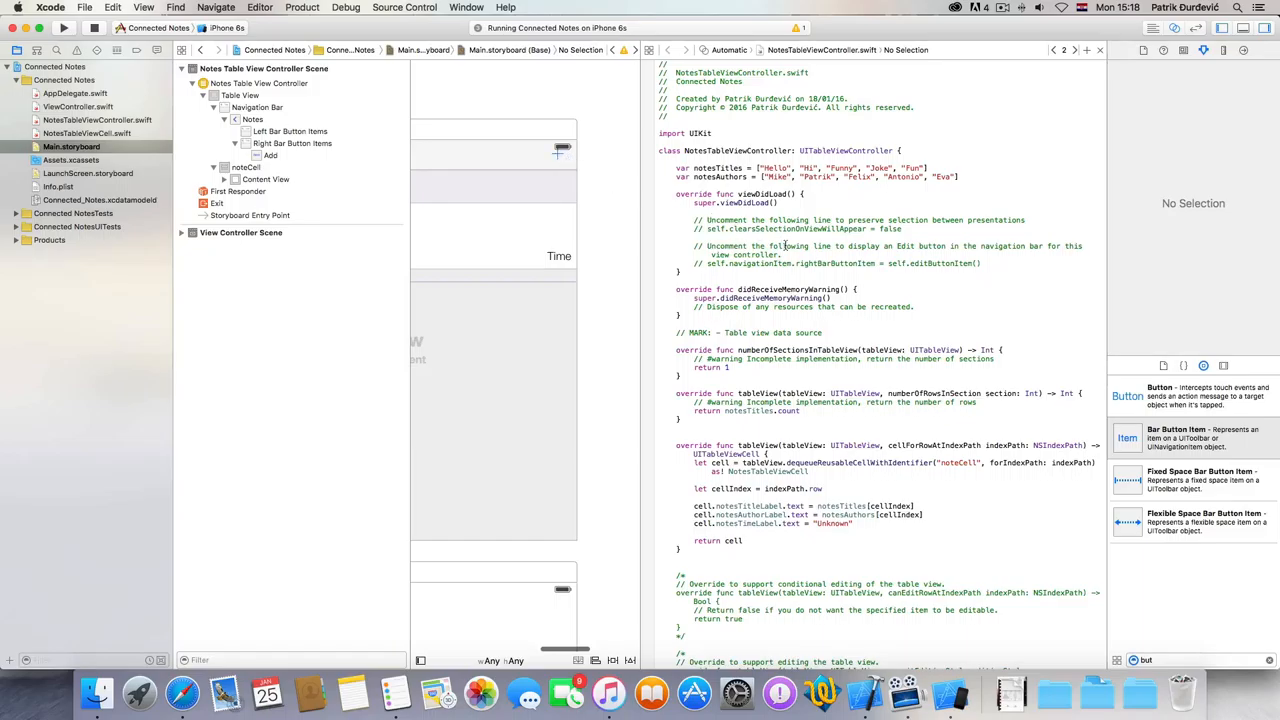
Connect the Add bar button to NotesTableViewController as an Action named addNote.
click(271, 155)
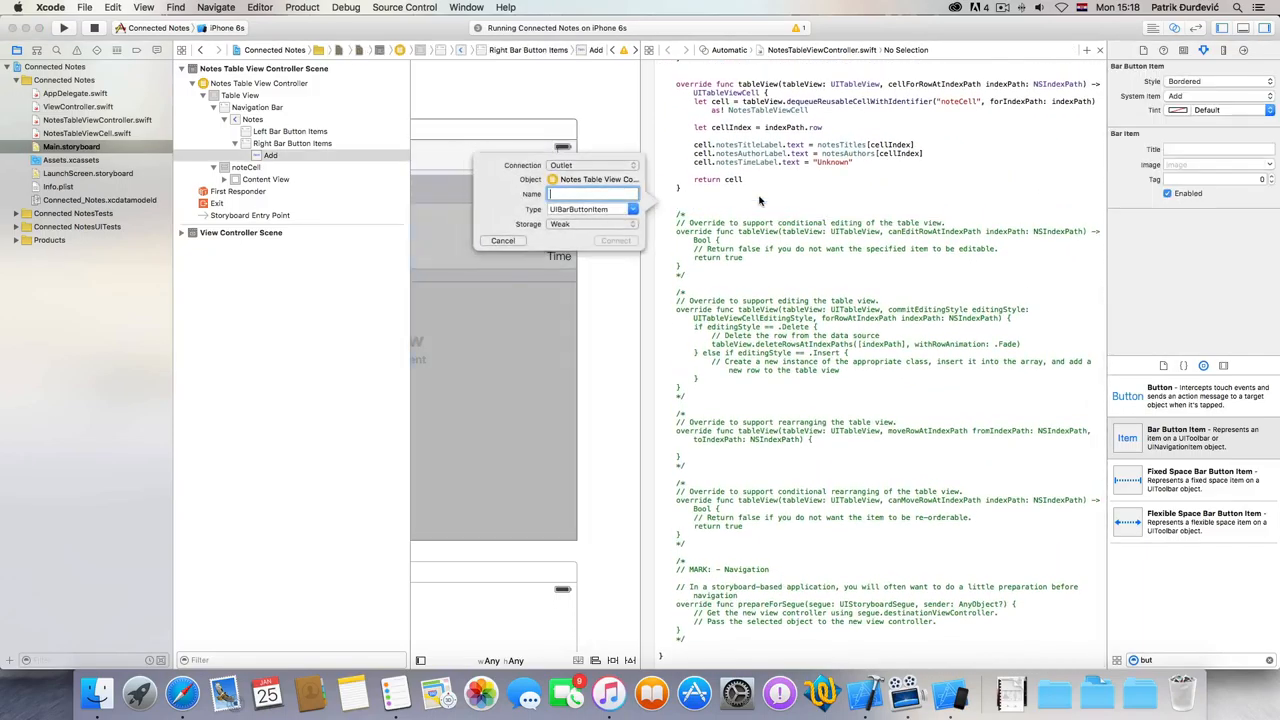
click(632, 165)
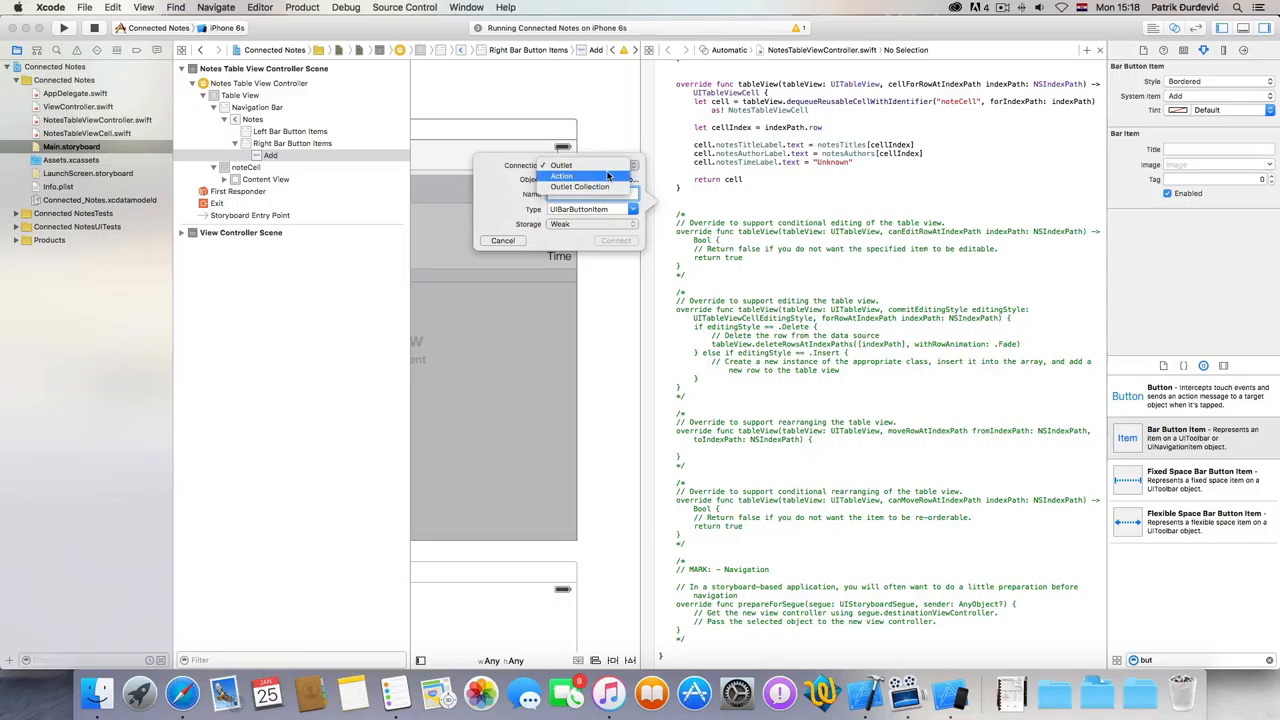
click(562, 177)
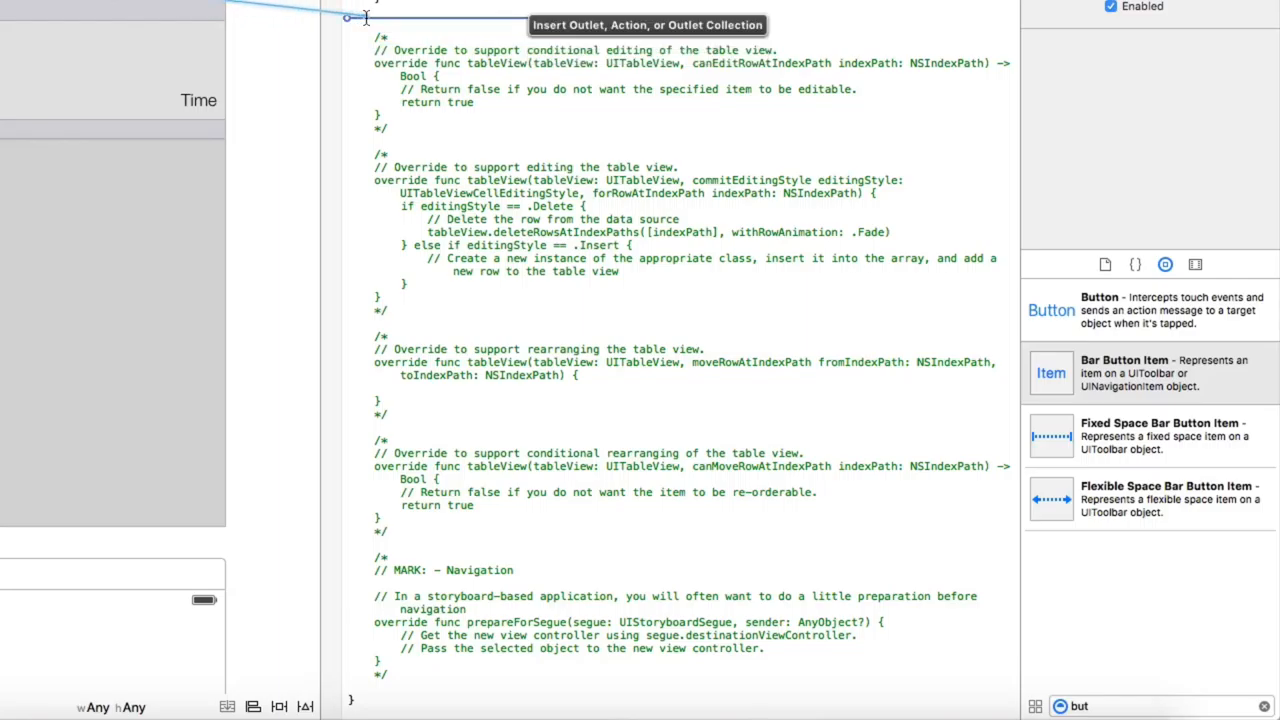
click(355, 18)
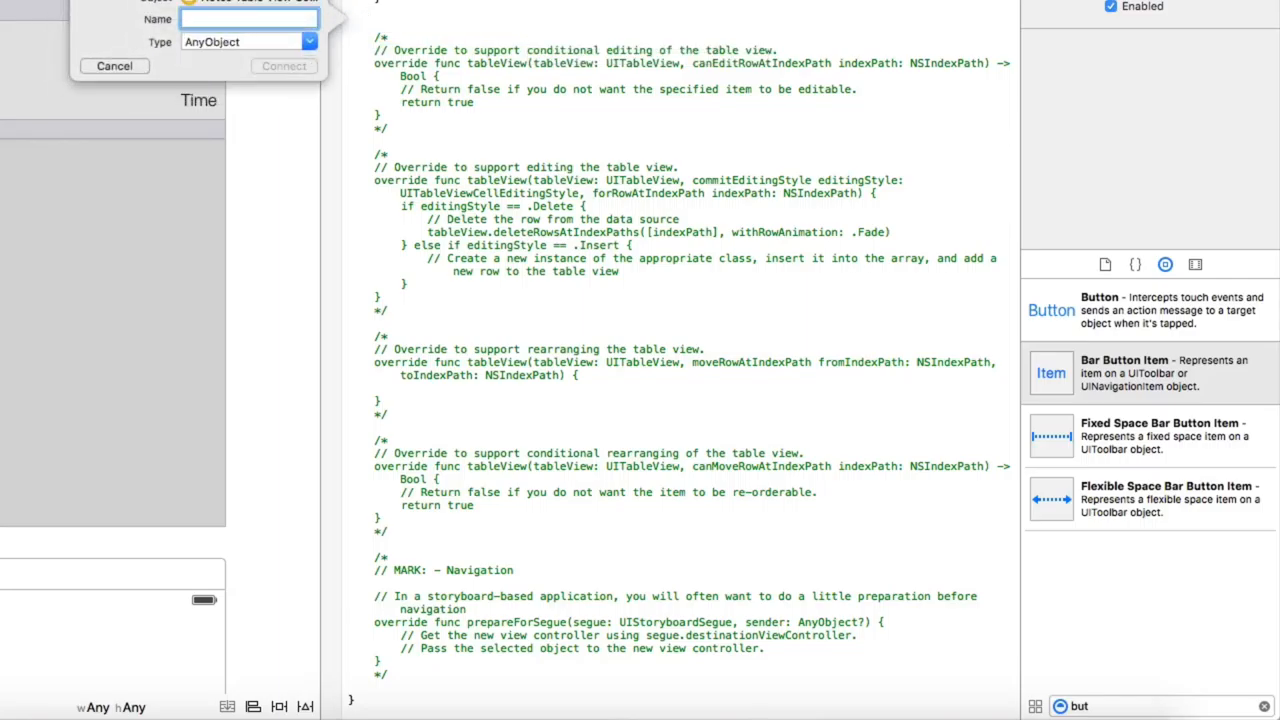
text(add)
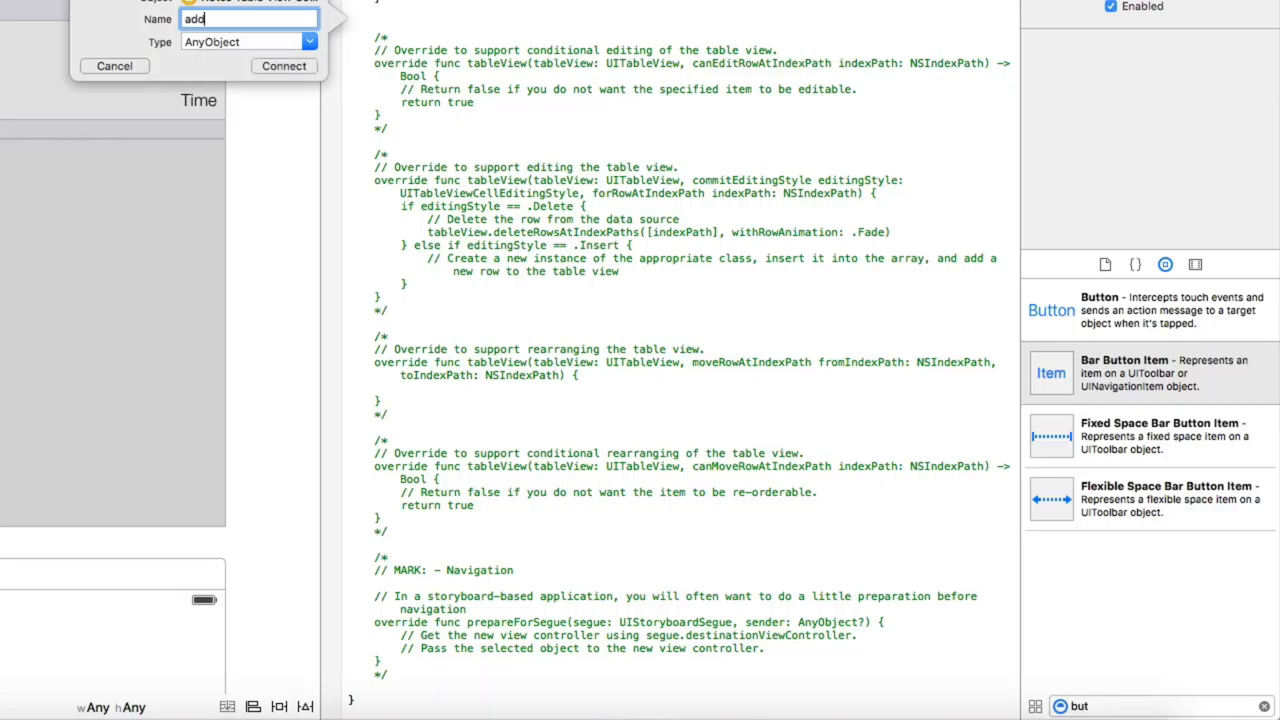
text(Note)
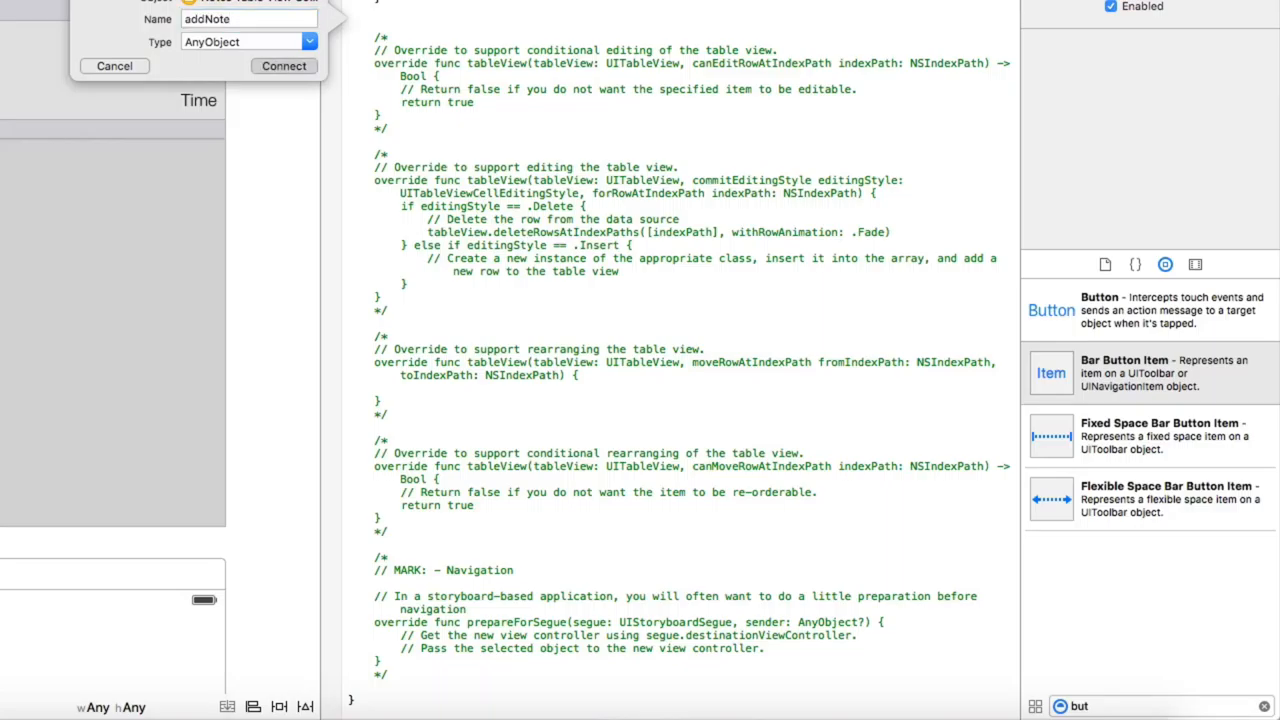
click(284, 65)
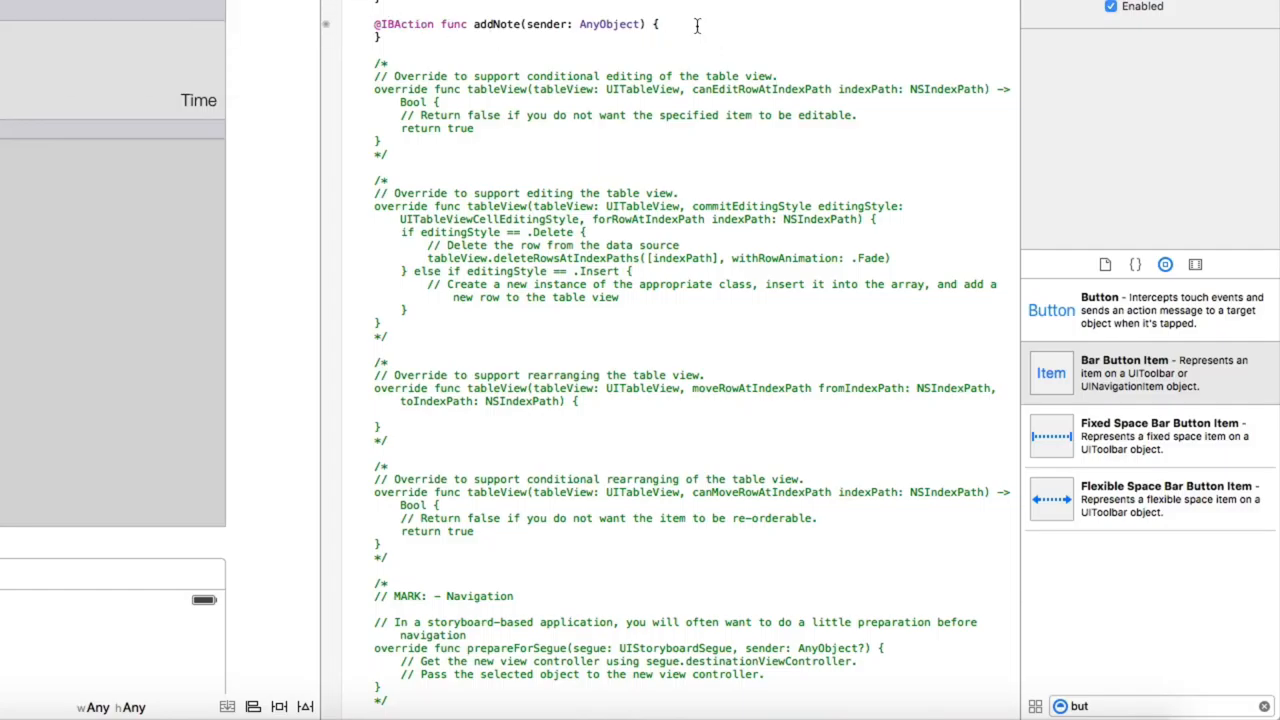
Create a UIAlertController titled 'New Note' with message 'Add new note' and Alert style.
text(let)
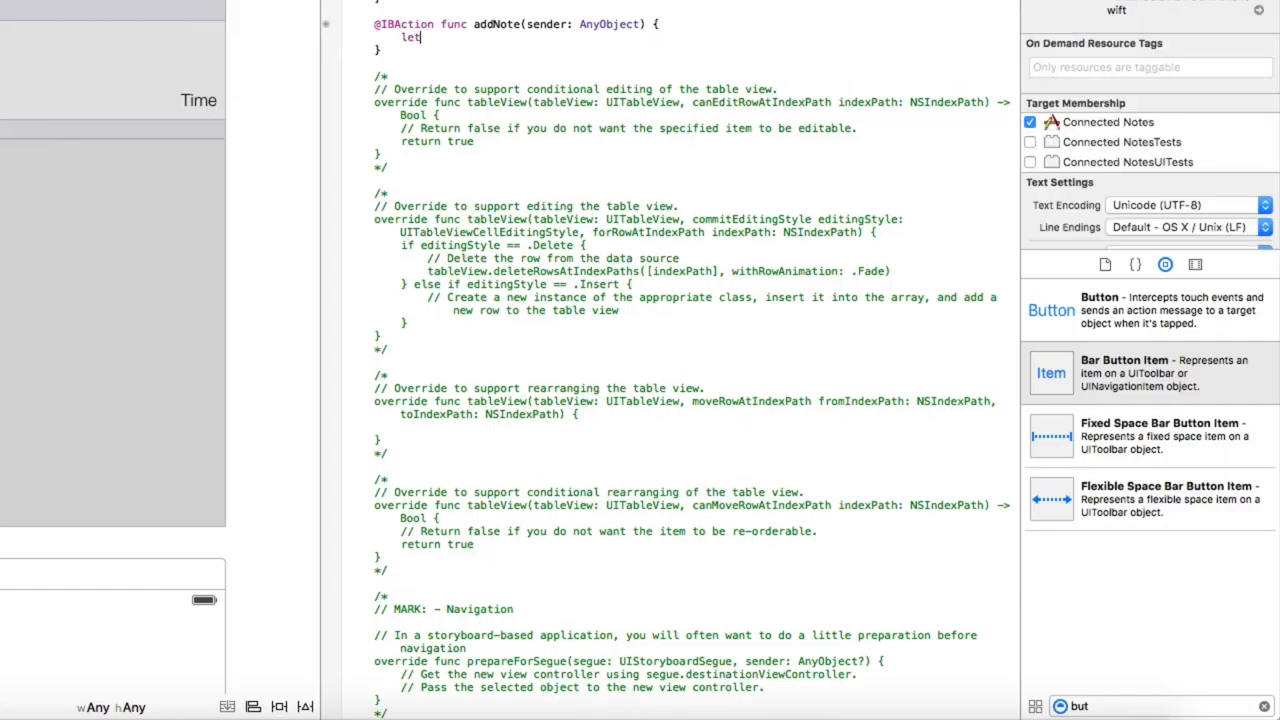
text(alert)
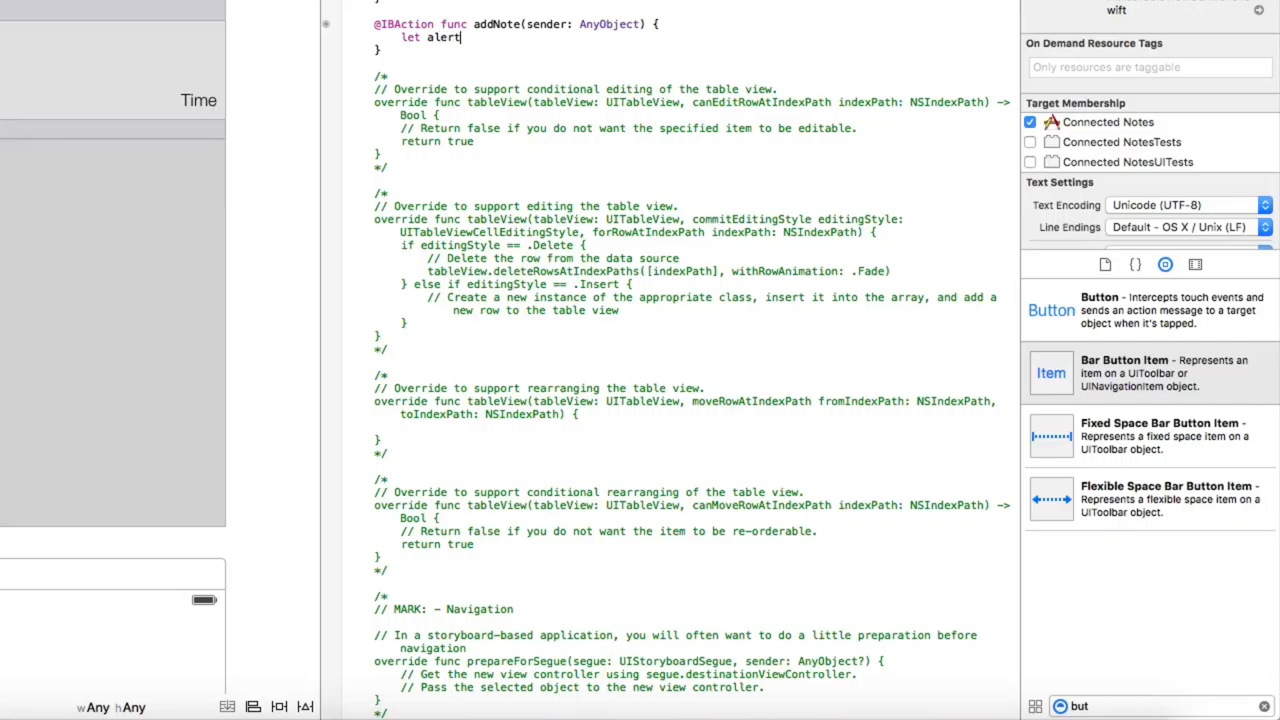
text(= UIAlertController(tit)
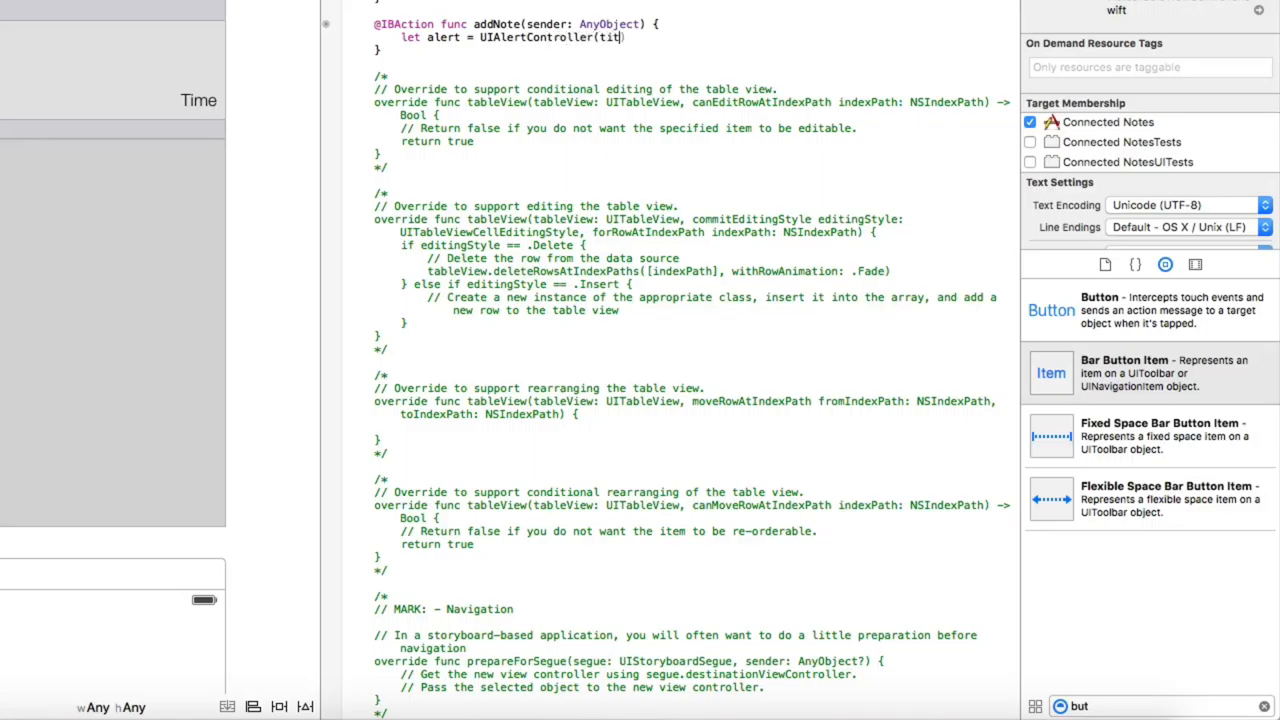
text(le: "New)
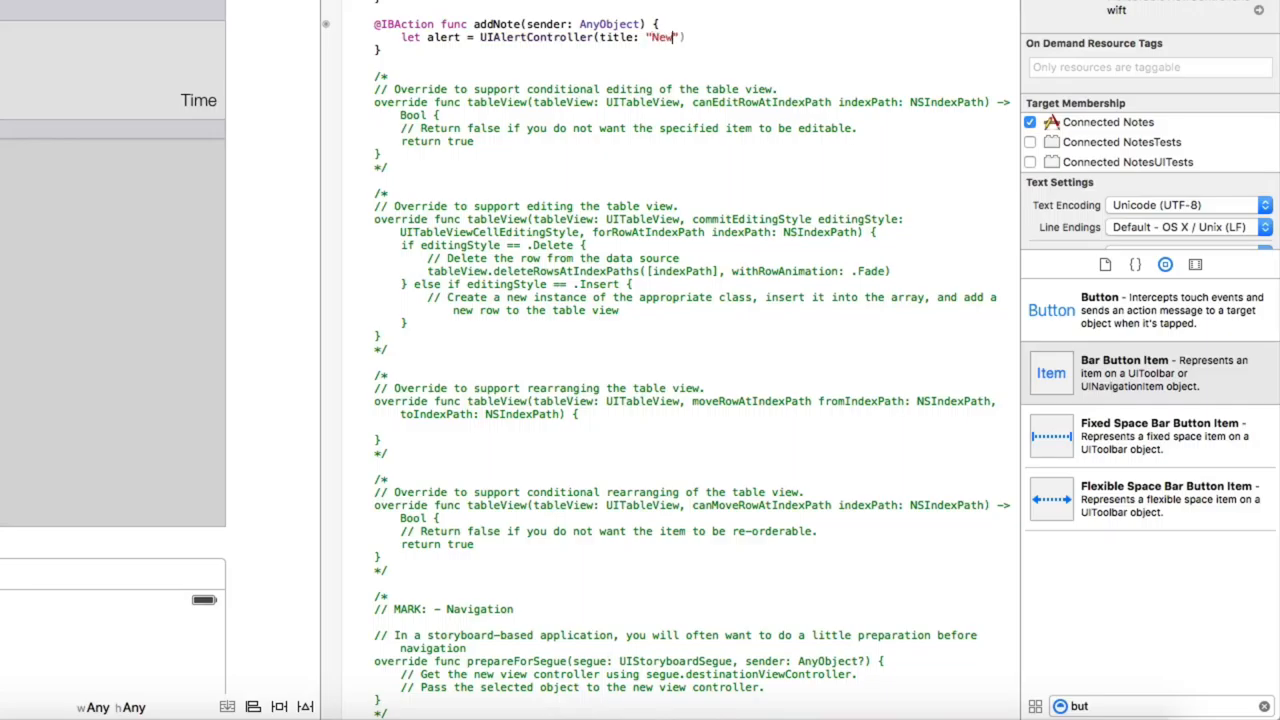
text(Note)
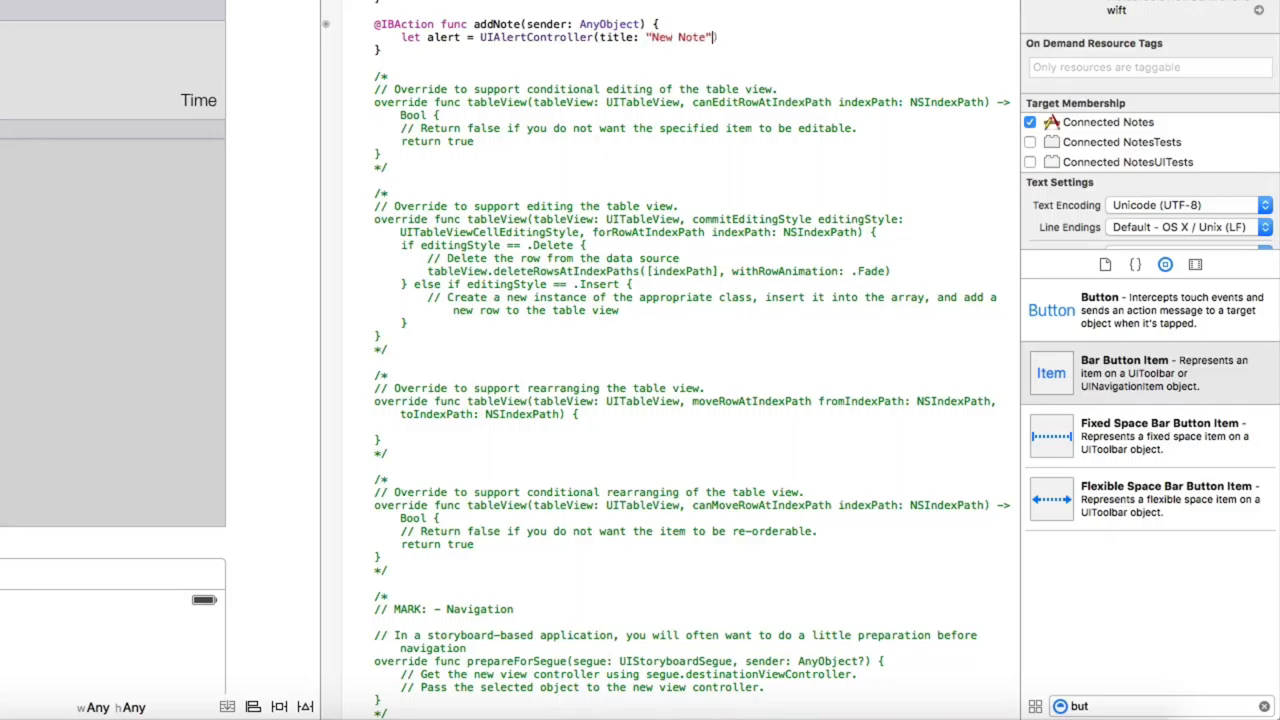
text(, message: ")
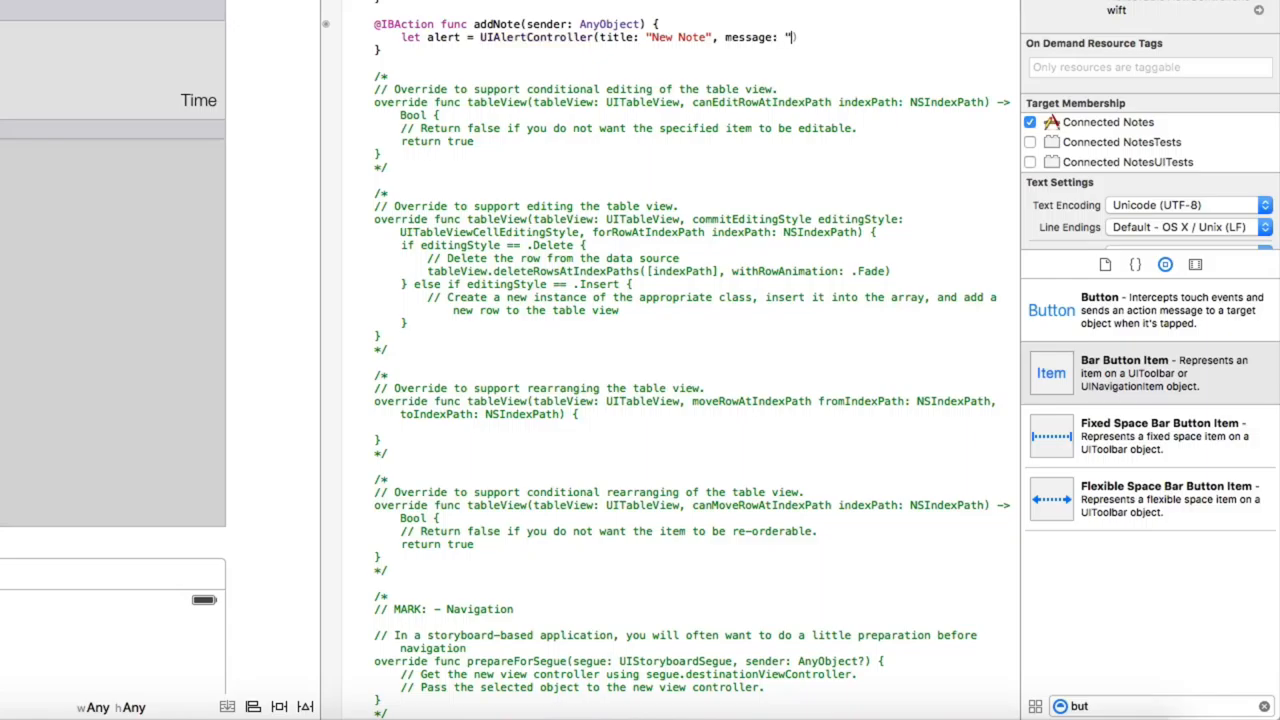
text(Add new n)
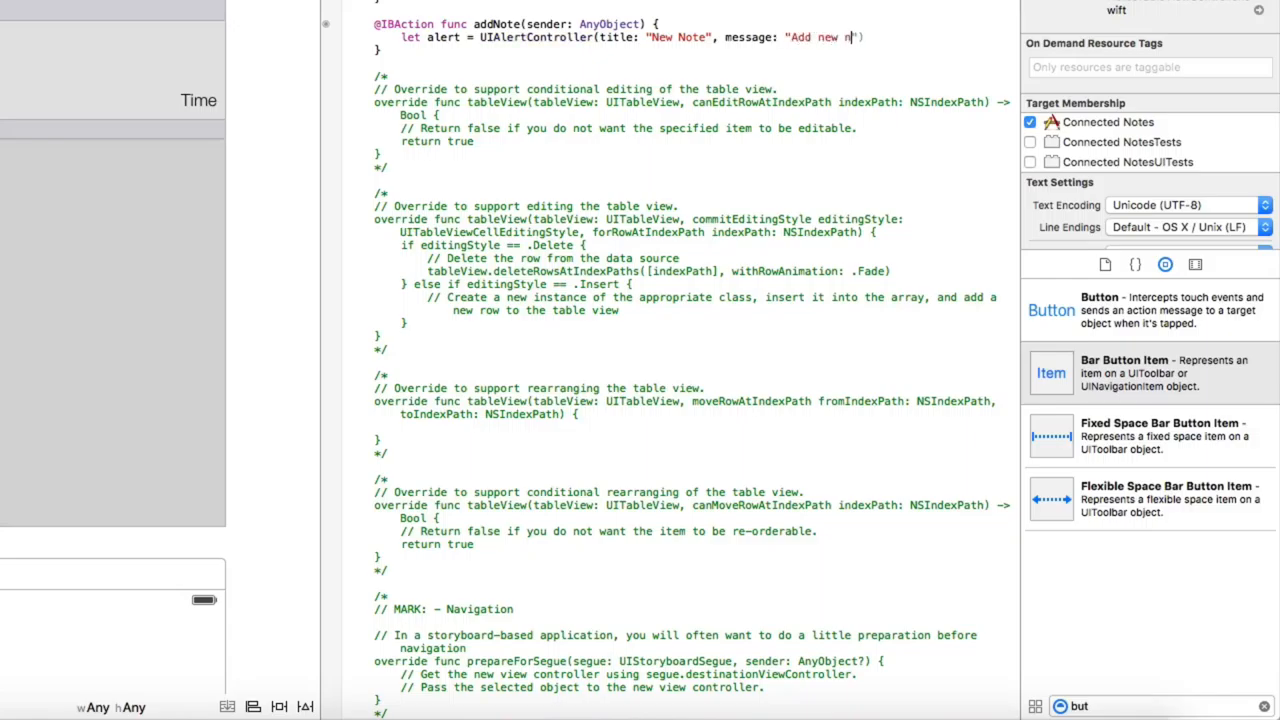
text(ote)
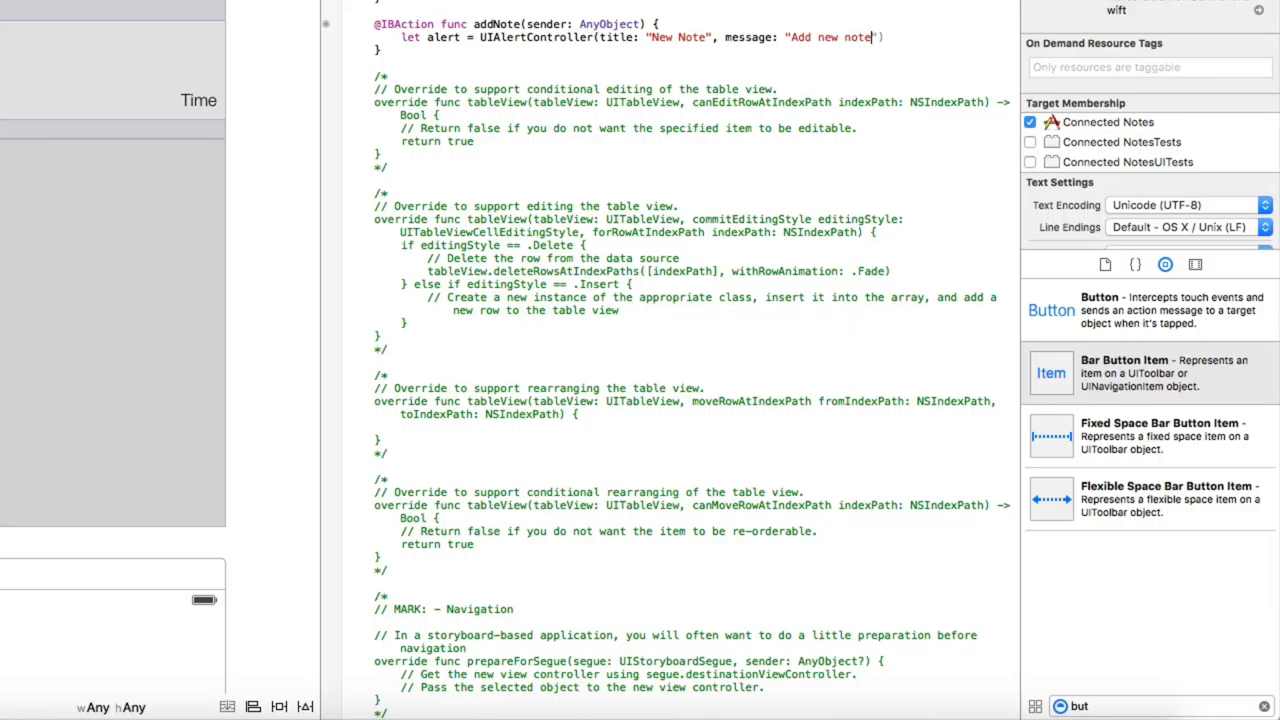
text(, preff)
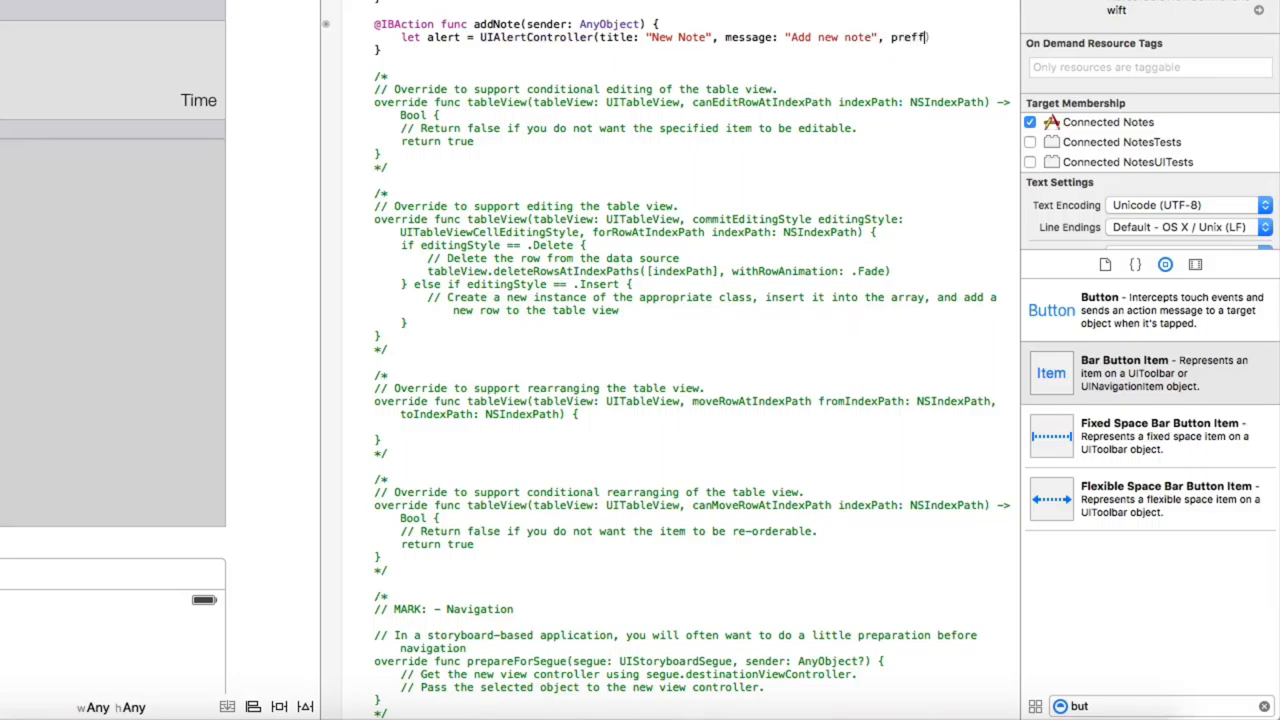
text(erdSty)
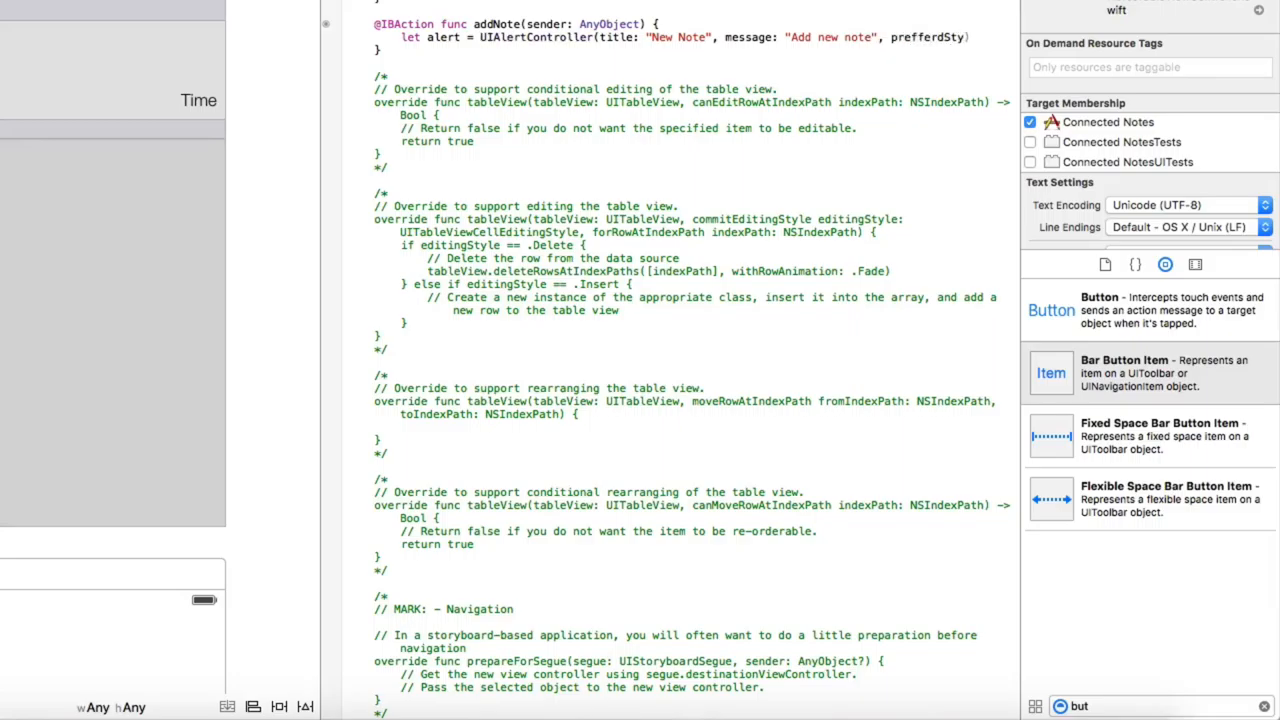
text(le: .)
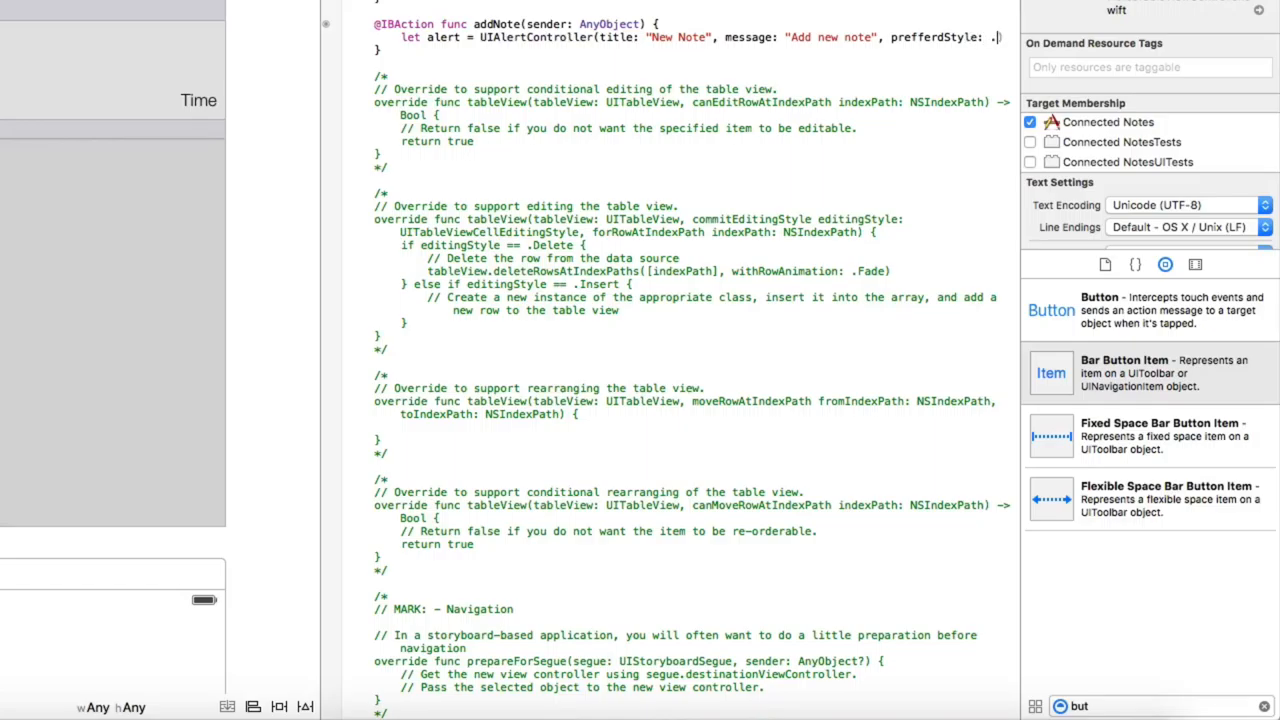
text(Alert))
text(let save)
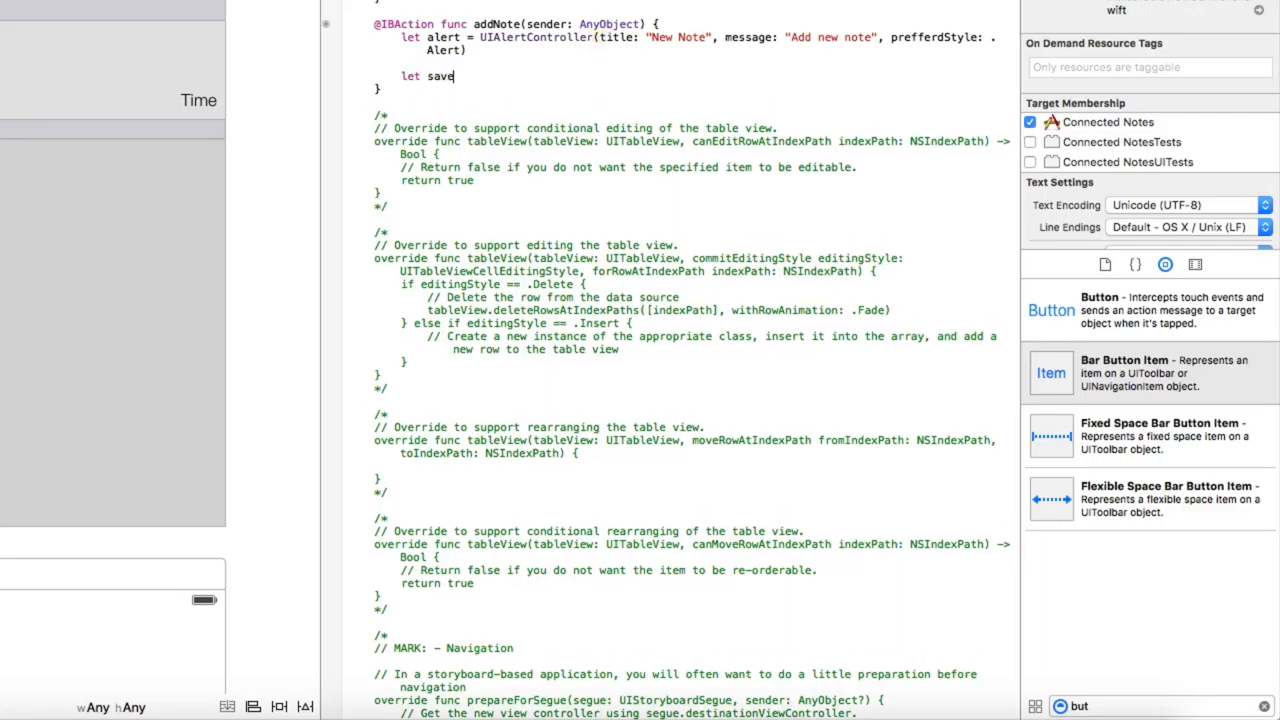
Declare a Save UIAlertAction with Default style and fix the misspelled preferredStyle argument.
text(Action =)
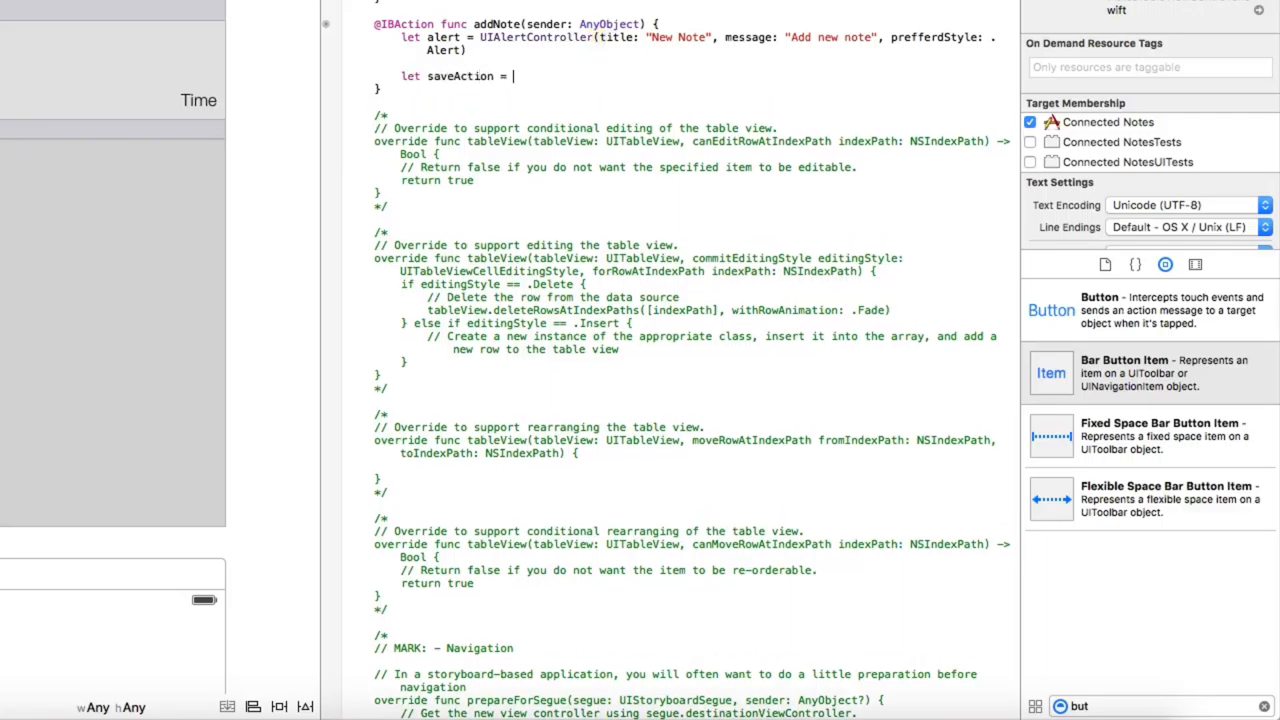
text(UIA)
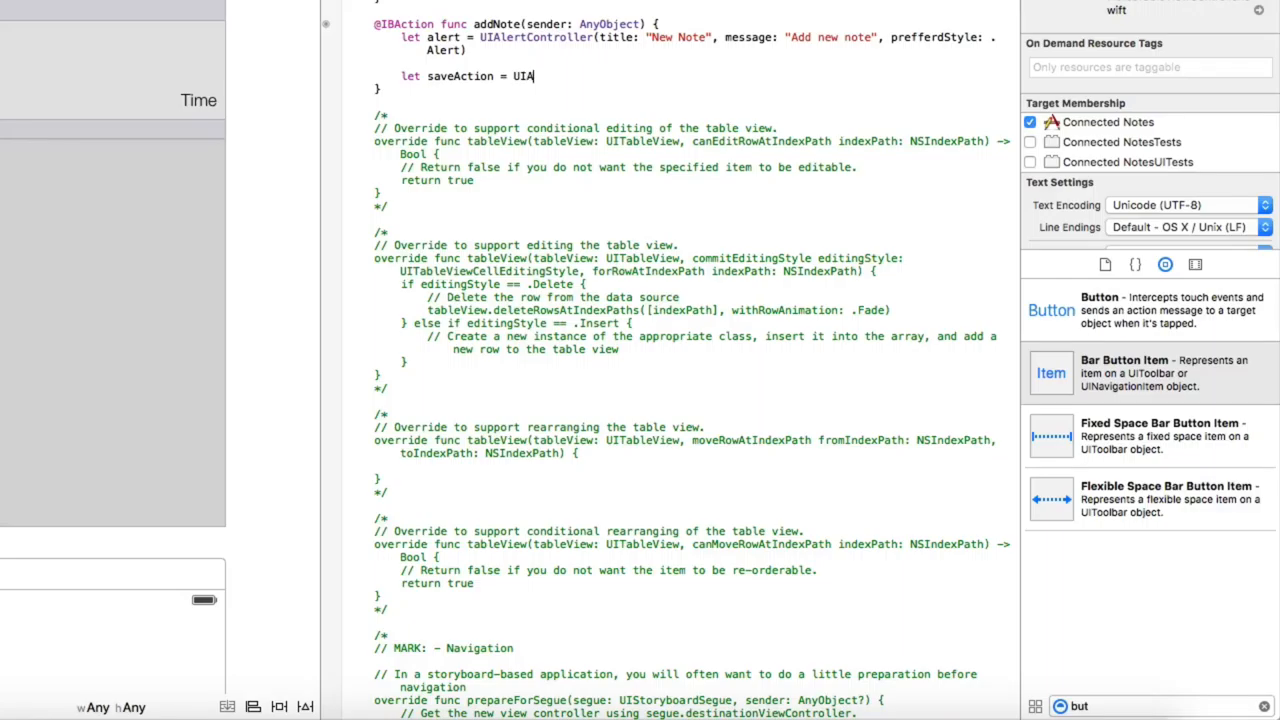
text(lert)
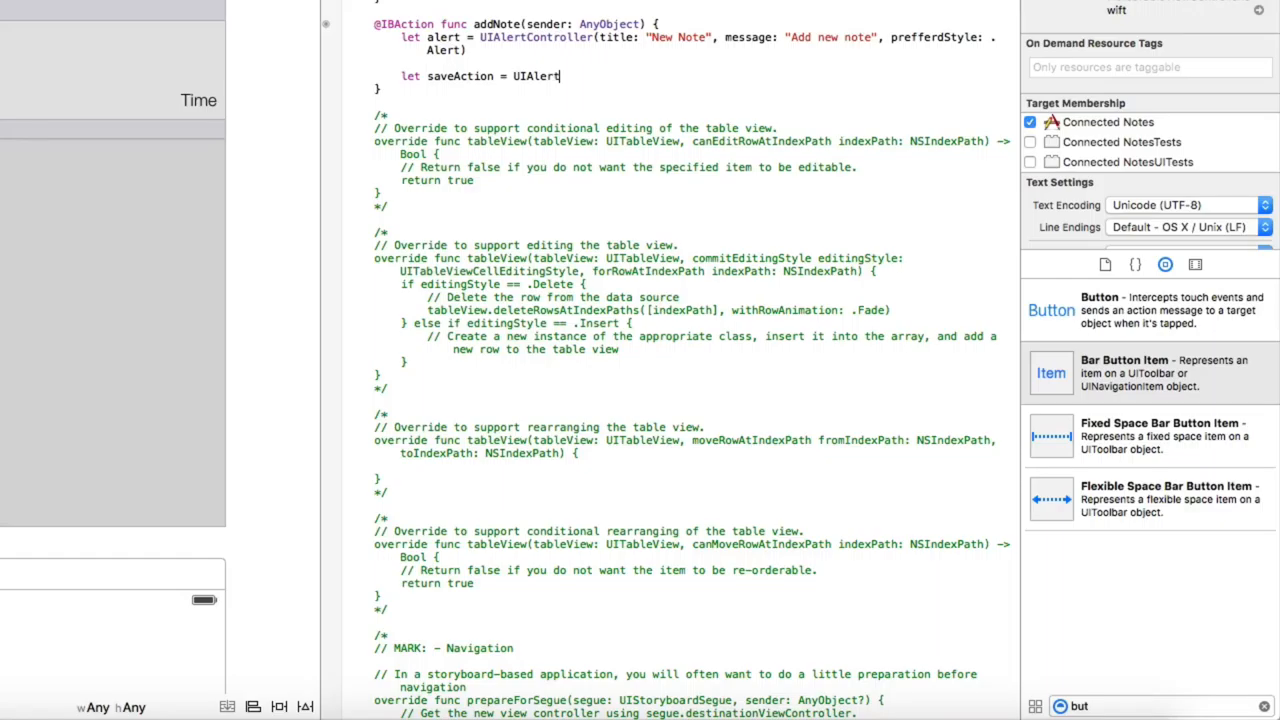
text(Action()
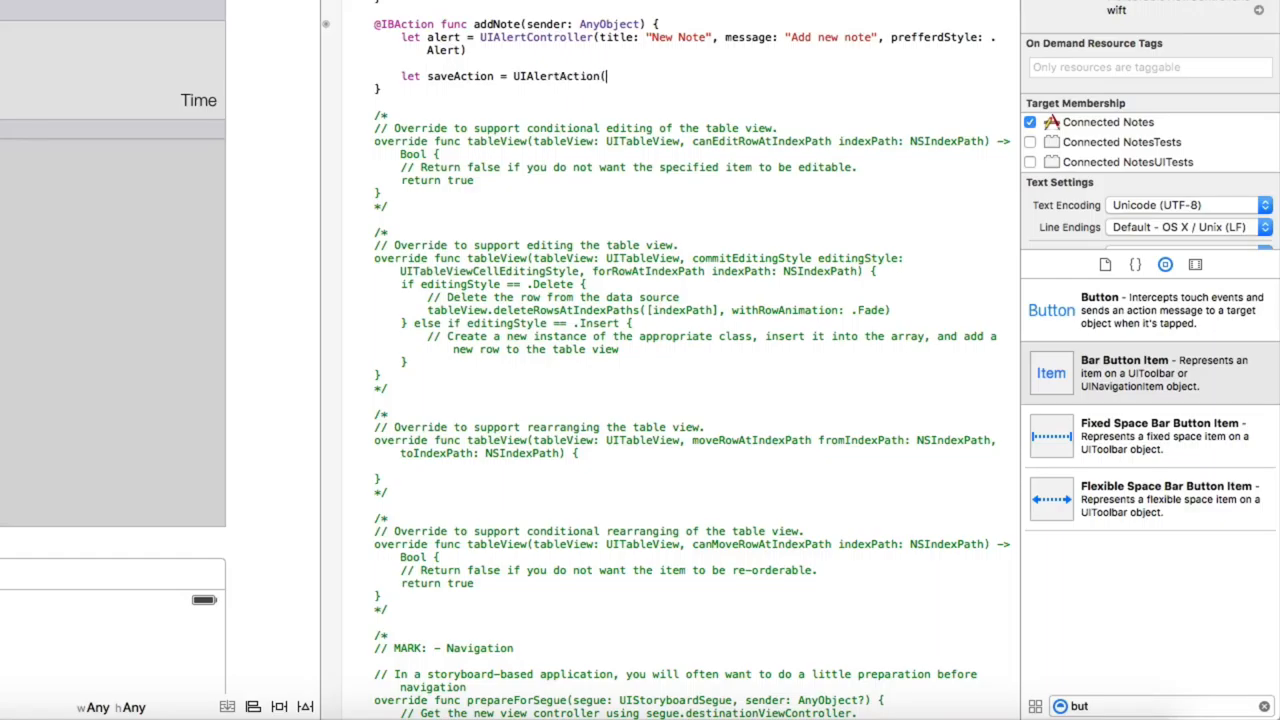
text(title: ")
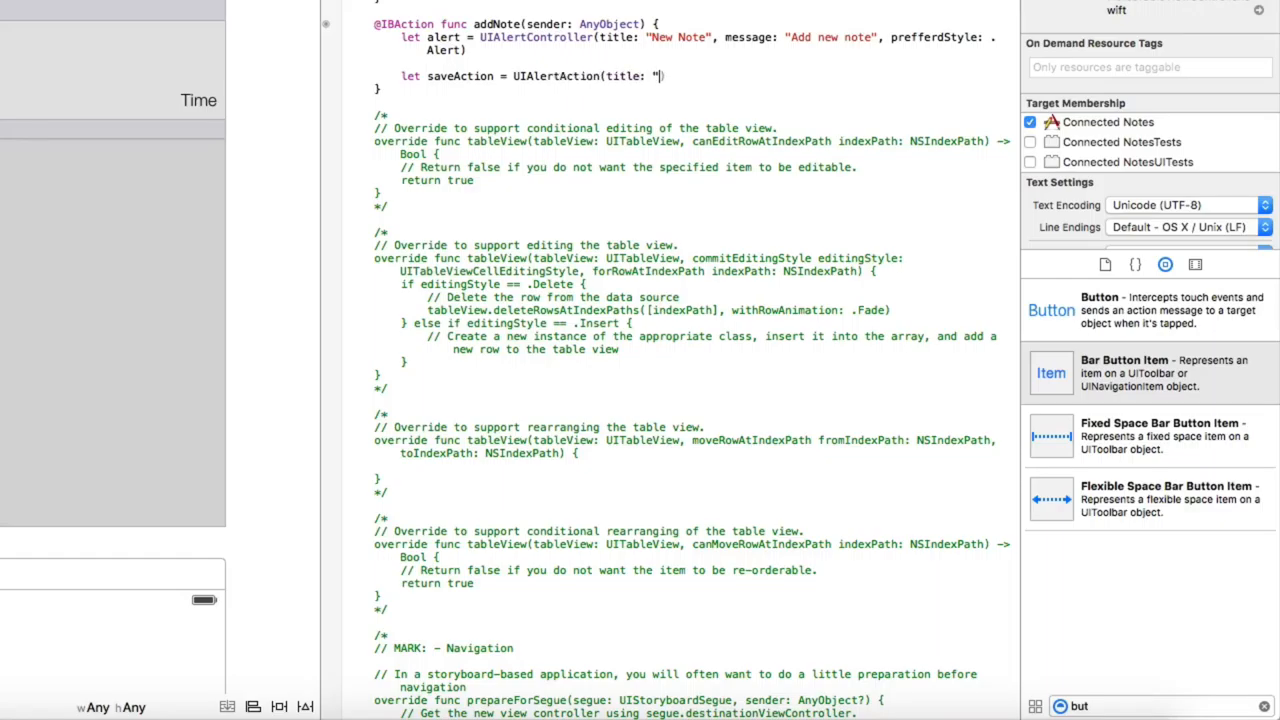
text(Save",)
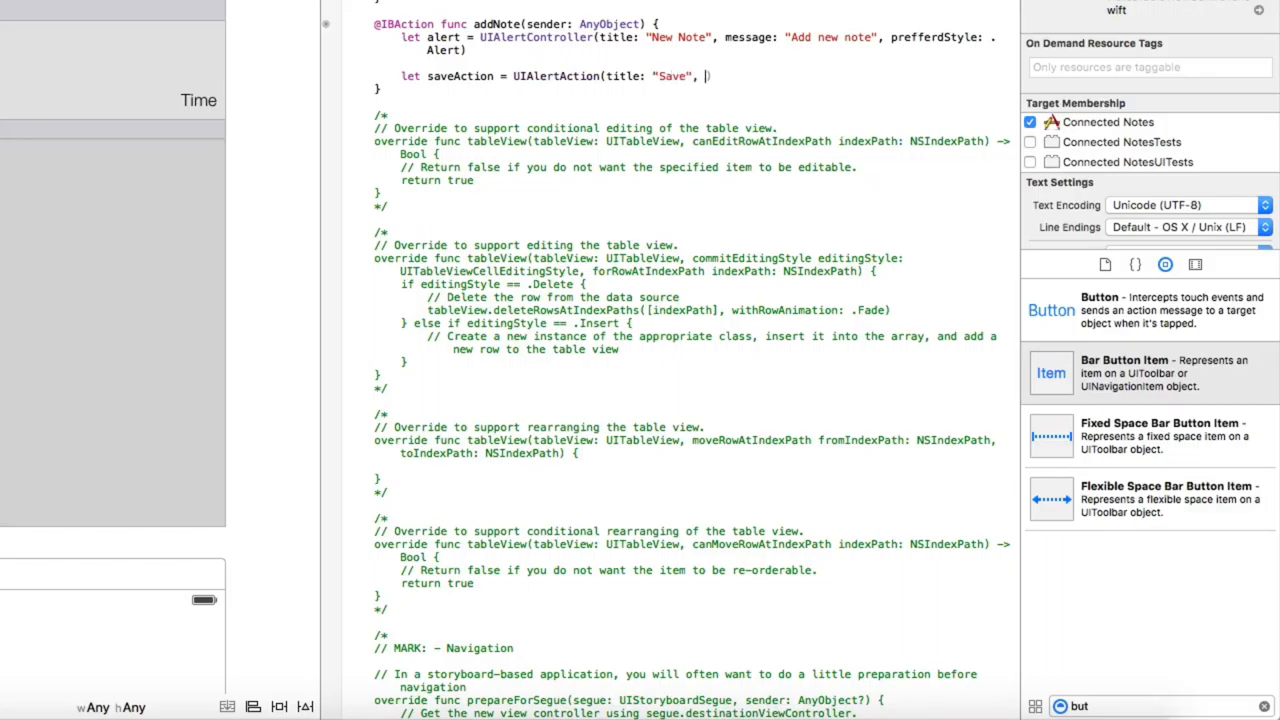
text(style:)
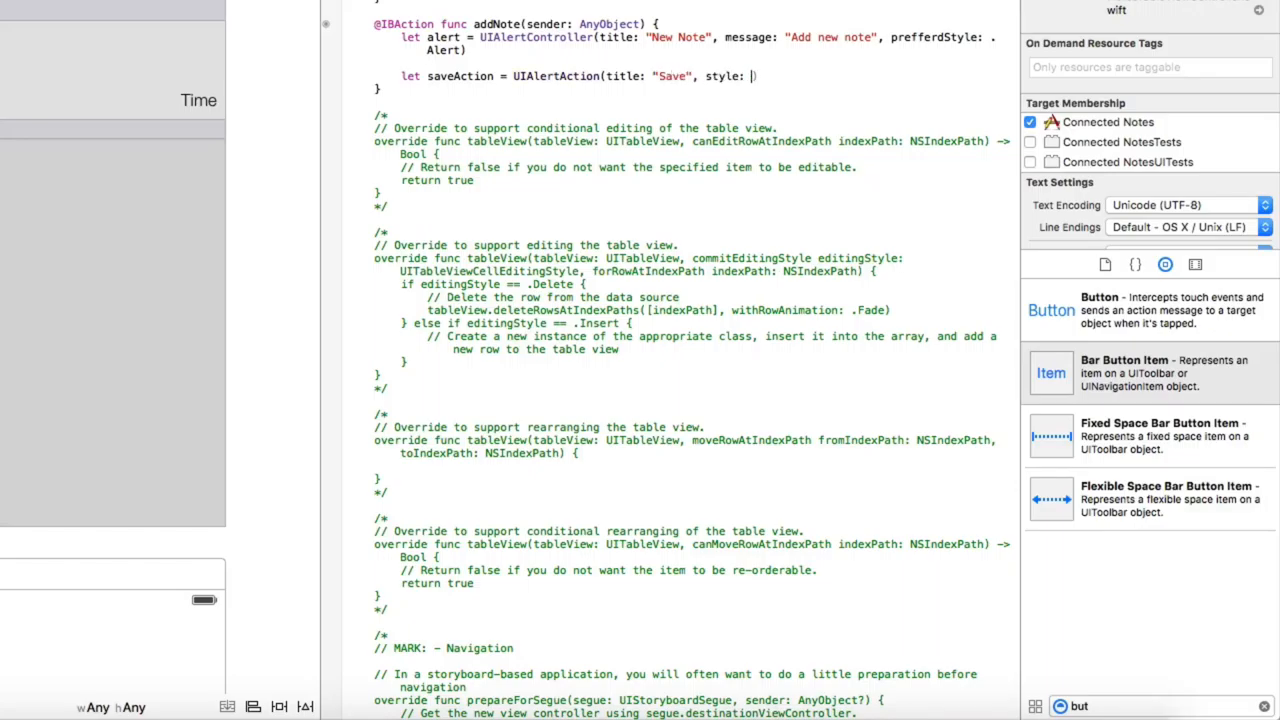
text(.Default)
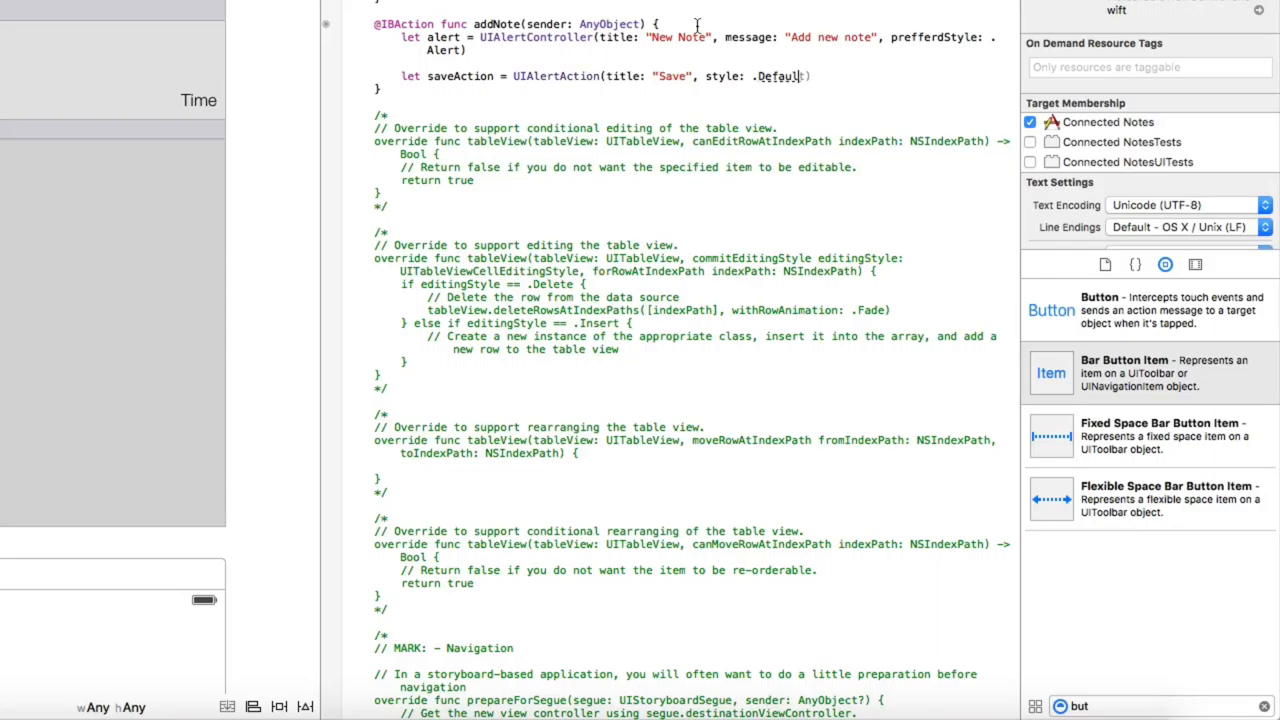
text(, handler: {)
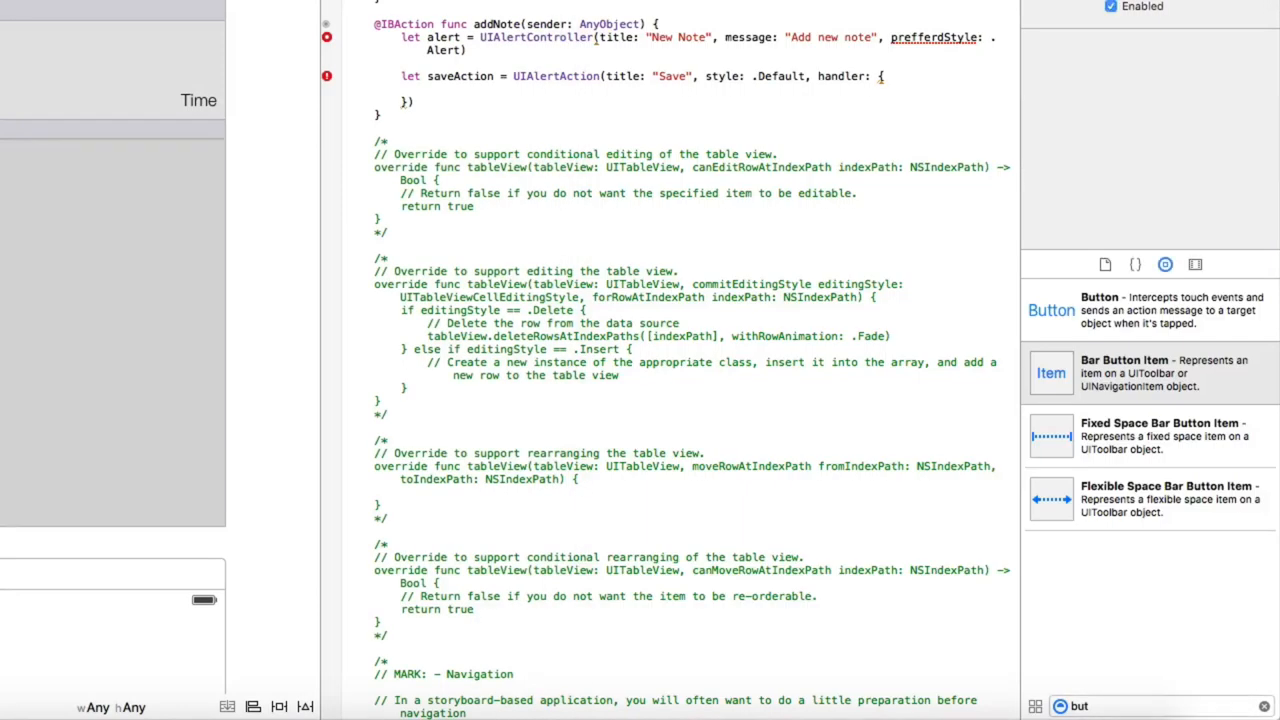
mouse_move(330, 40)
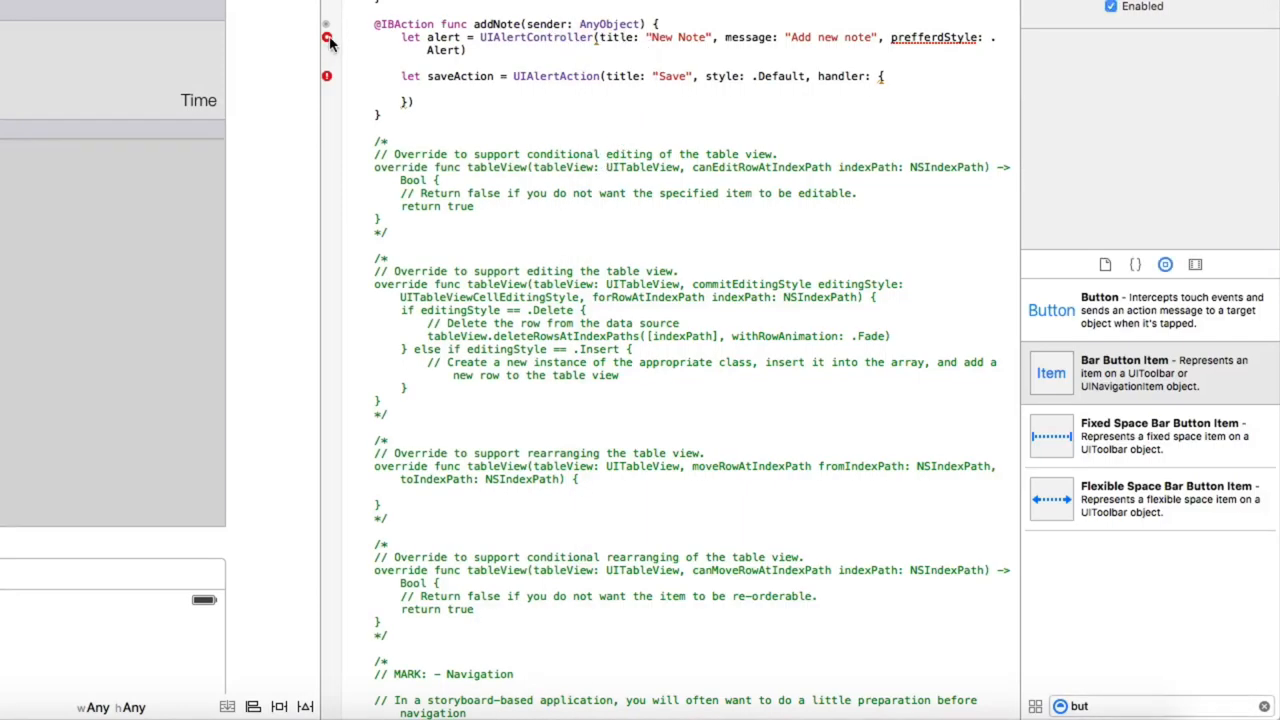
click(327, 37)
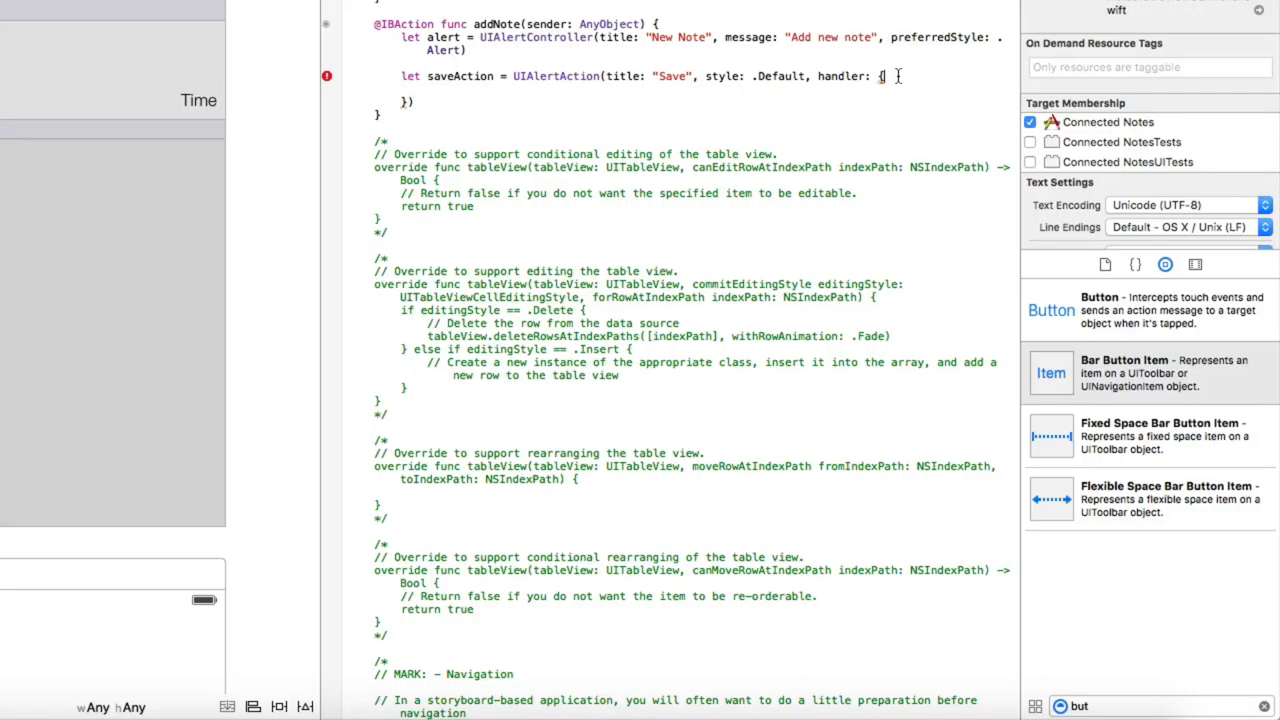
Write the Save handler closure that reads the alert's first text field.
text({a)
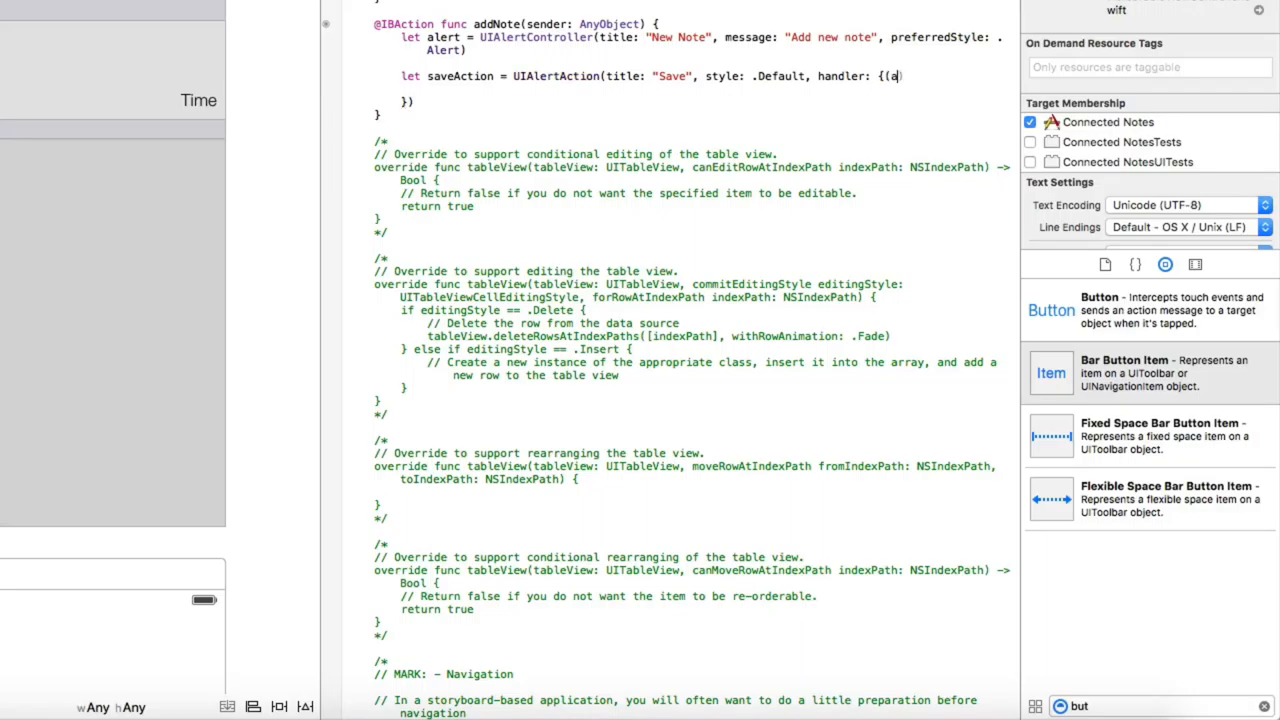
text(ction: UIAlertAction)
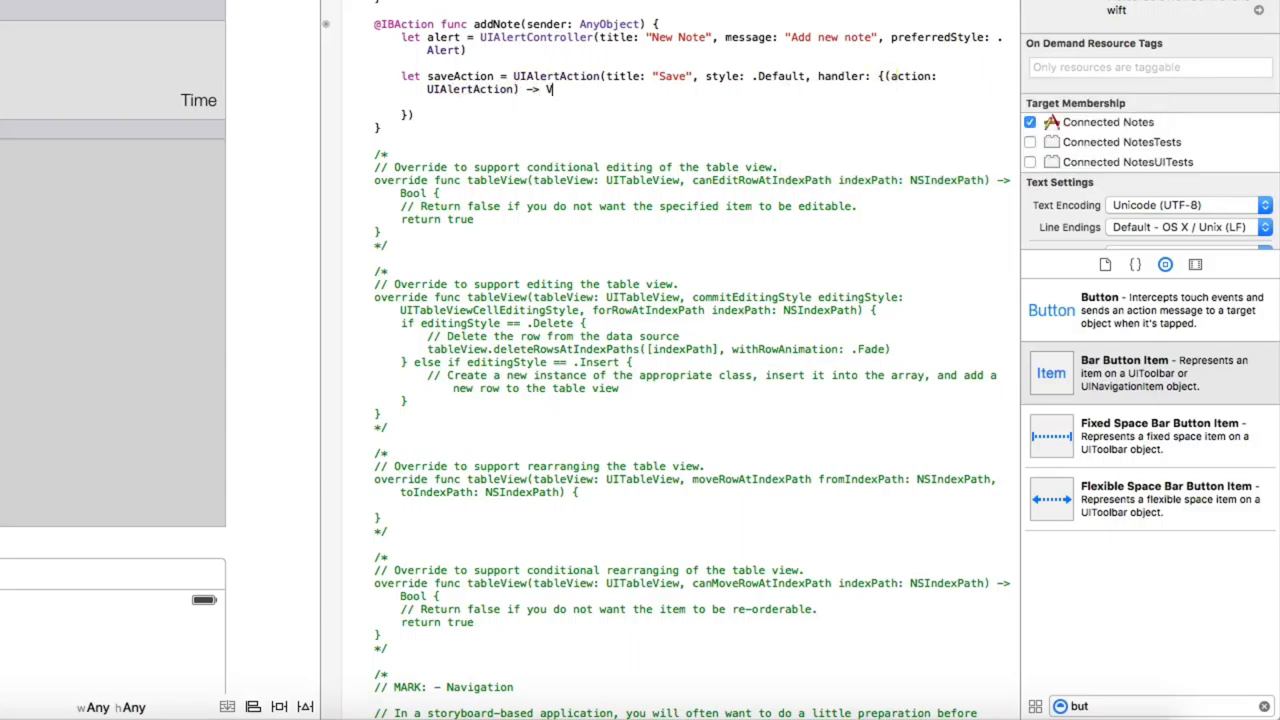
text(oid in)
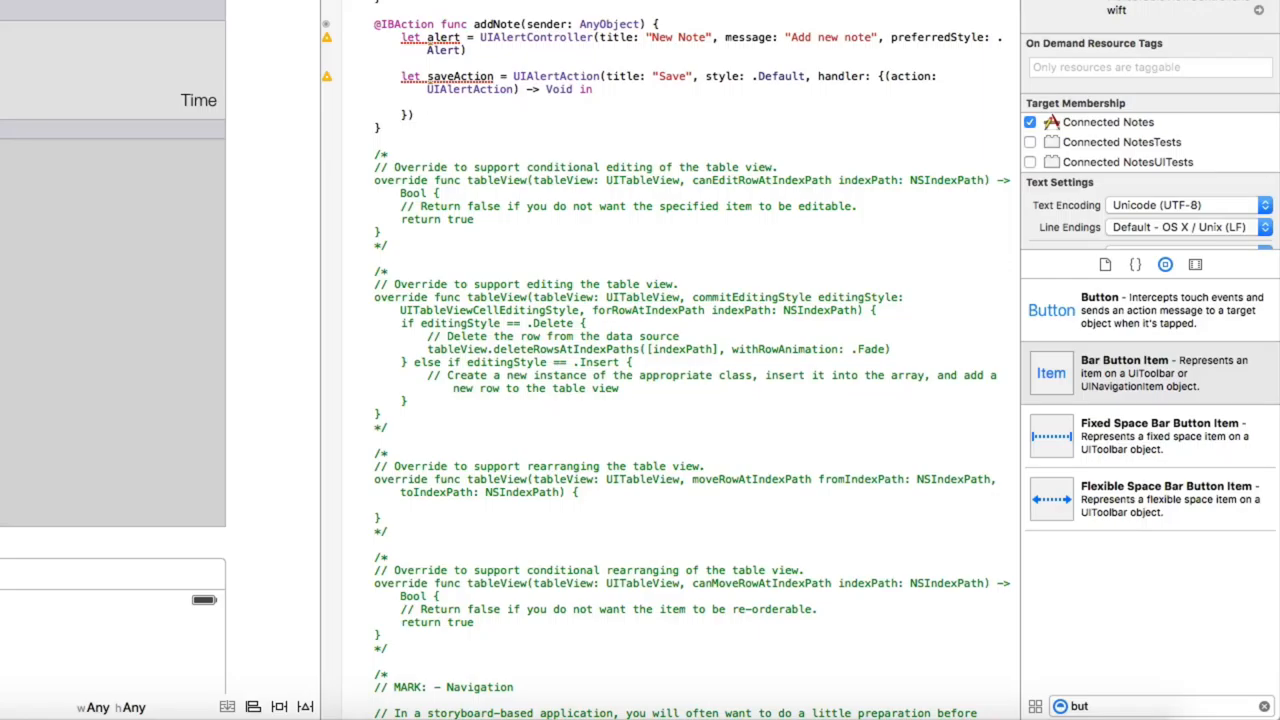
text(let)
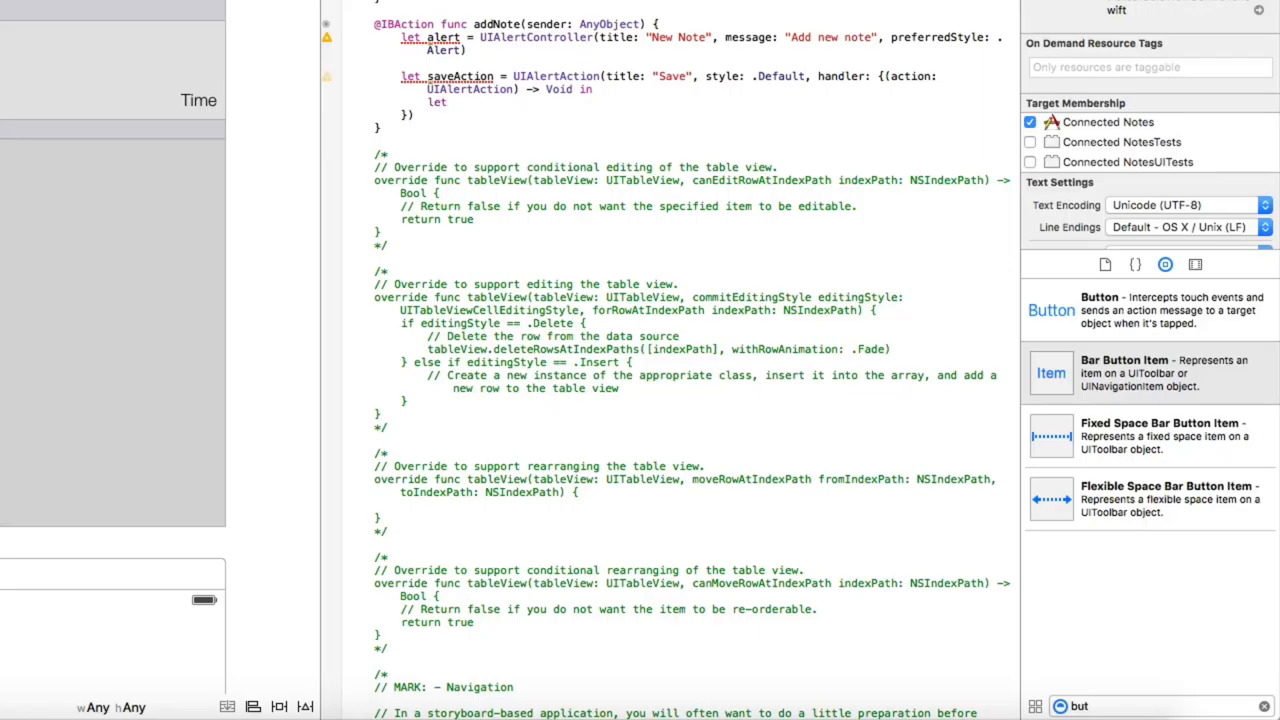
text(textField = a)
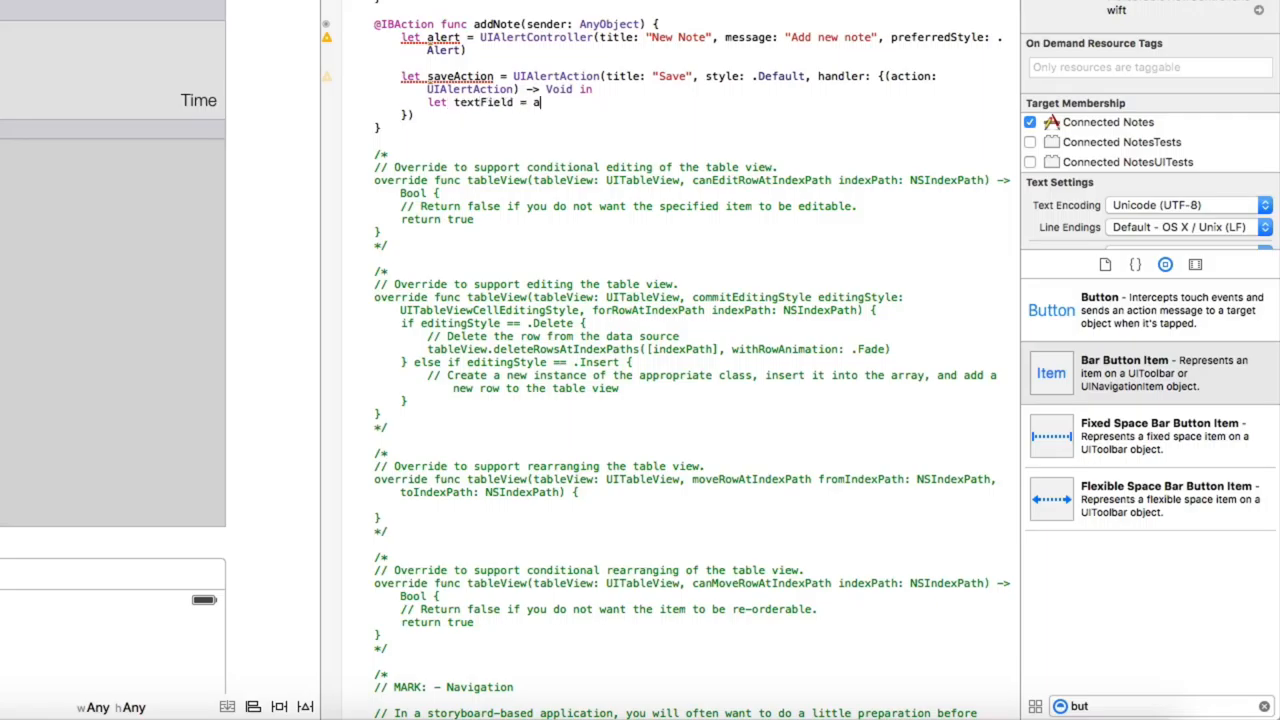
text(lert.textFields)
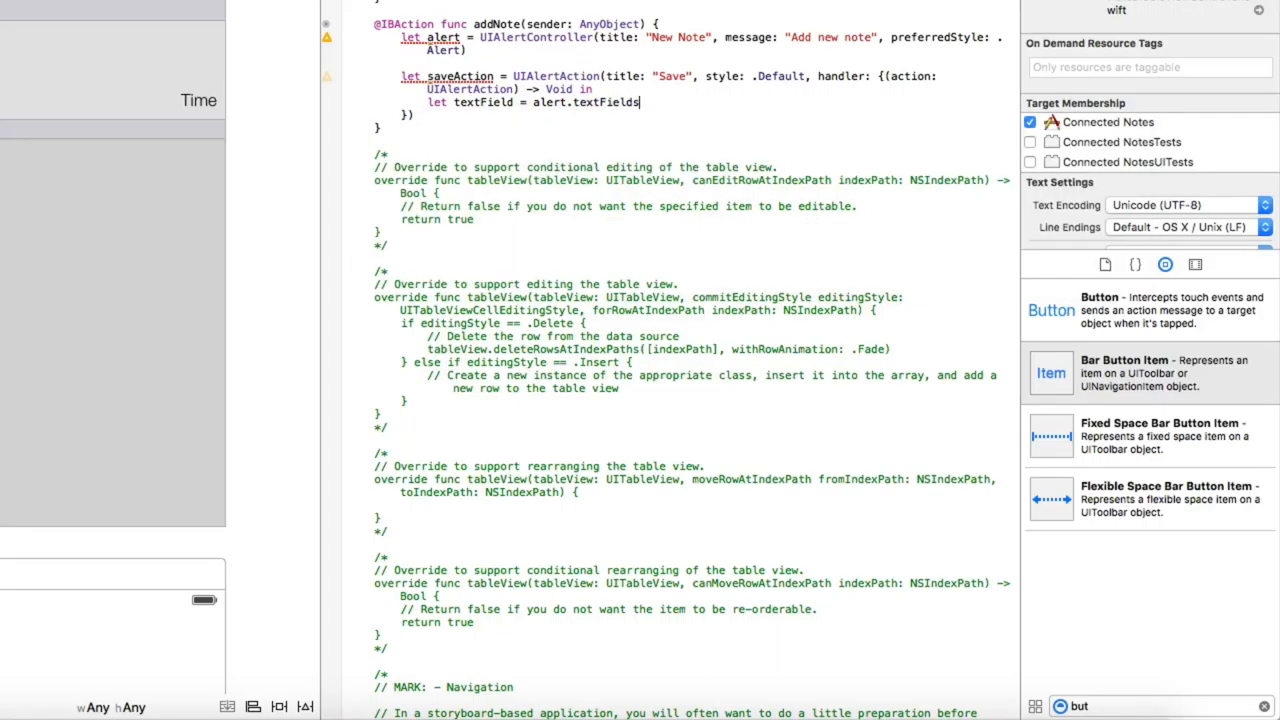
text(!.first)
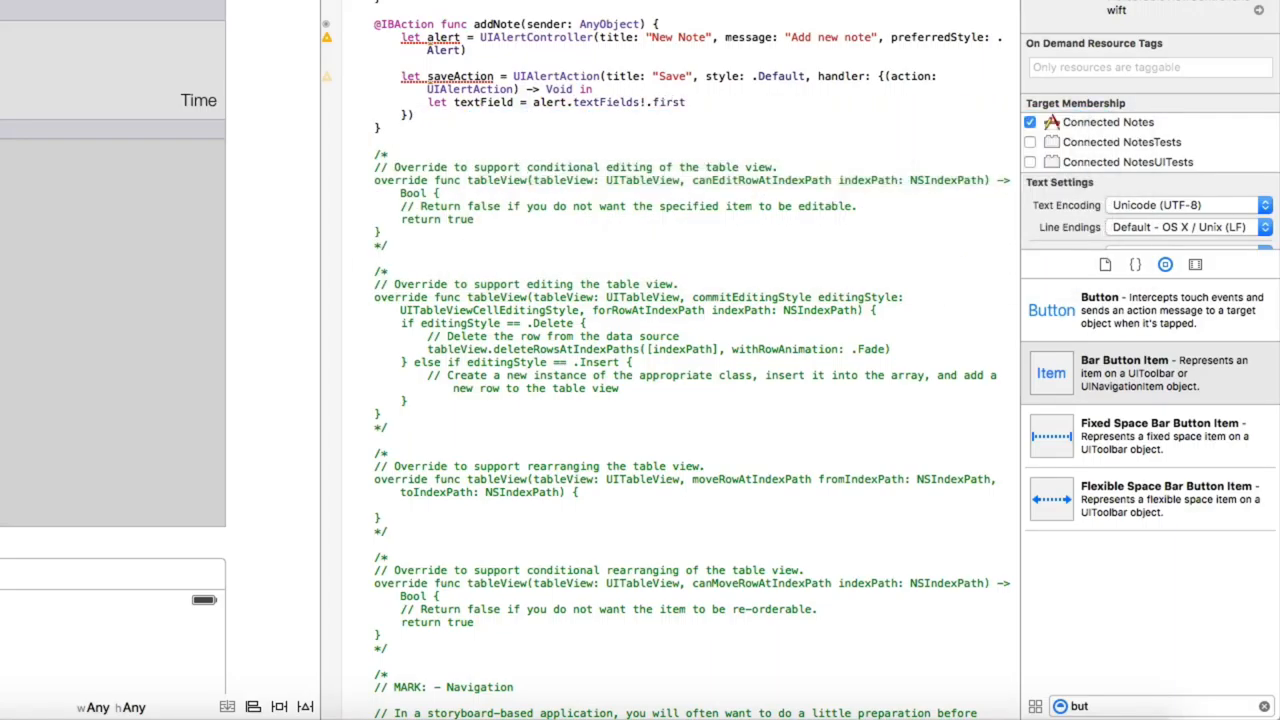
scroll(down, 3)
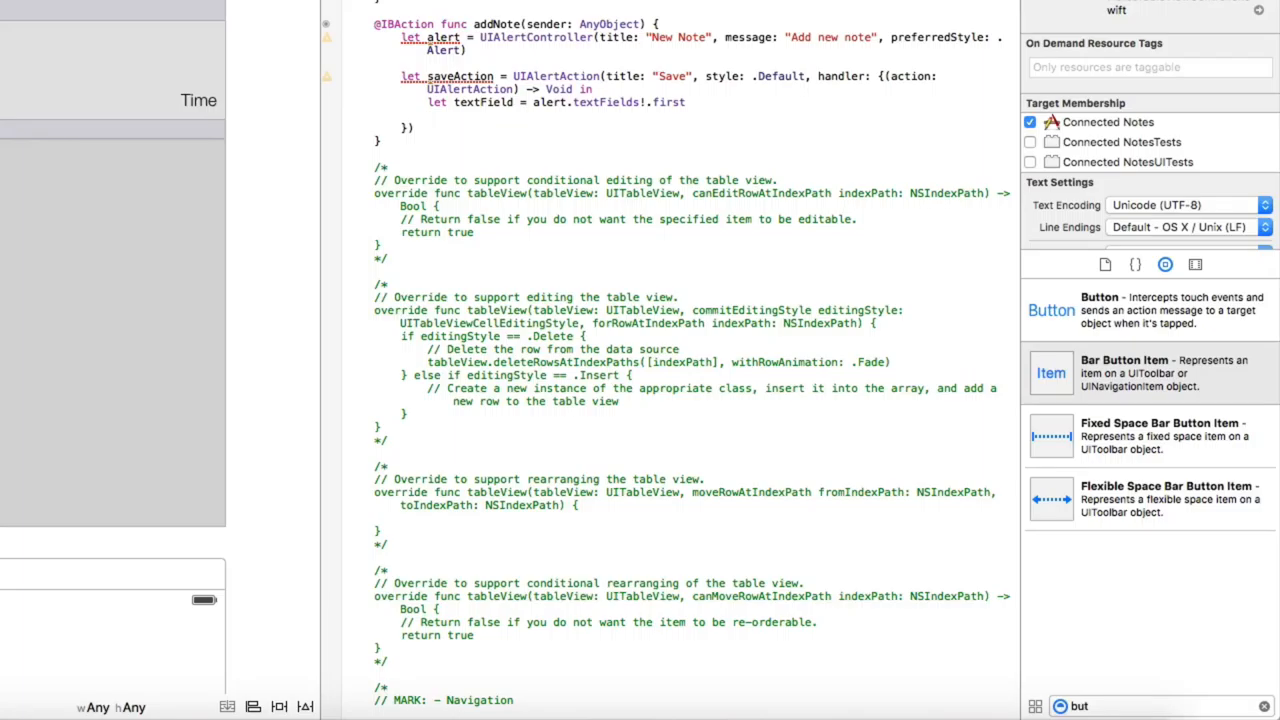
Append the typed title and author 'iPhone' to the note arrays, then call tableView.reloadData().
scroll(up, 3)
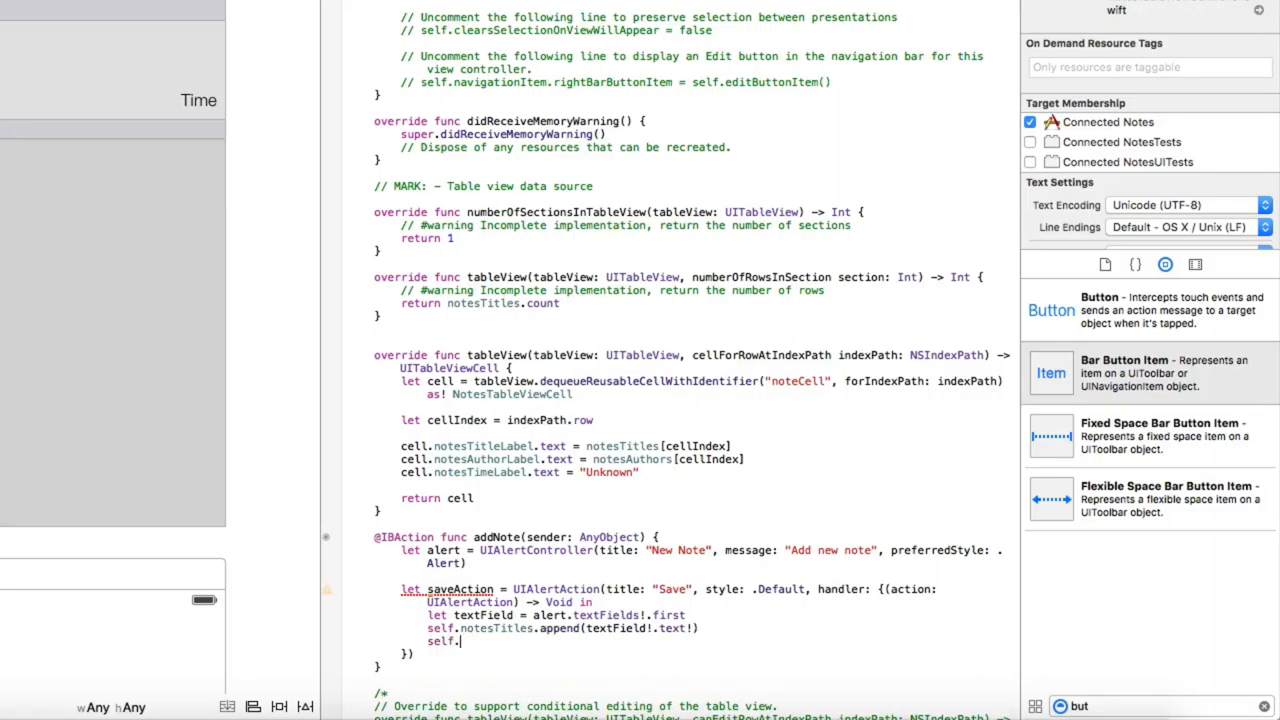
text(tableView.)
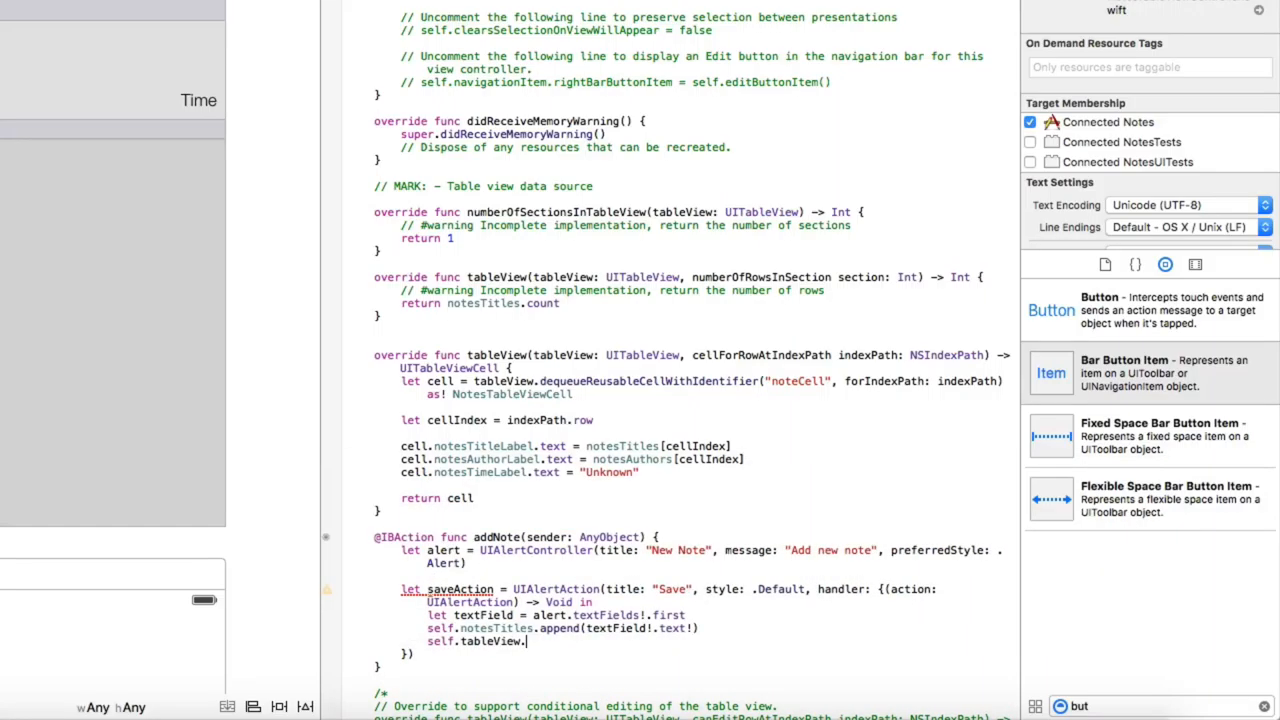
text(reloadData())
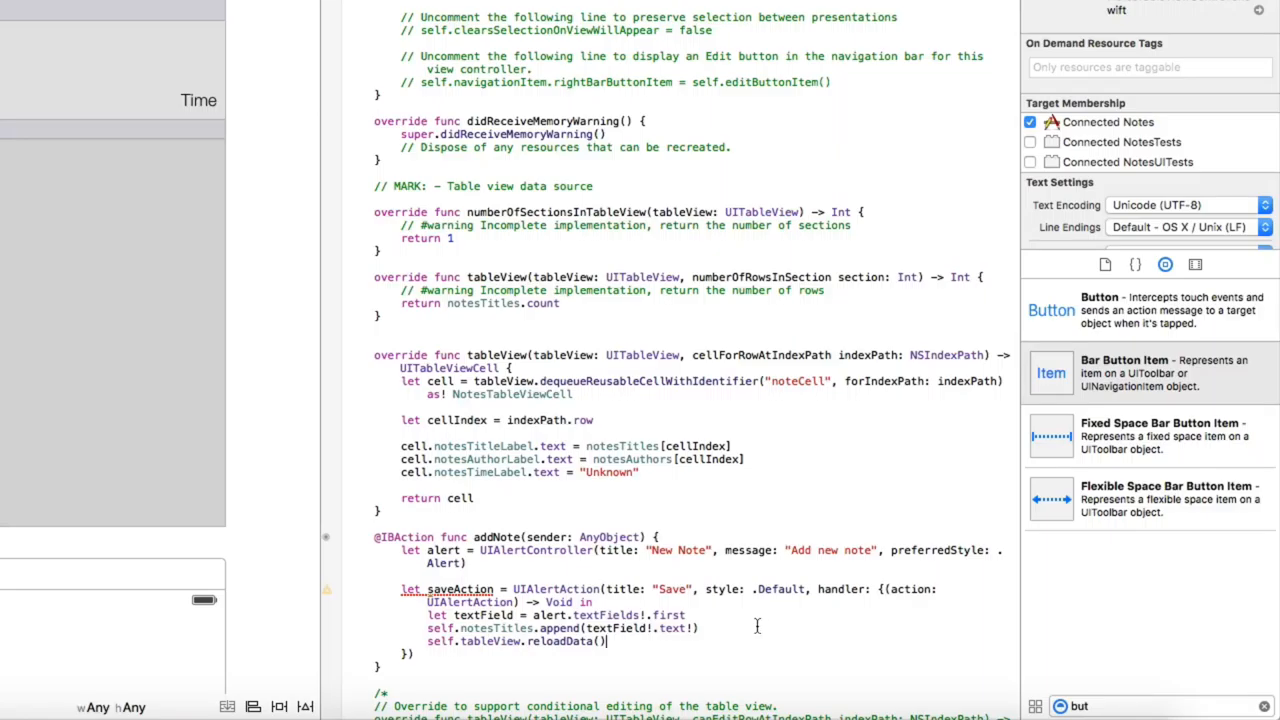
key(Return)
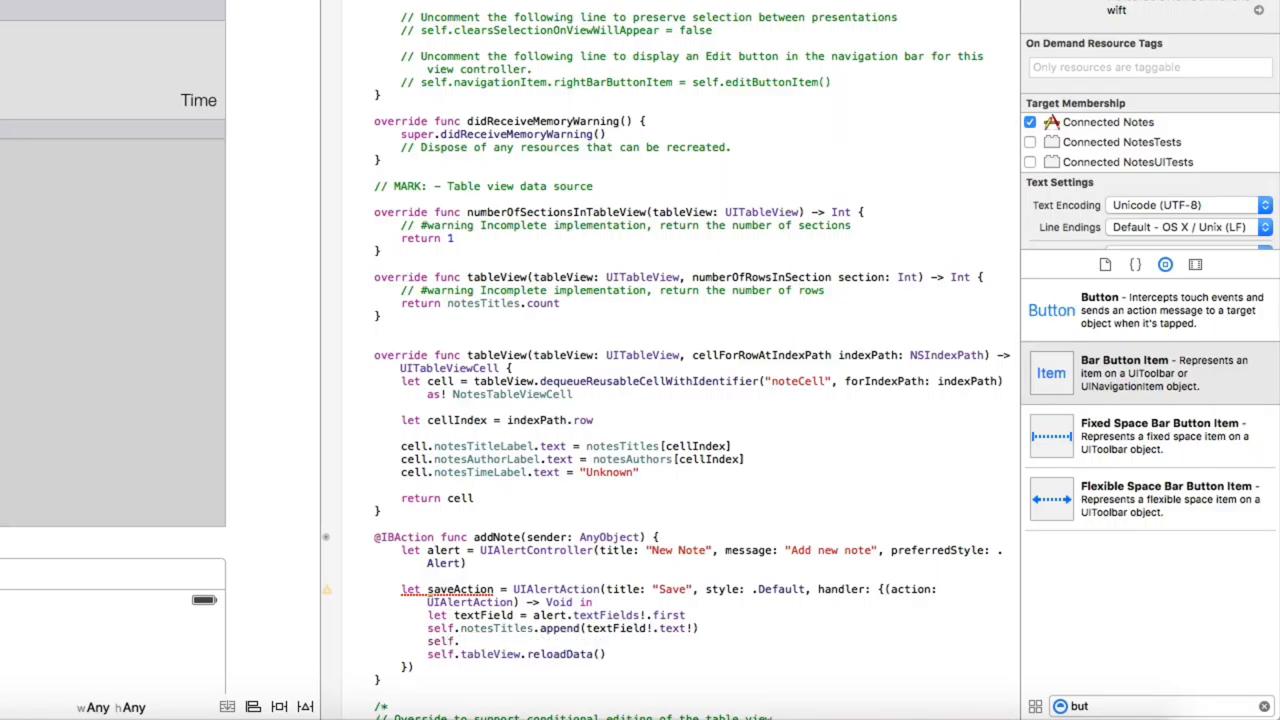
text(self.notesAuthors.append(")
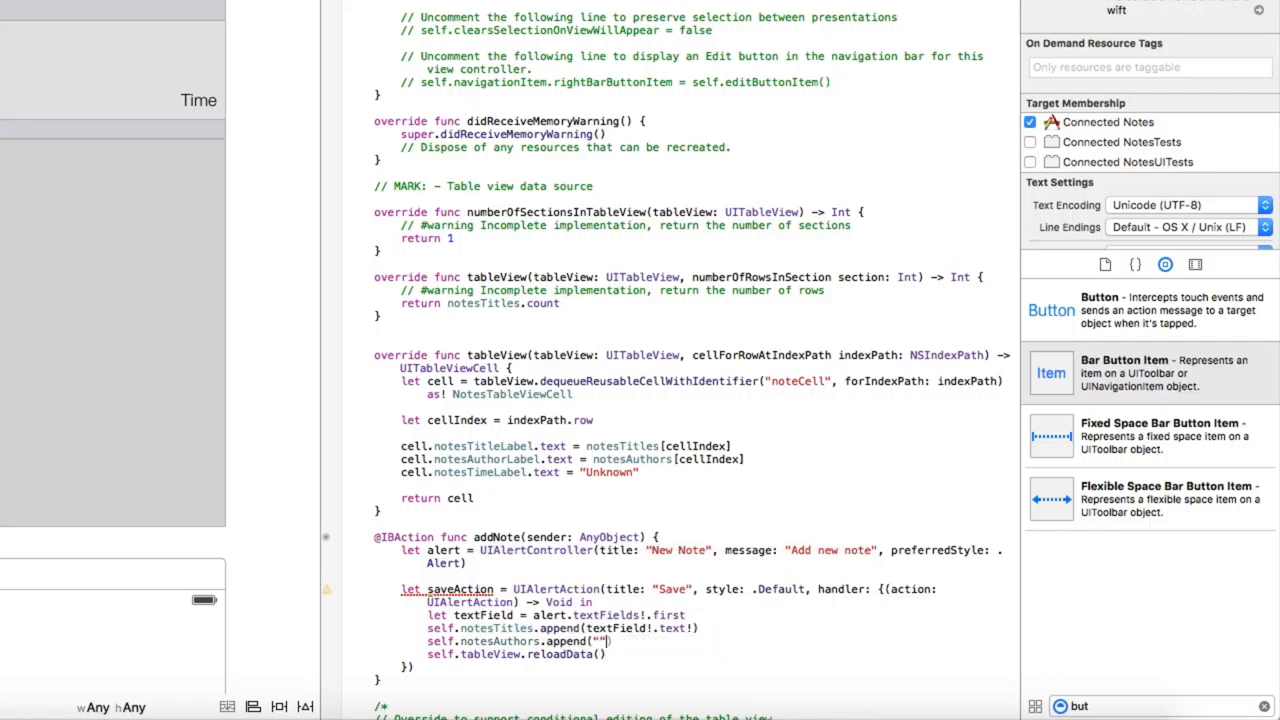
text(iPhone)
text(let)
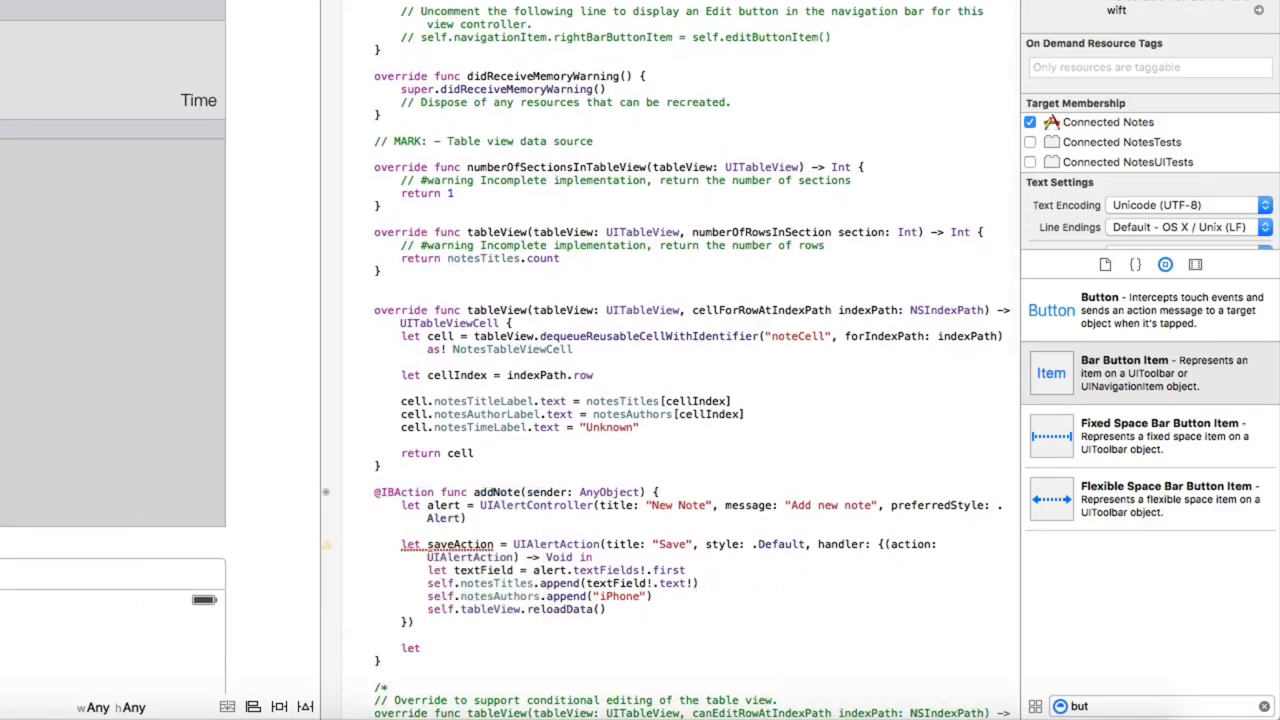
Define a Cancel UIAlertAction with Default style and start alert.addTextFieldWithConfigurationHandler.
text(cancel)
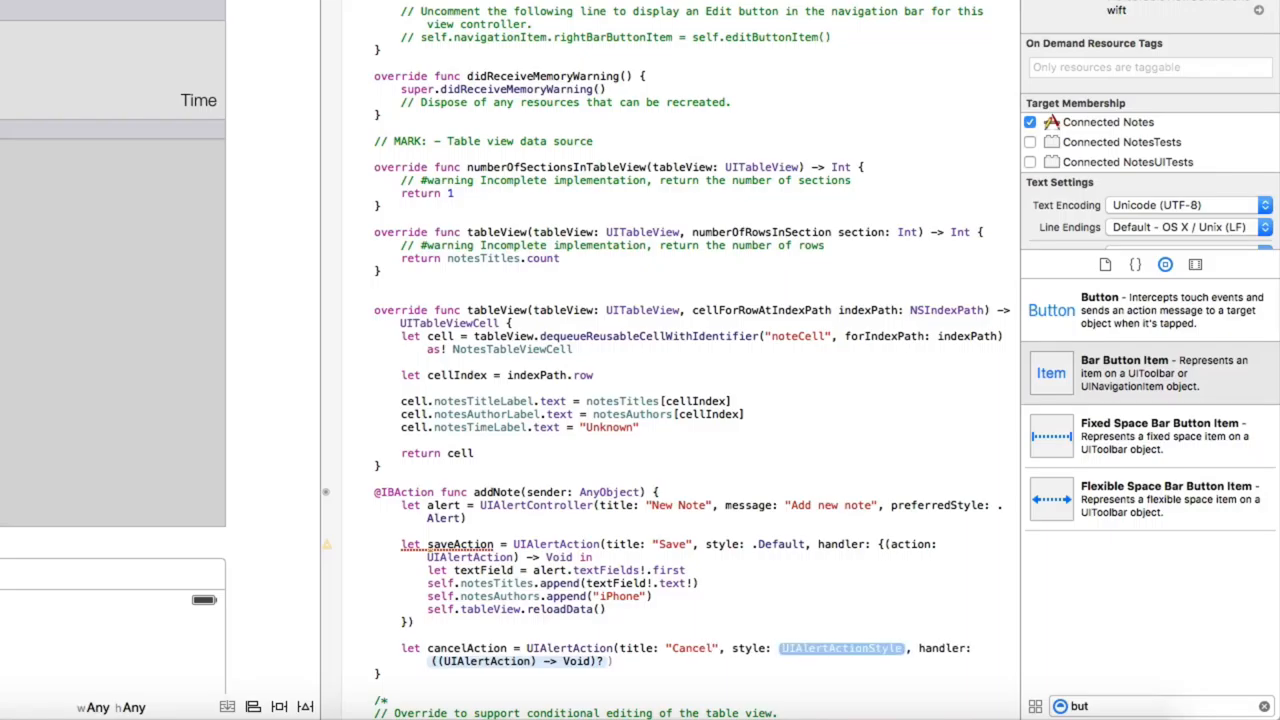
text(.Defau)
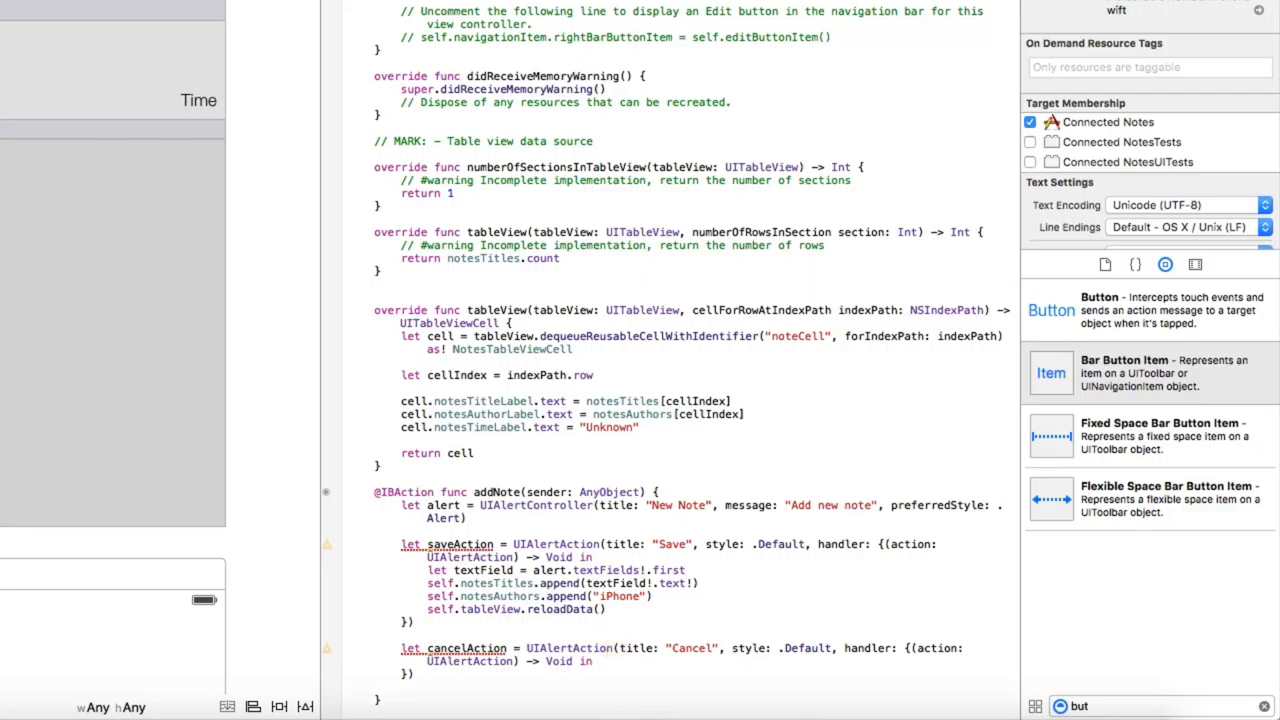
text(alert.addTextFieldWithConfigurationHandler({)
text((textField:UITextField) -> Void in)
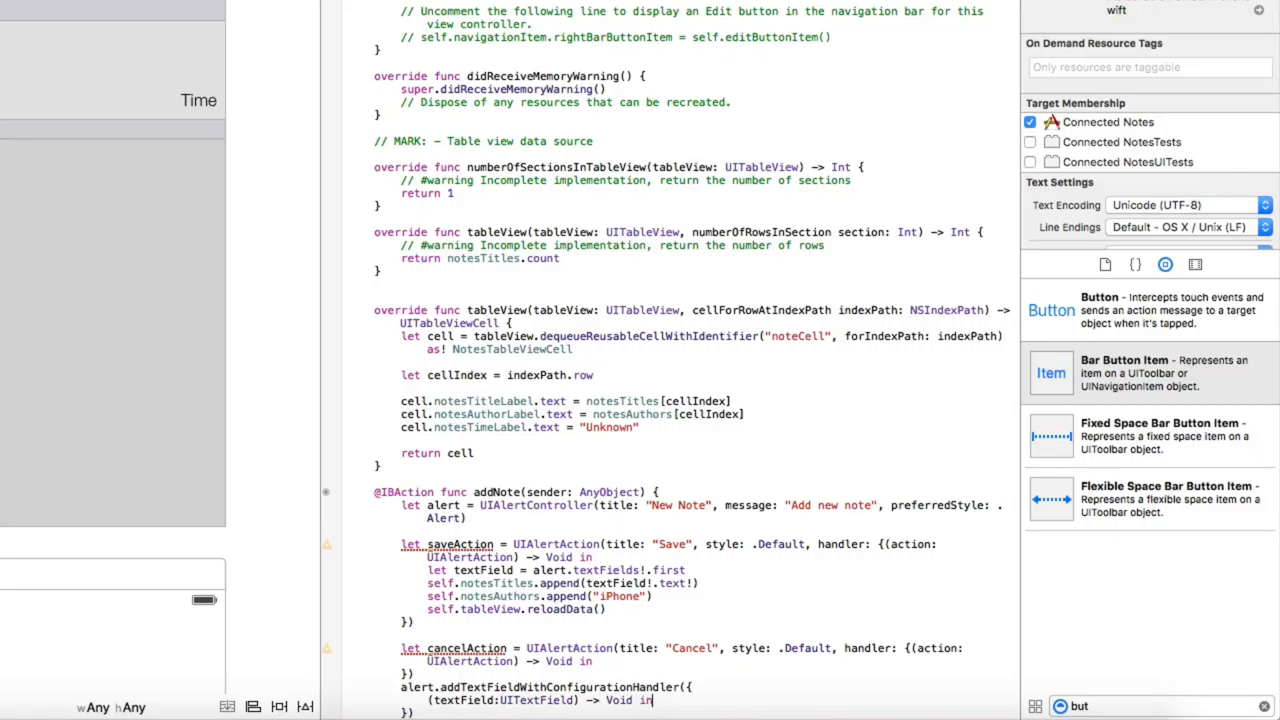
Add saveAction and cancelAction to the alert, present it, and run the app.
scroll(up, 3)
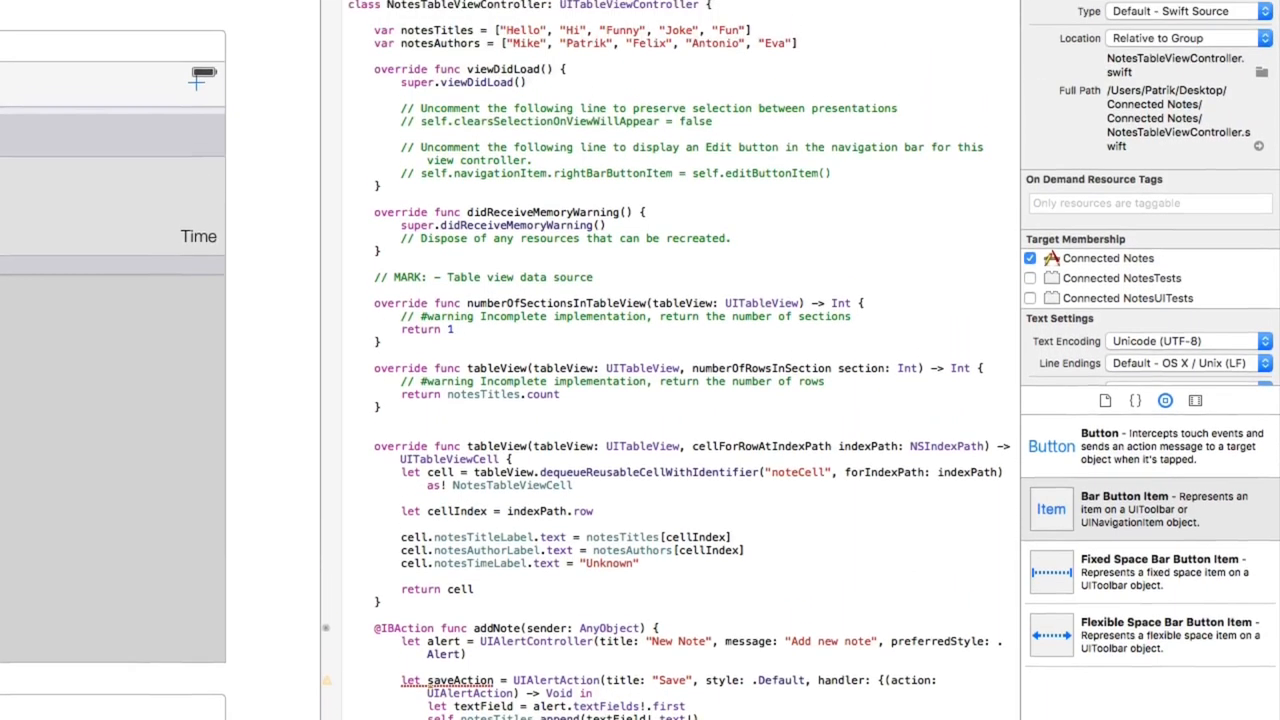
scroll(down, 3)
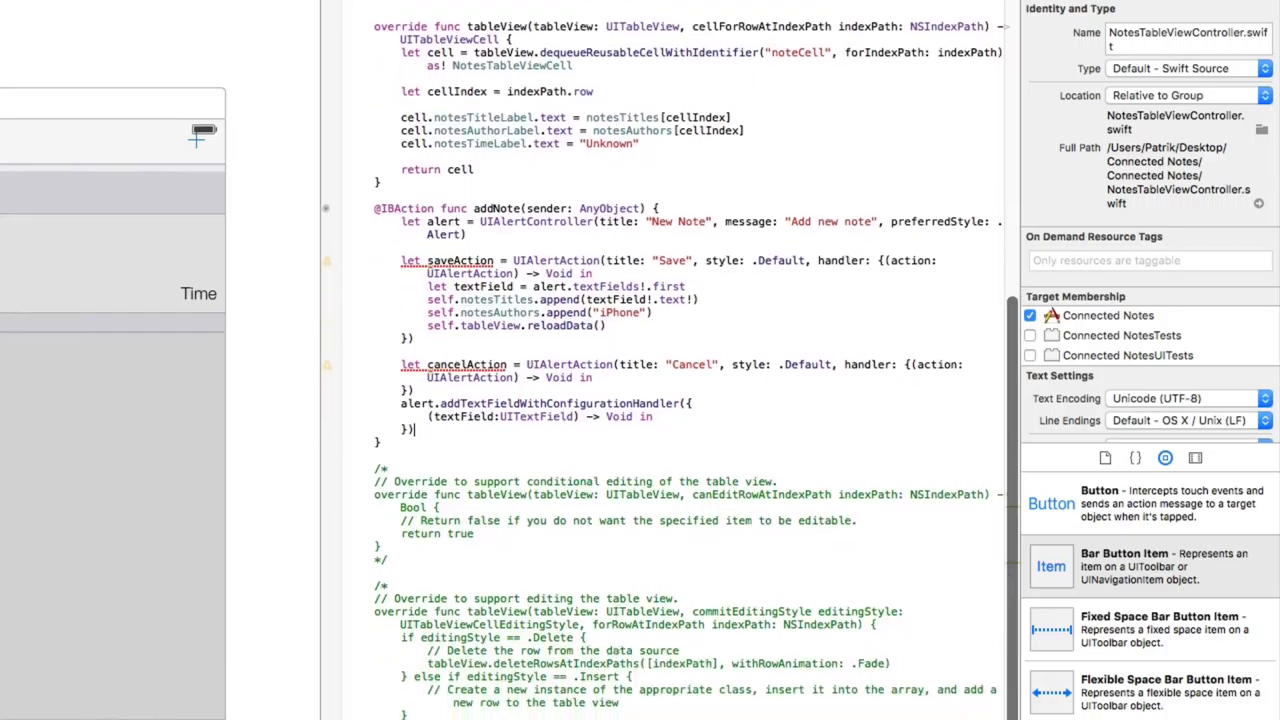
scroll(down, 3)
text(alert.addA)
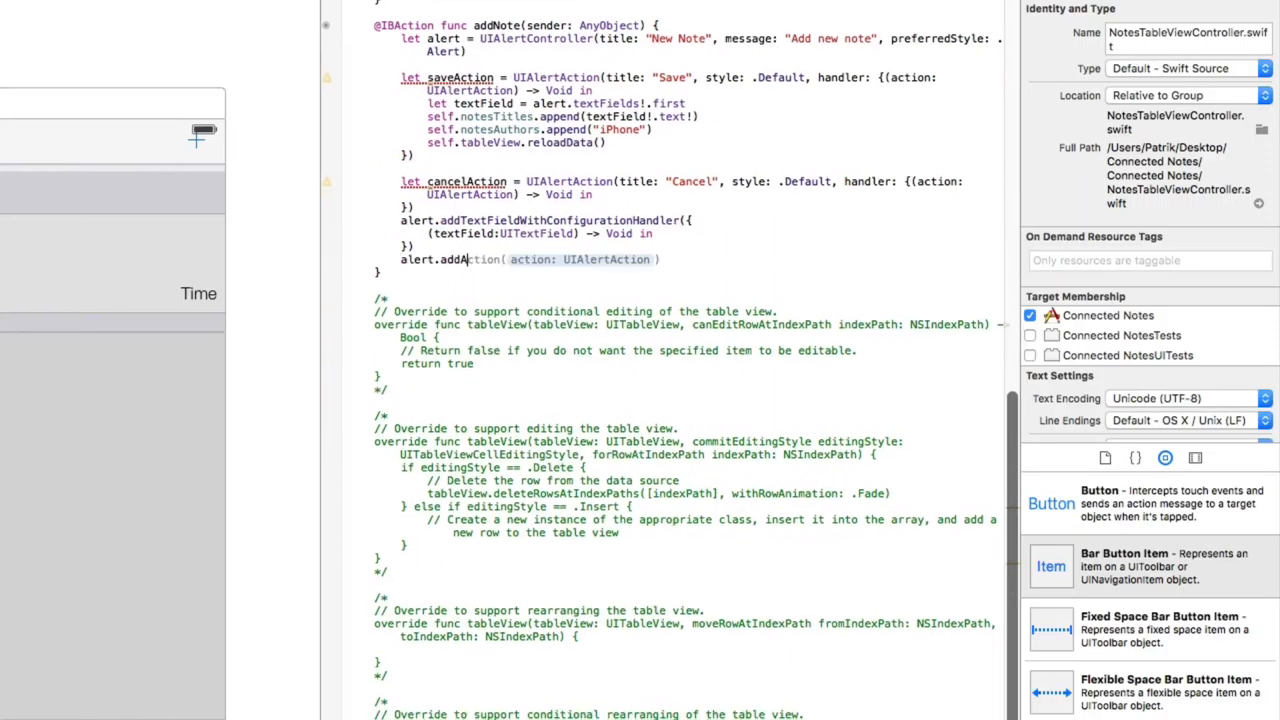
text(saveAction))
text(alert.addAction()
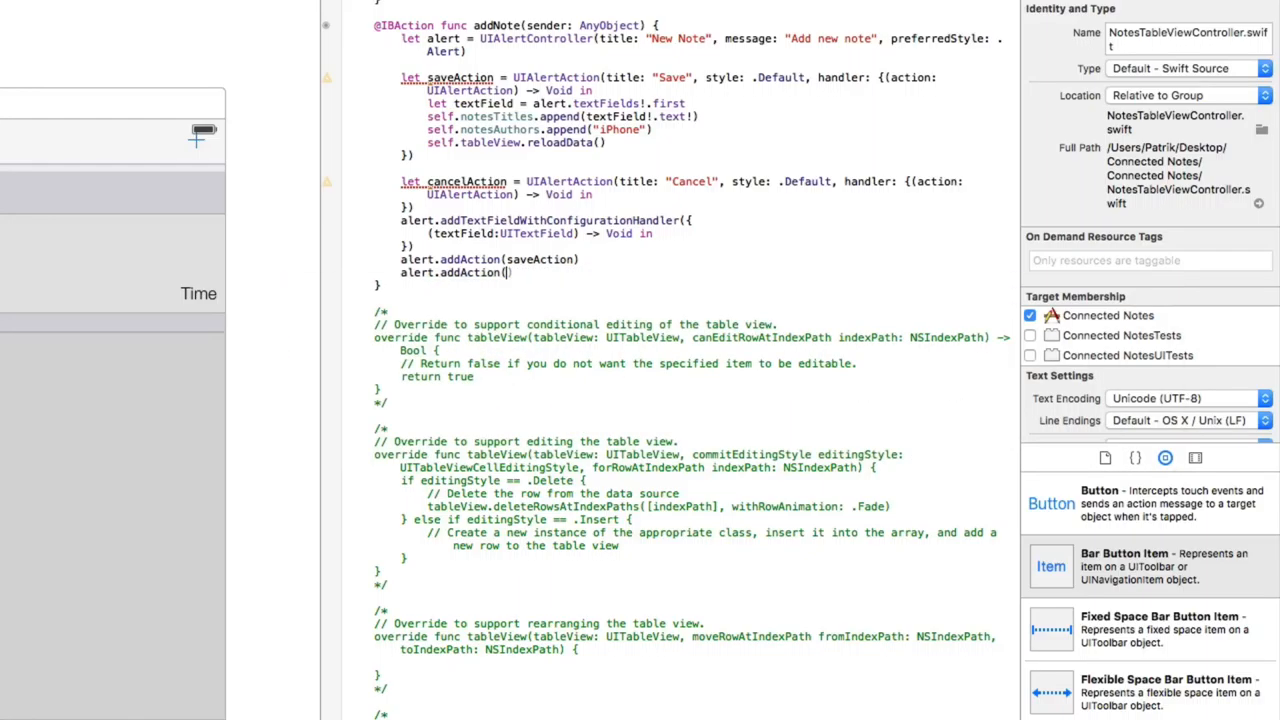
text(cancelAction)
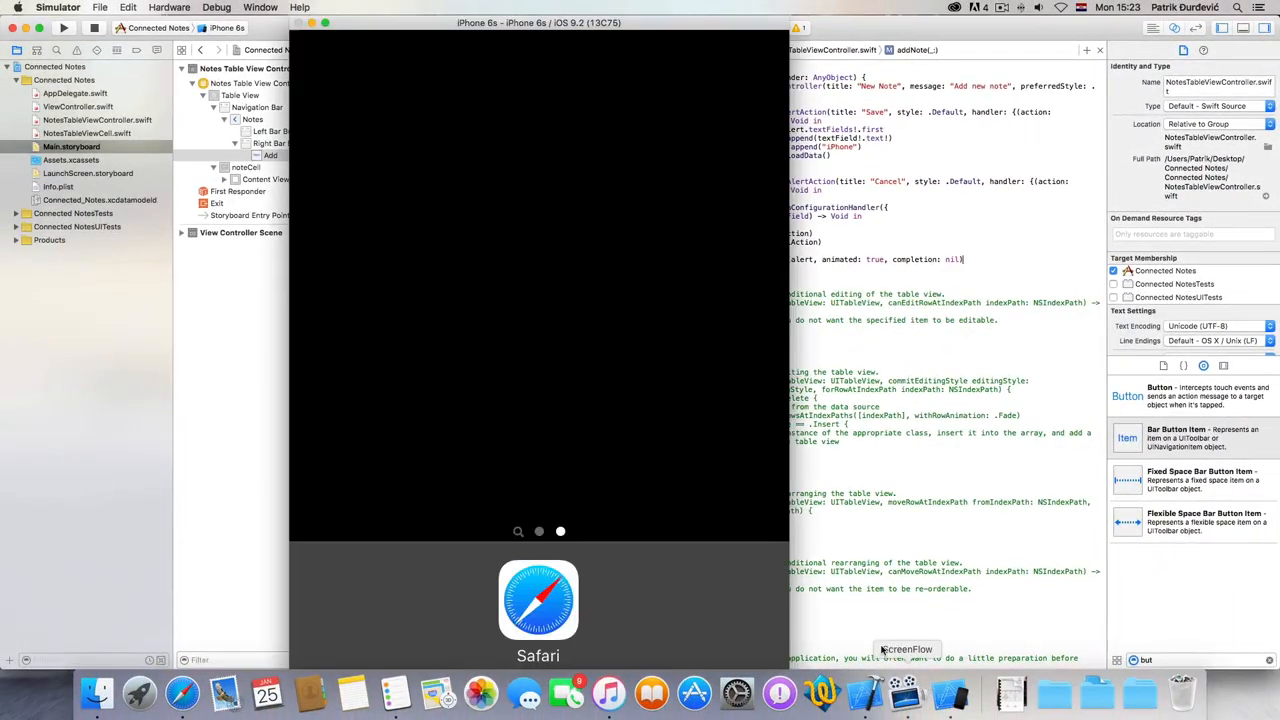
Wait for the successful build and launch Connected Notes on the iPhone 6s Simulator.
click(260, 7)
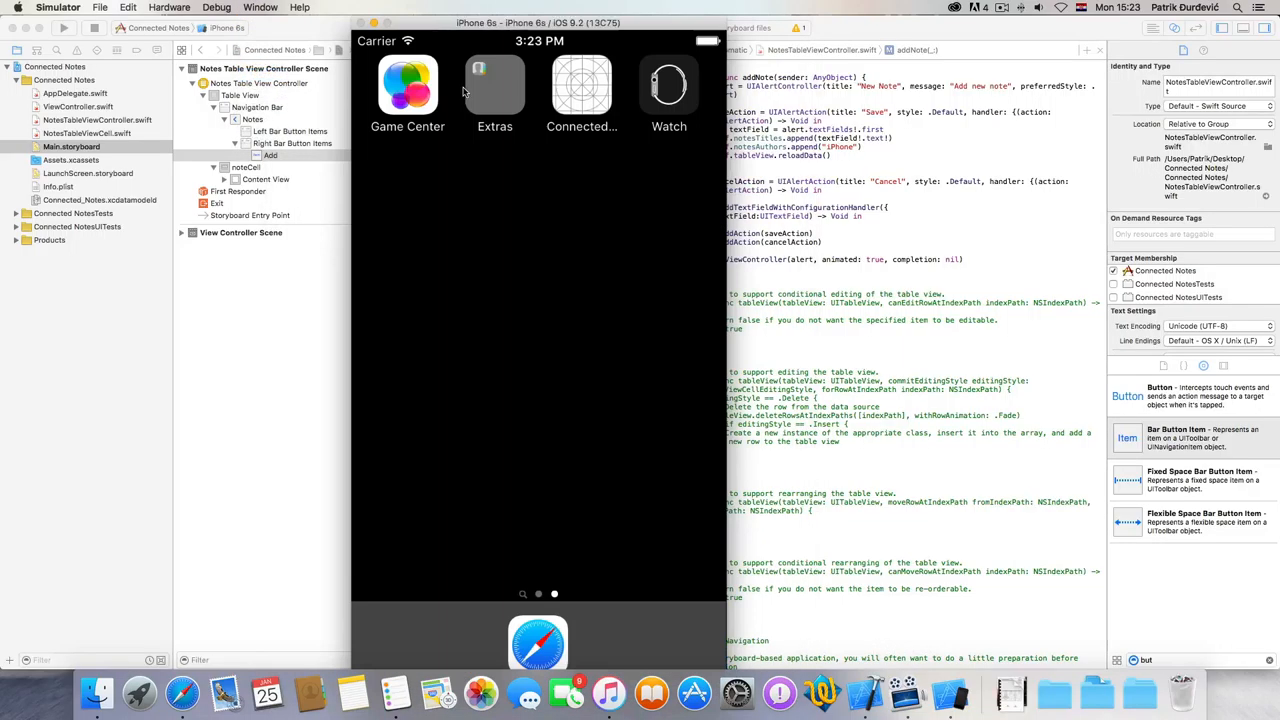
click(261, 7)
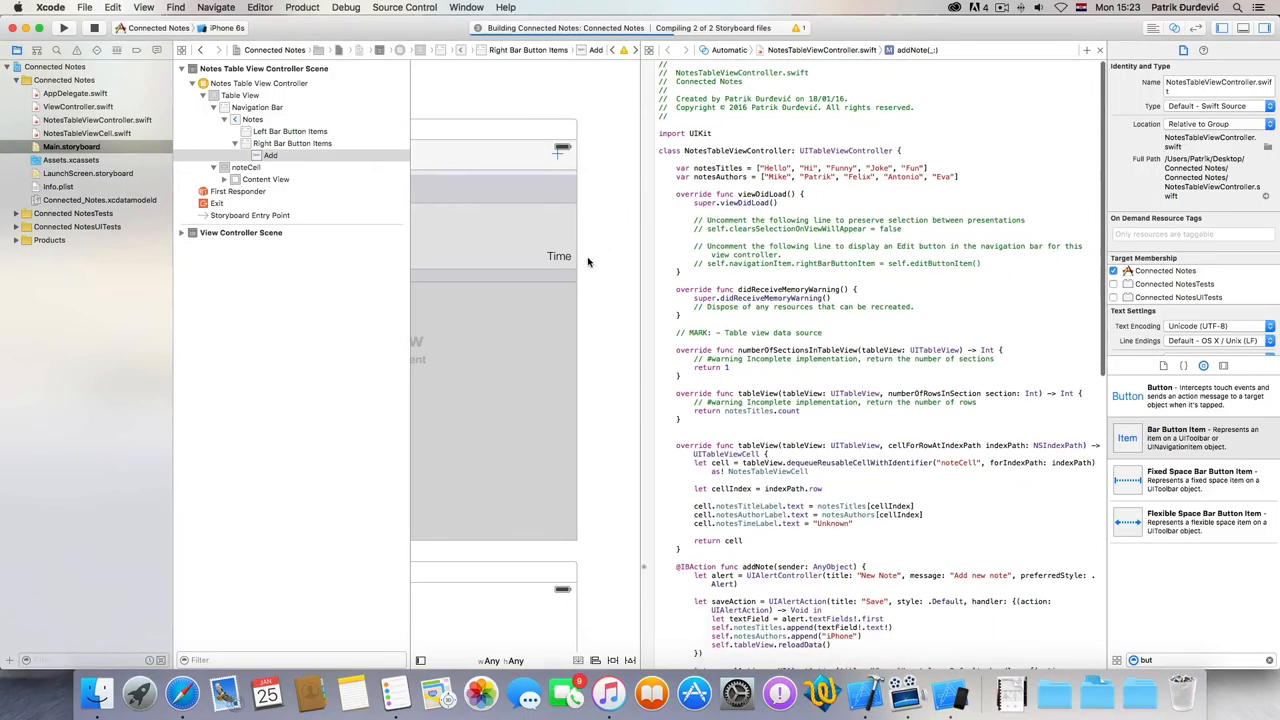
scroll(down, 3)
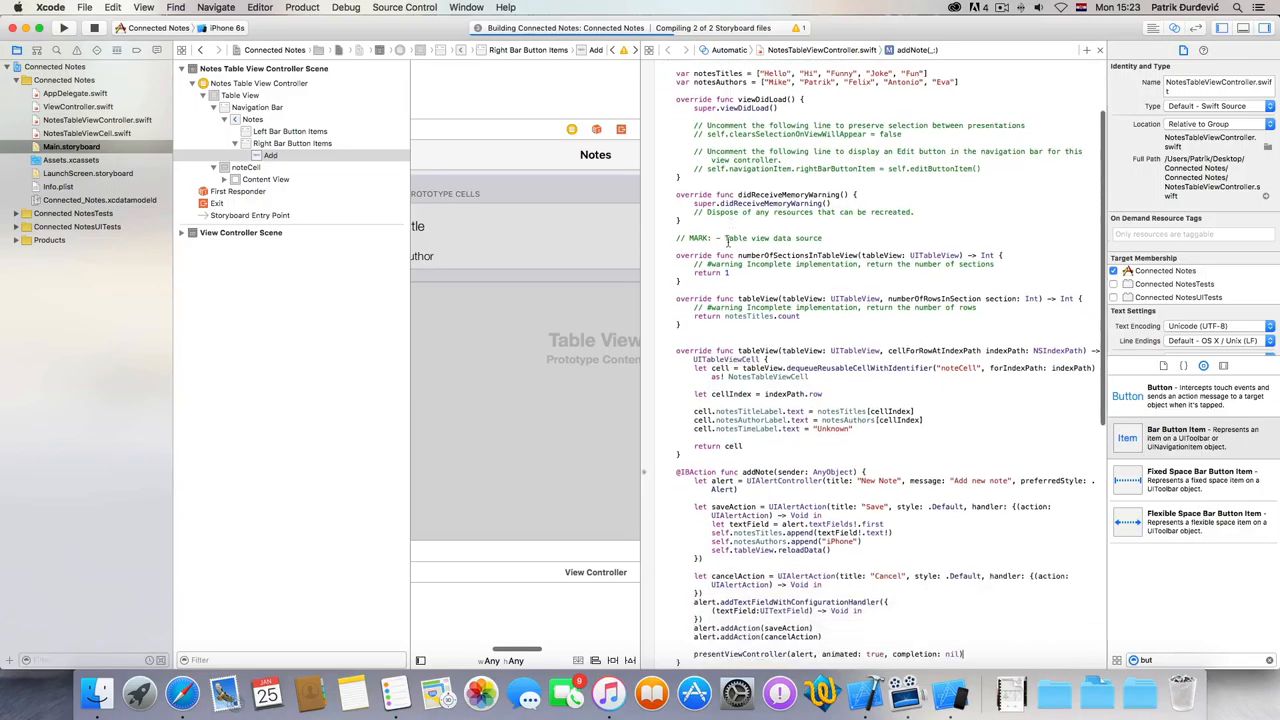
scroll(down, 3)
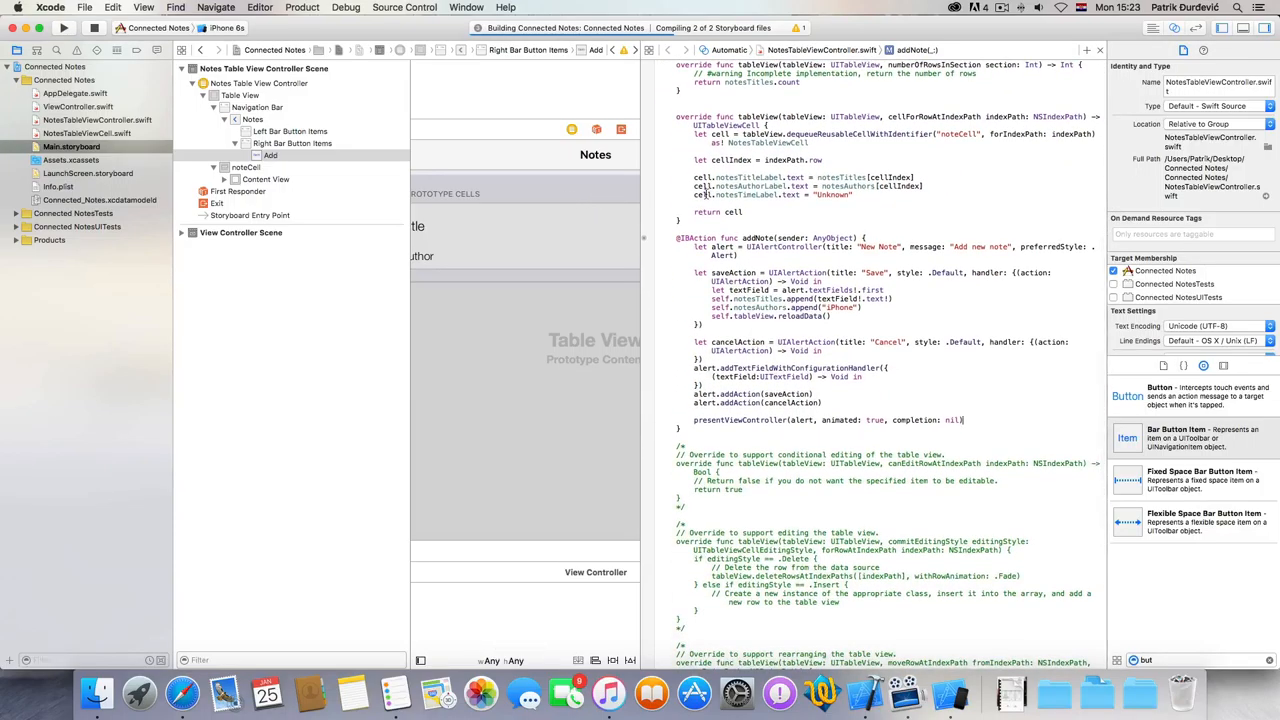
scroll(up, 3)
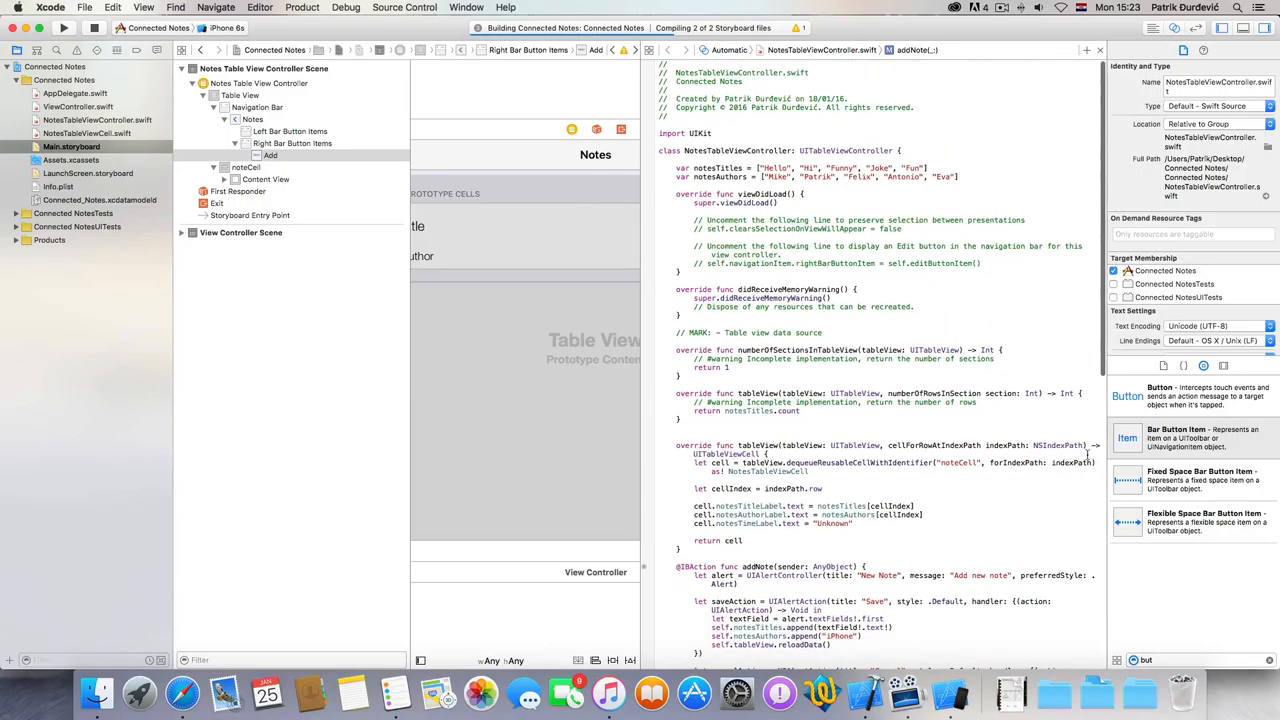
click(1001, 7)
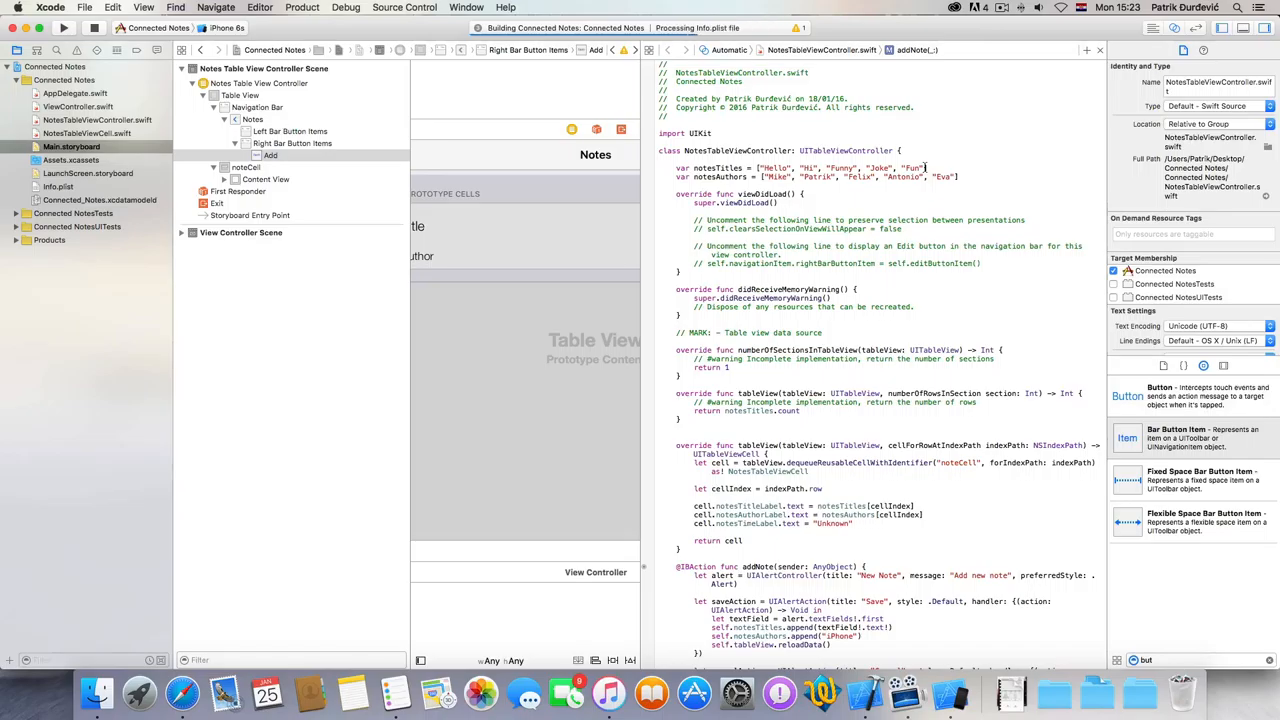
click(63, 27)
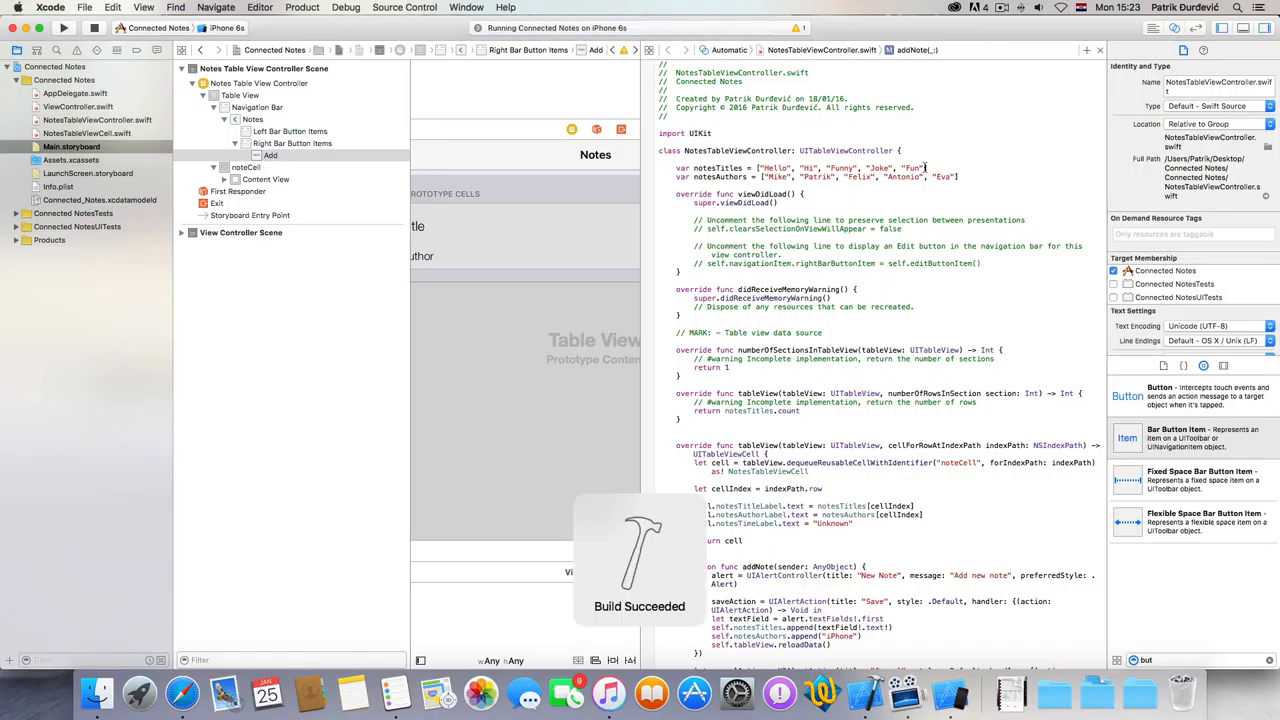
mouse_move(938, 695)
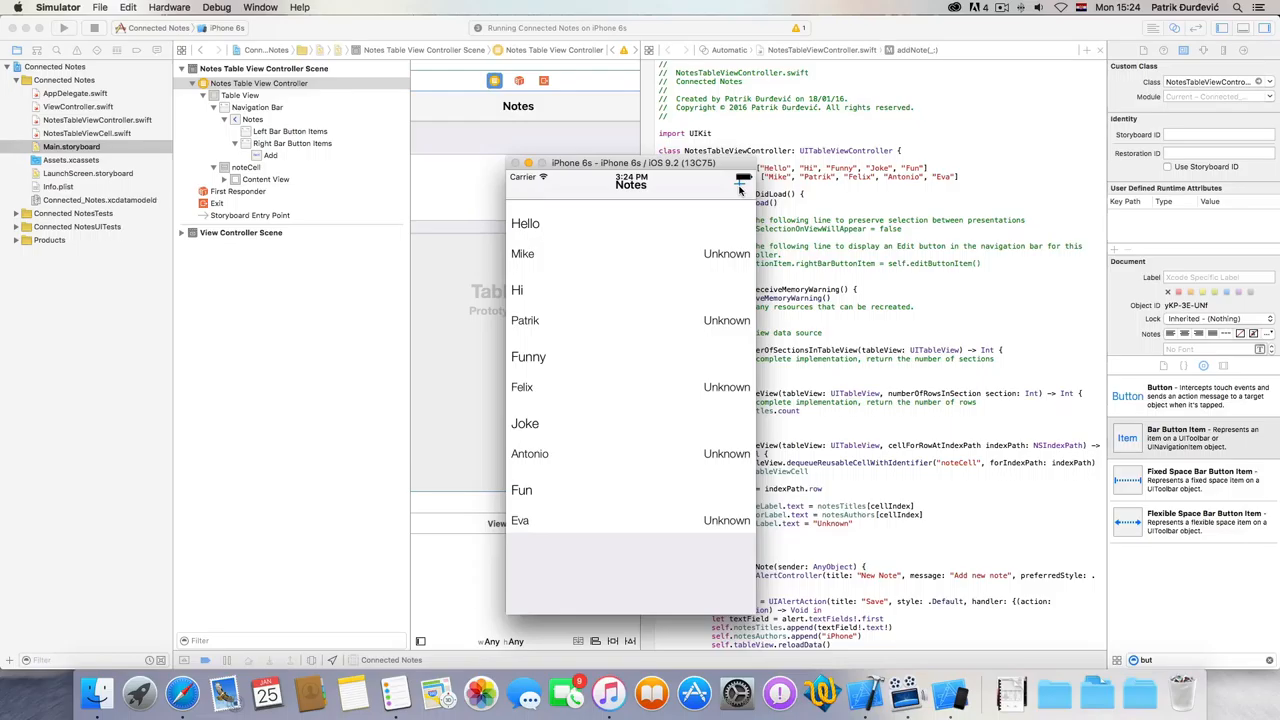
mouse_move(706, 313)
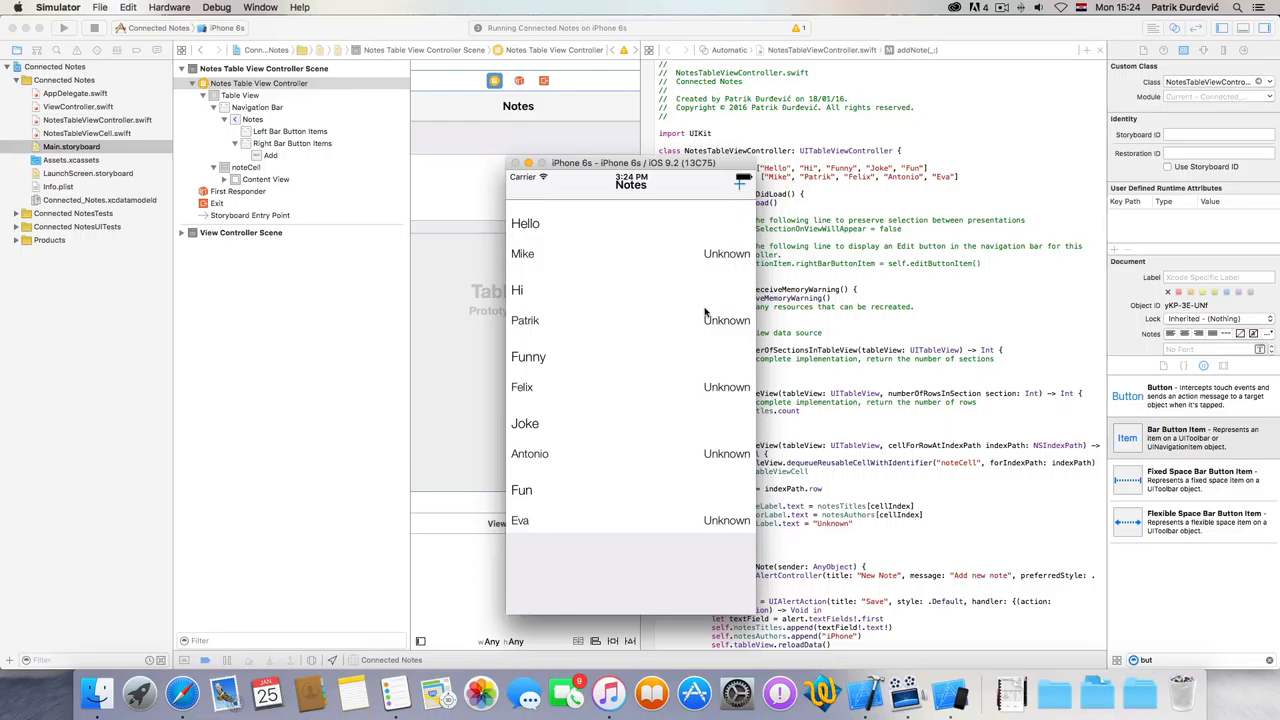
Show the New Note alert from the + button and type 'GH' into its field.
click(741, 184)
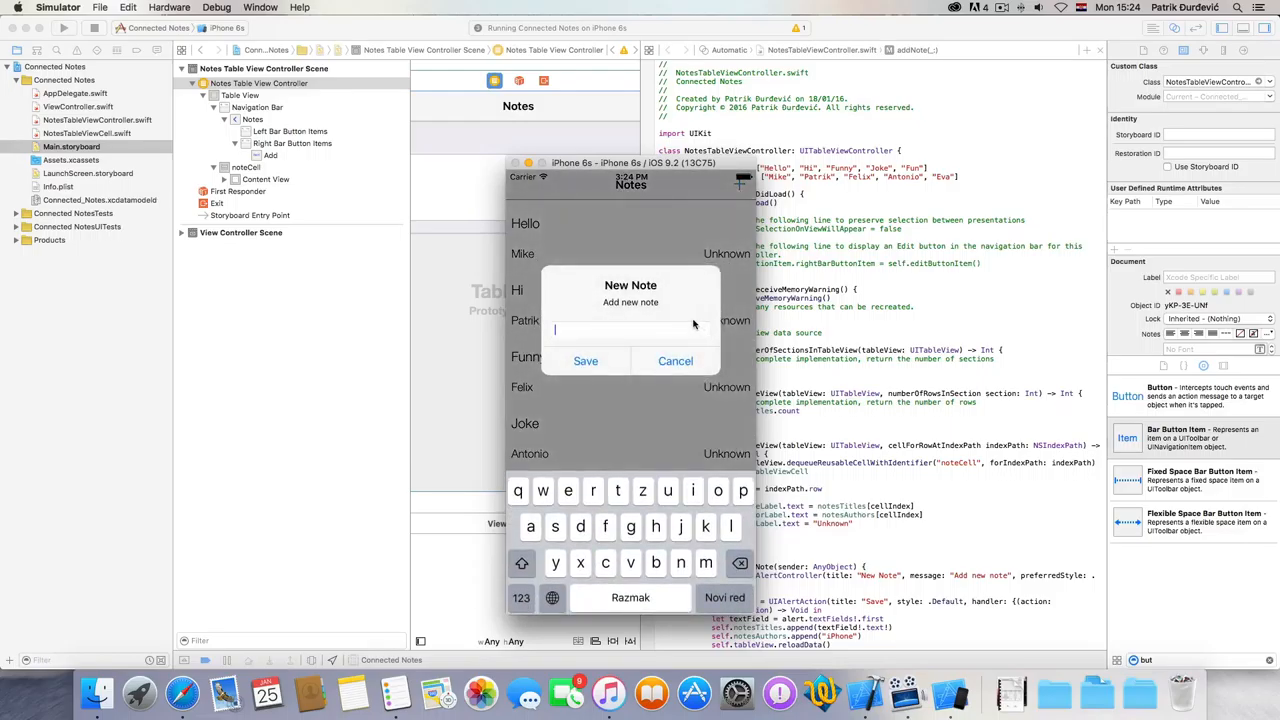
text(GH)
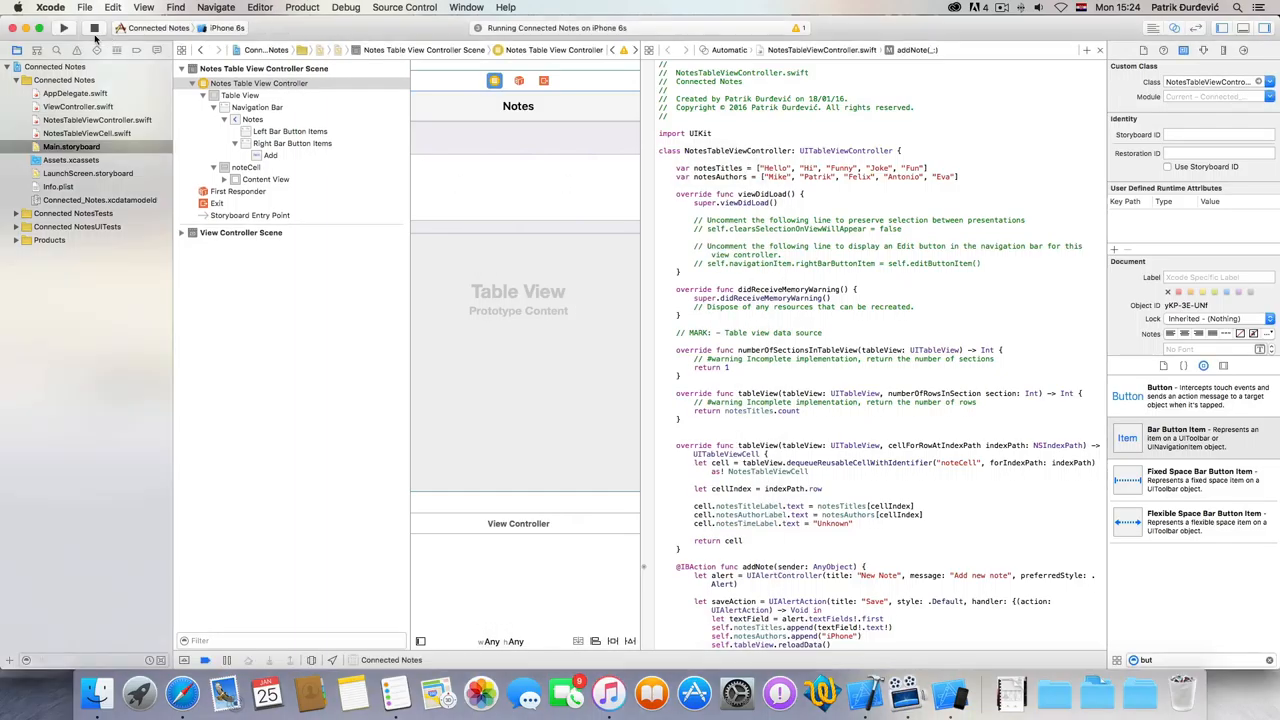
Scroll down through the addNote code in NotesTableViewController.swift.
scroll(down, 3)
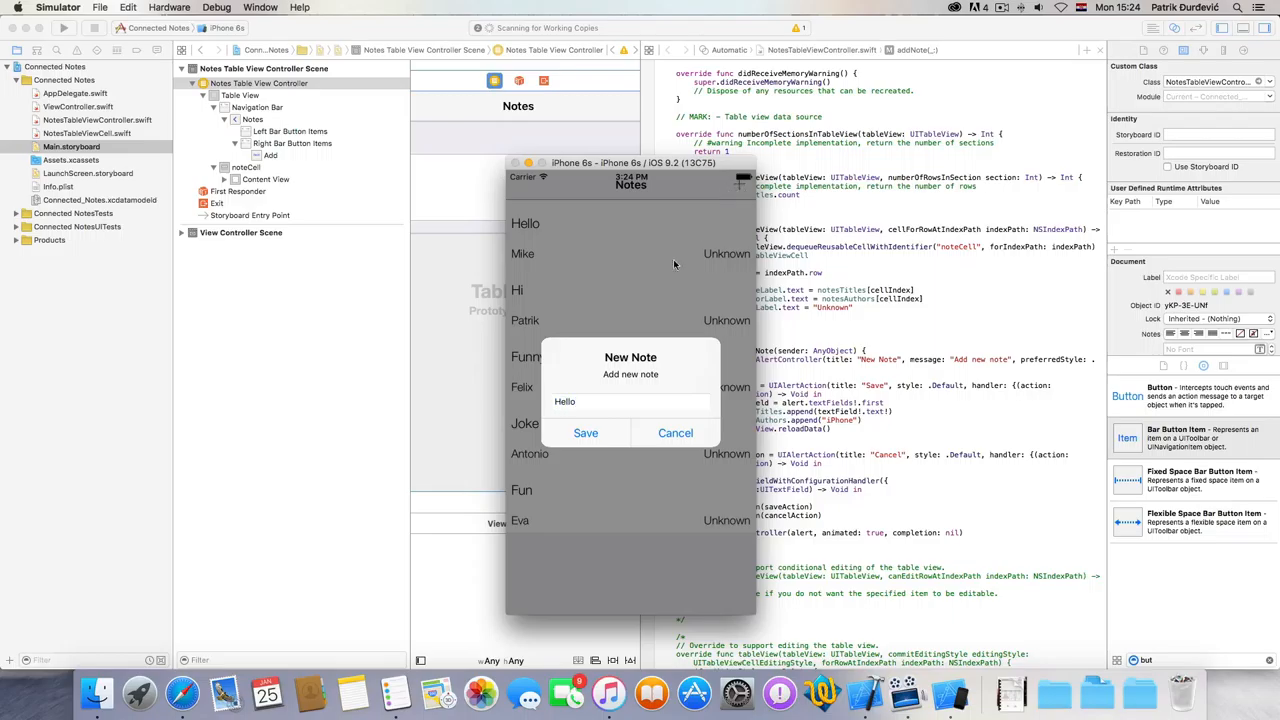
Save the current note, then reopen the New Note alert and cancel it.
click(585, 432)
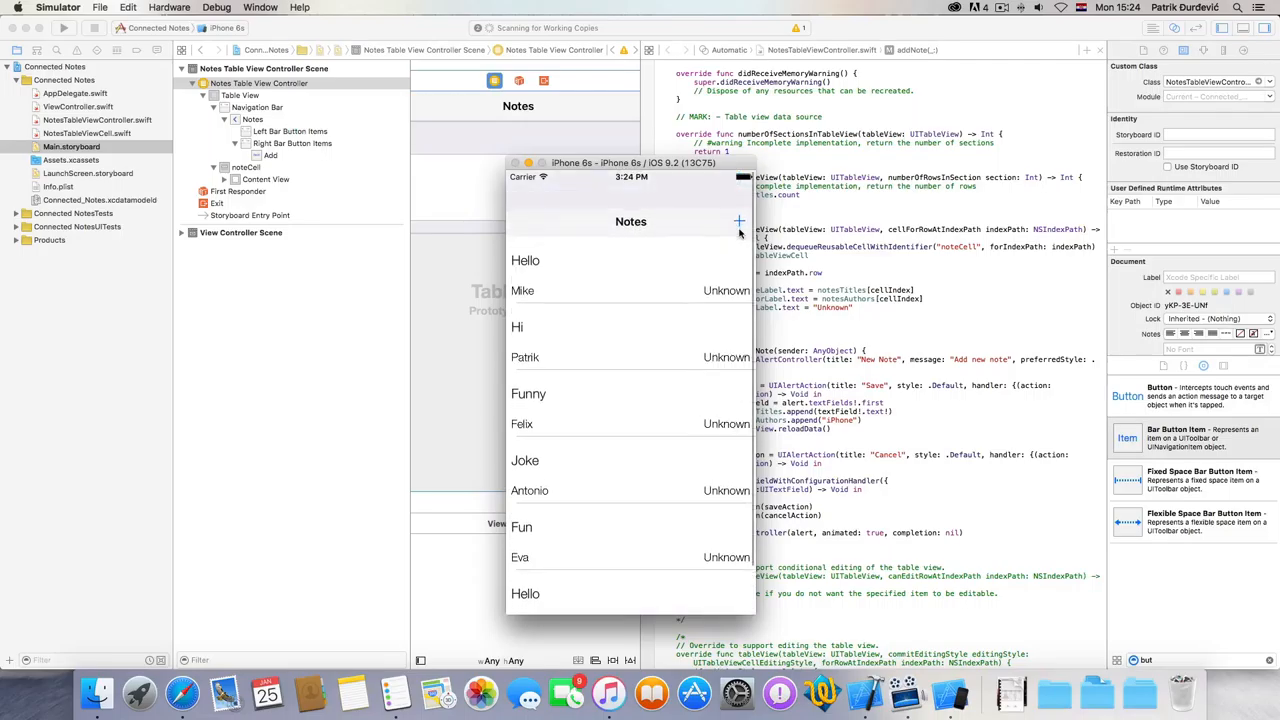
click(739, 221)
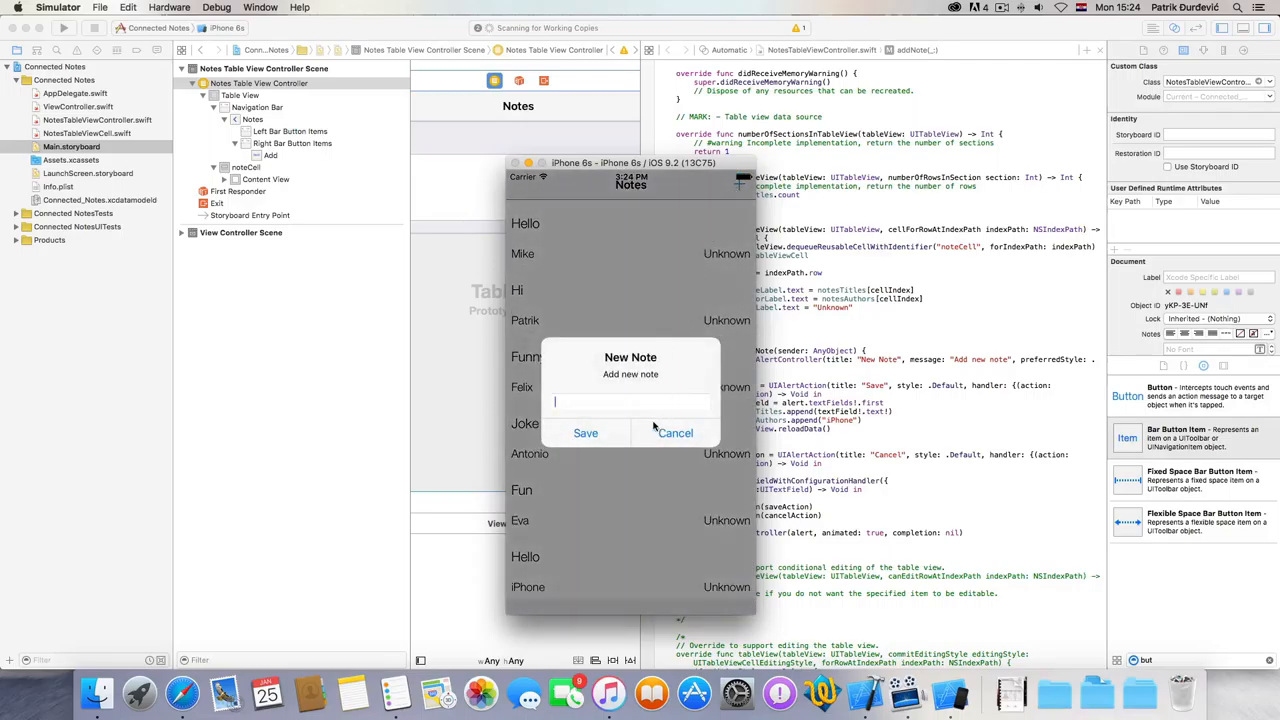
click(675, 432)
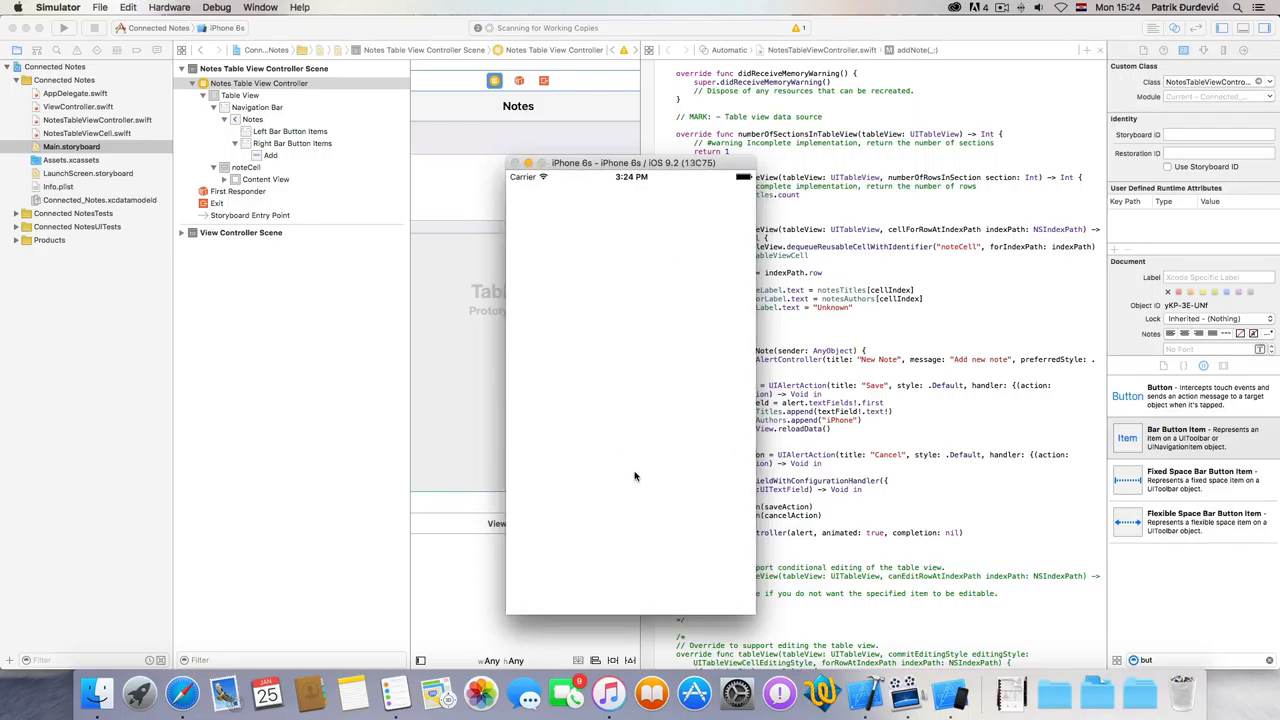
mouse_move(610, 457)
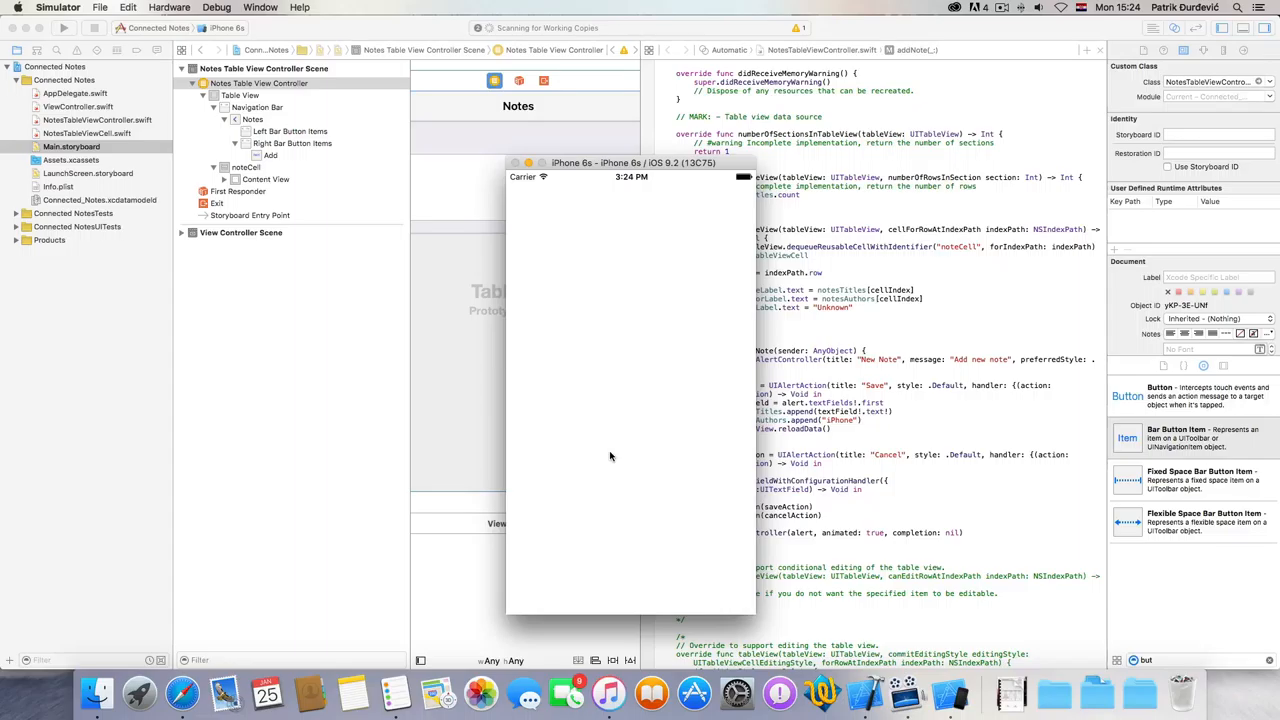
In the relaunched app, add a note titled 'Hello' via the New Note alert.
click(742, 183)
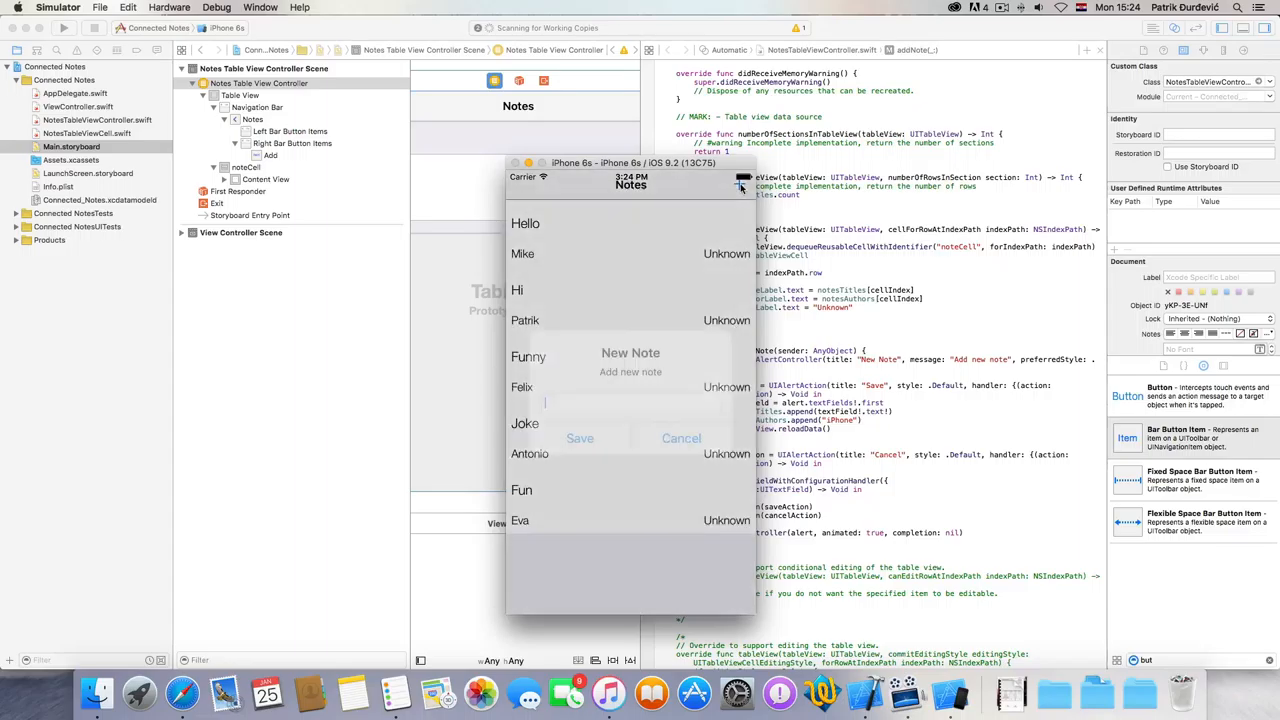
text(Hello)
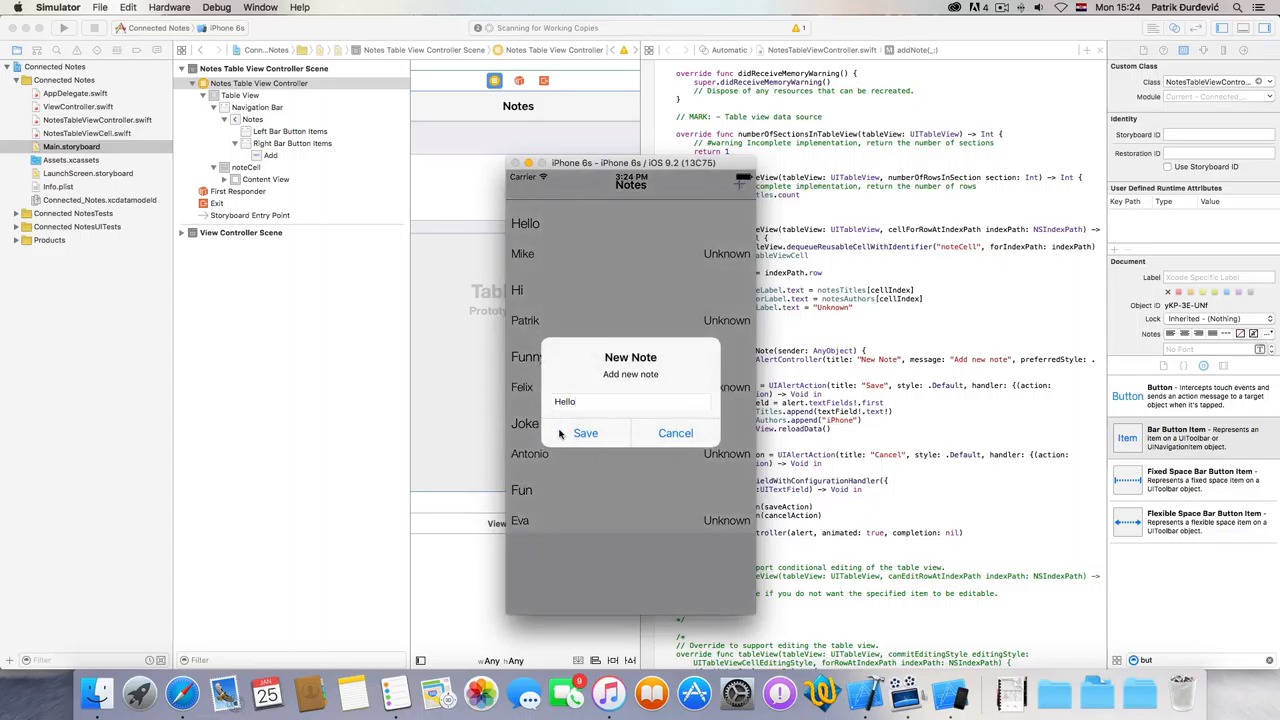
click(585, 432)
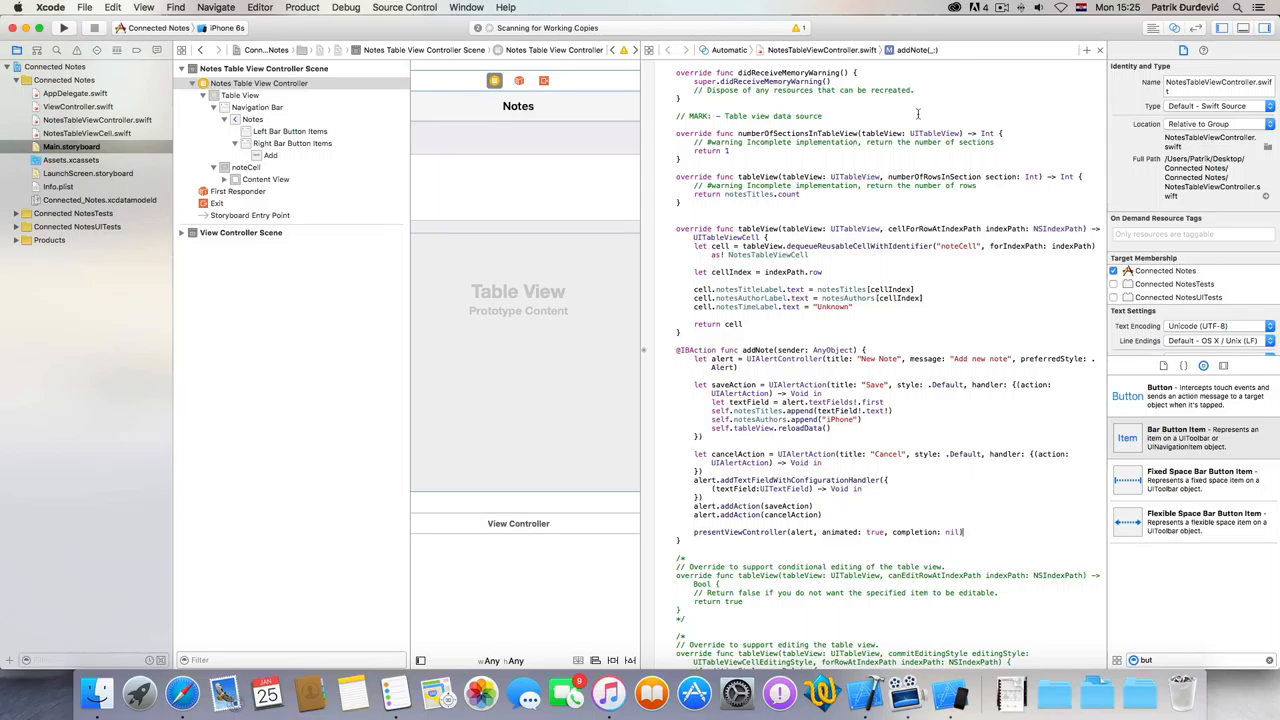
mouse_move(1048, 45)
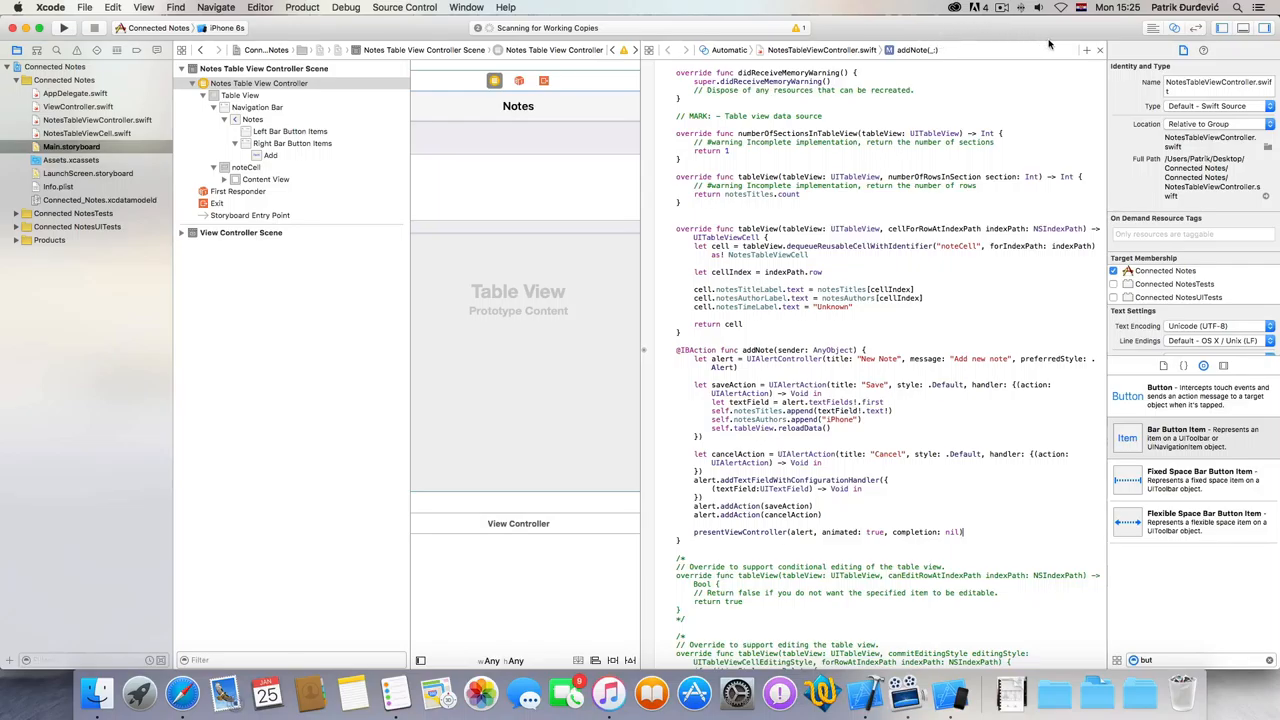